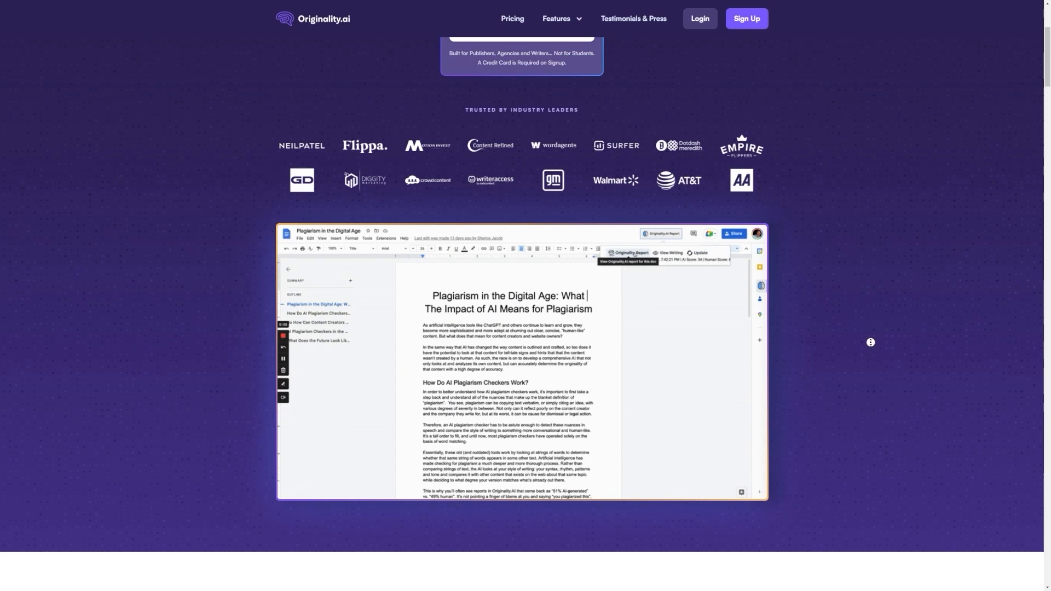
# Scroll the new ChatGPT start page and its examples, capabilities and limitations
pyautogui.scroll(3)
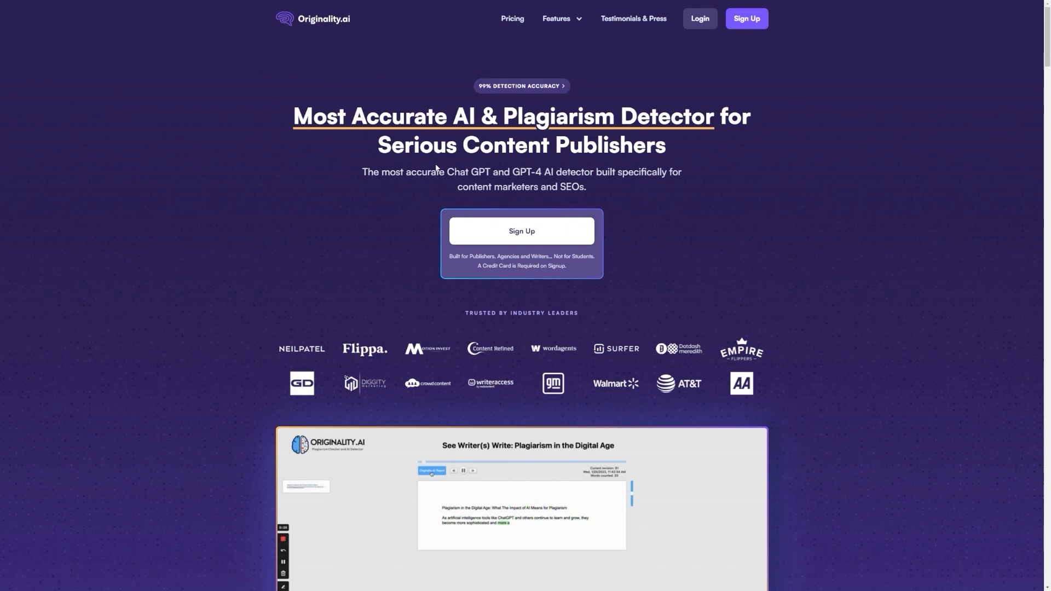
pyautogui.scroll(-3)
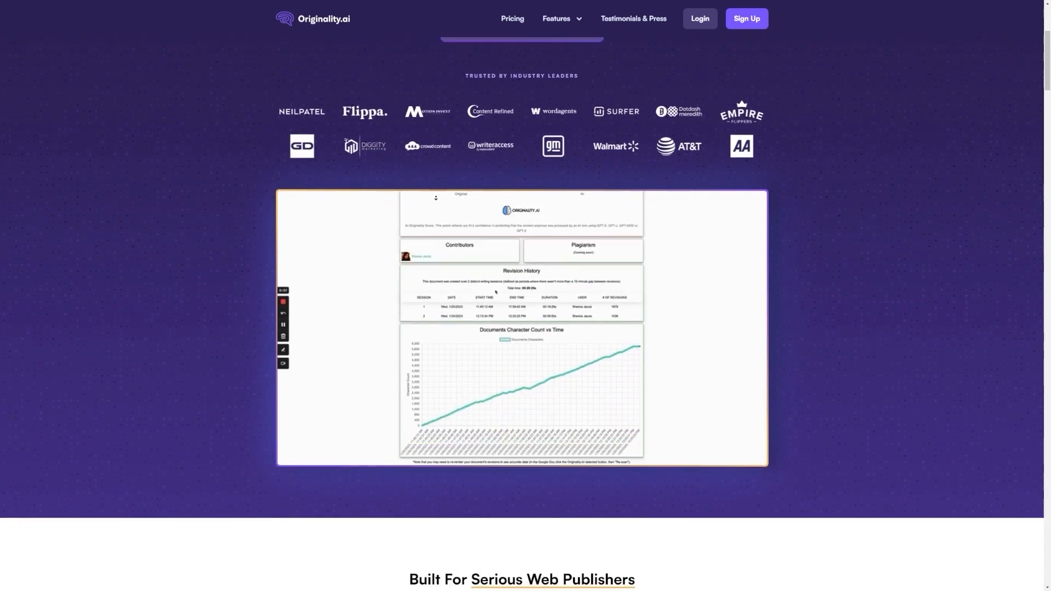
pyautogui.scroll(-3)
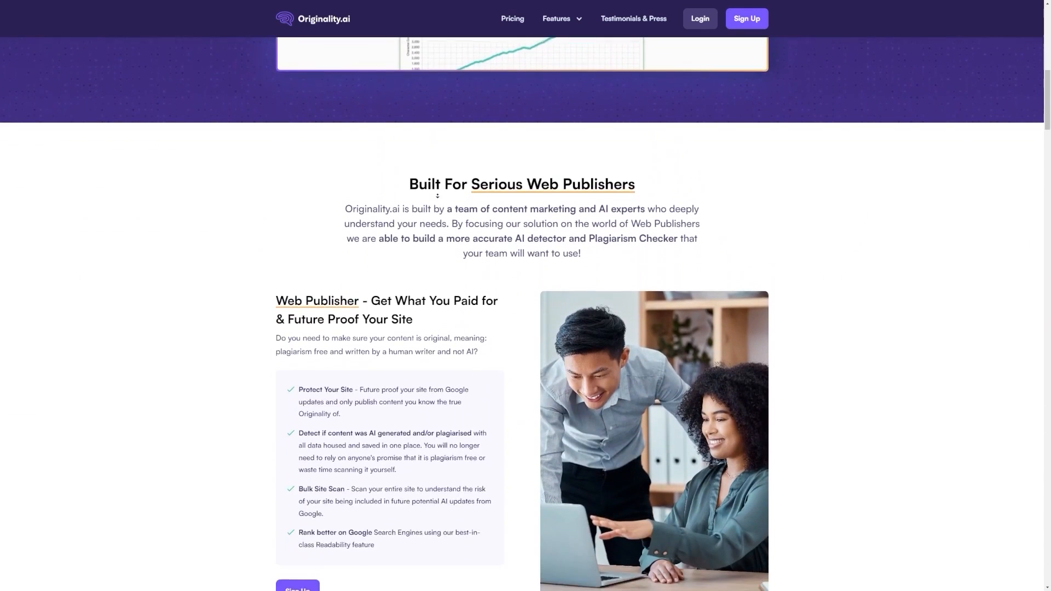
pyautogui.scroll(-3)
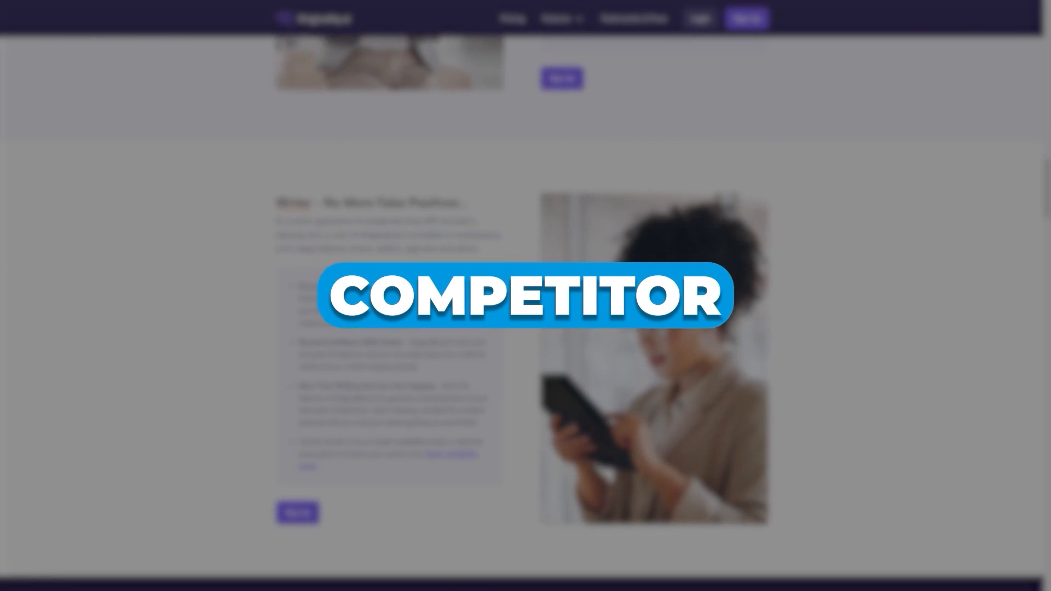
pyautogui.scroll(3)
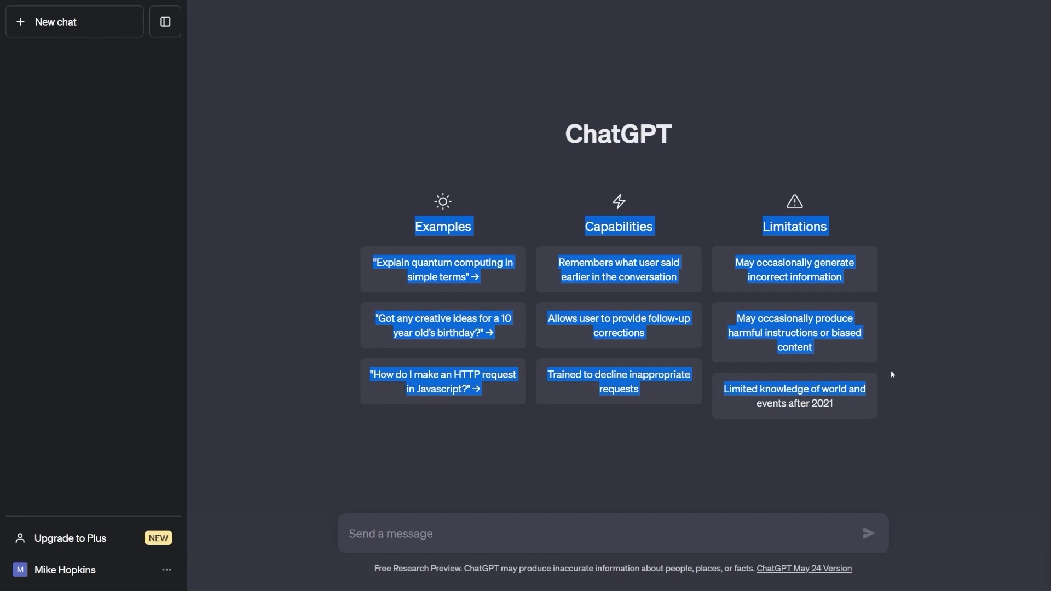
# Enter 'Hey, can you make me an article on how to grow on YouTube?' in the message box
pyautogui.click(890, 373)
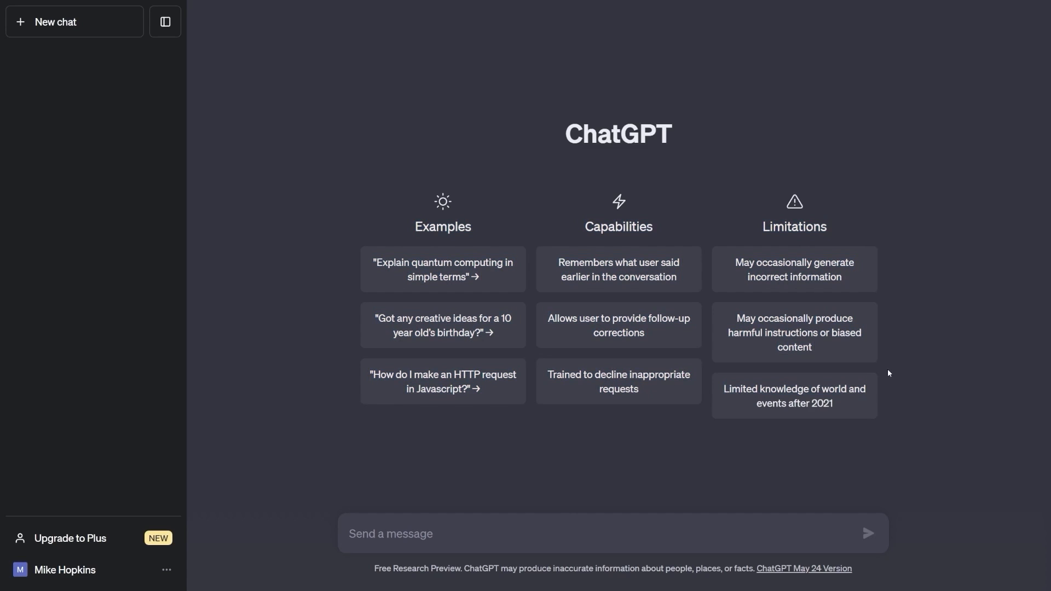
pyautogui.moveTo(436, 193)
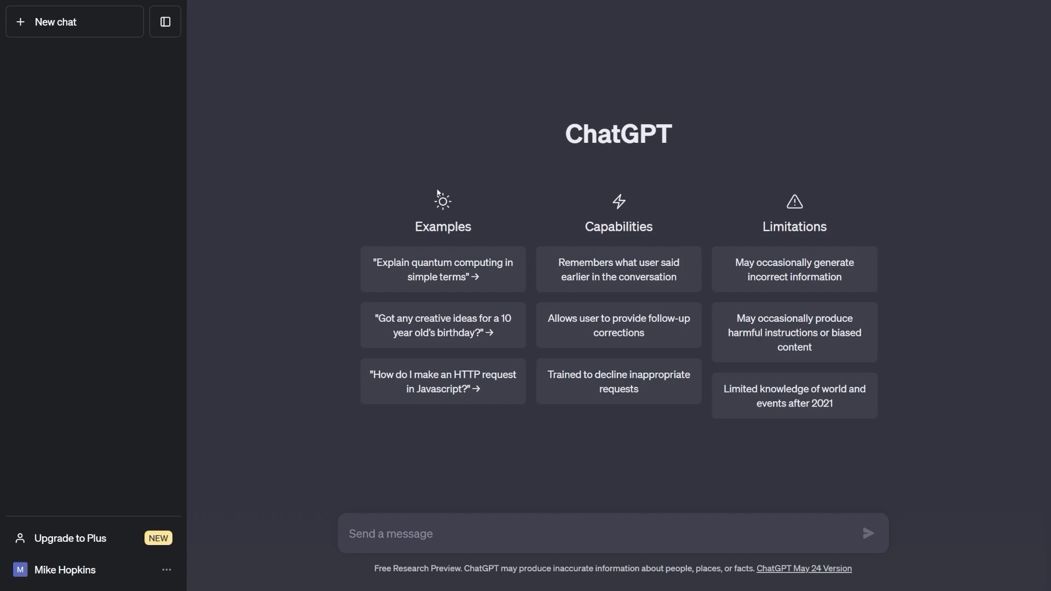
pyautogui.moveTo(683, 270)
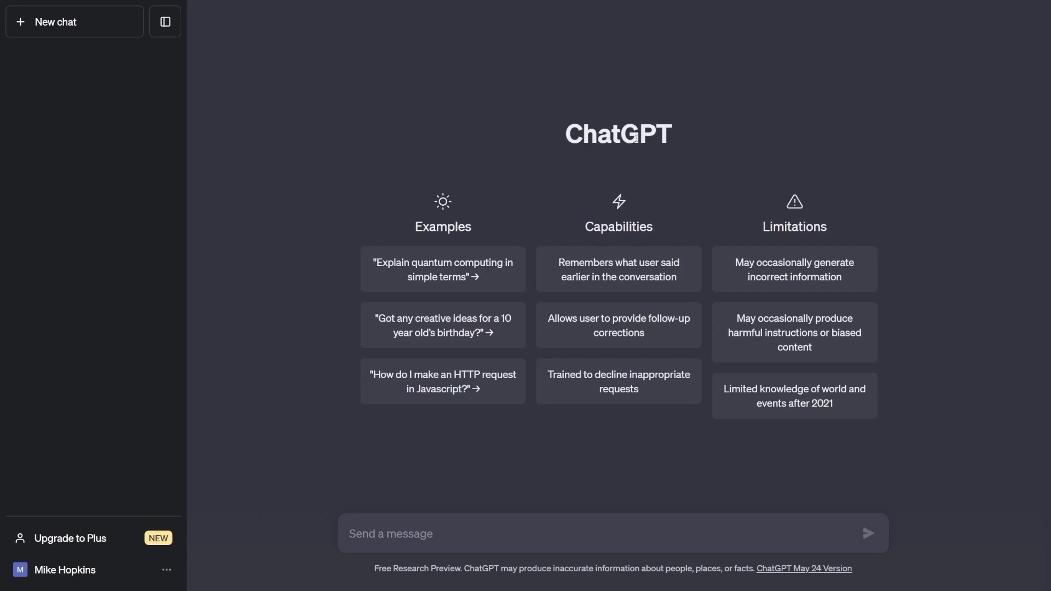
pyautogui.moveTo(494, 441)
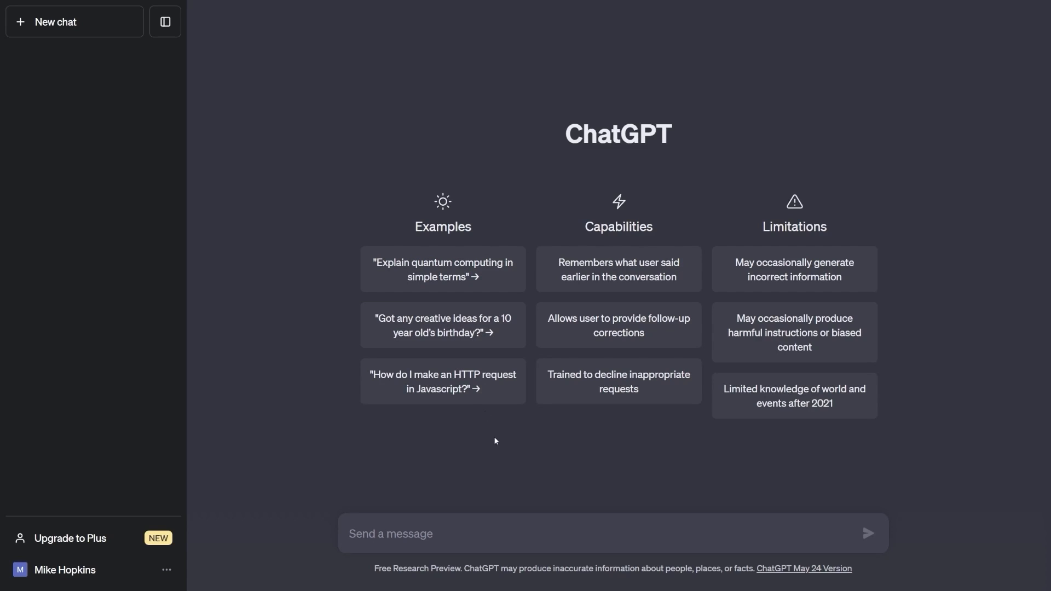
pyautogui.moveTo(692, 477)
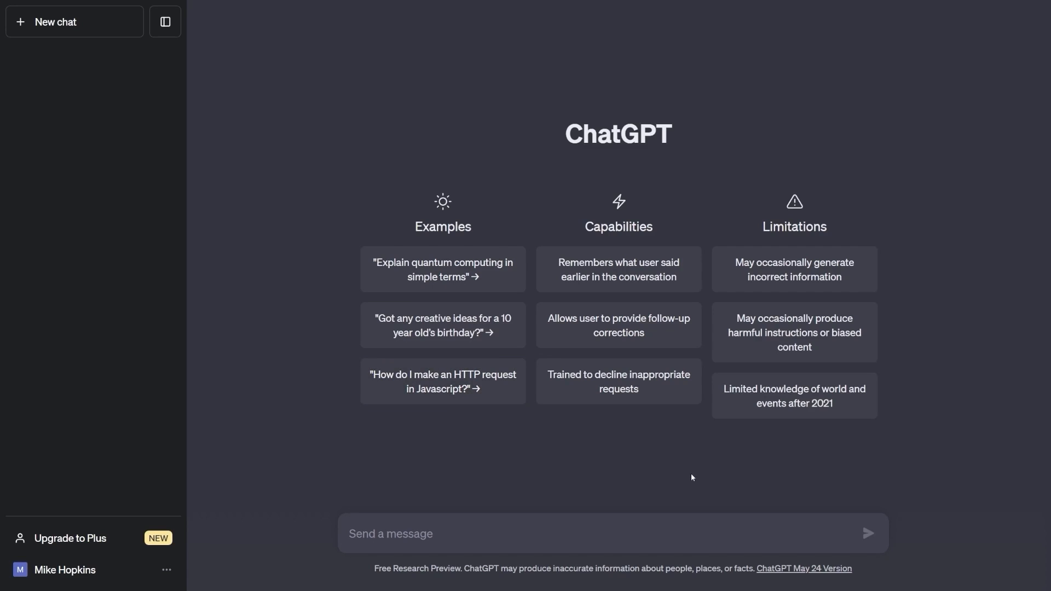
pyautogui.moveTo(634, 466)
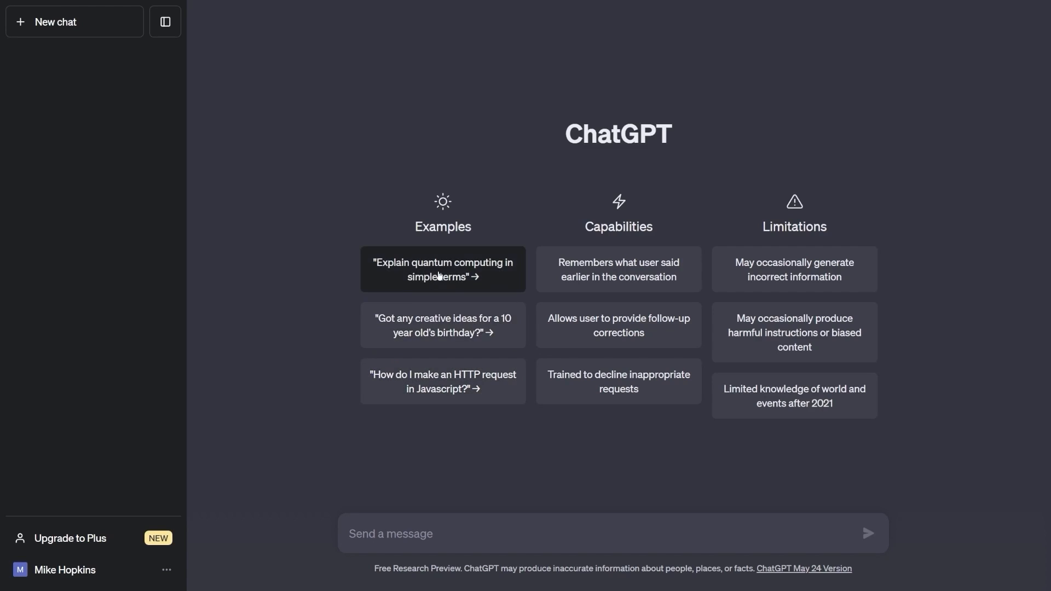
pyautogui.moveTo(762, 486)
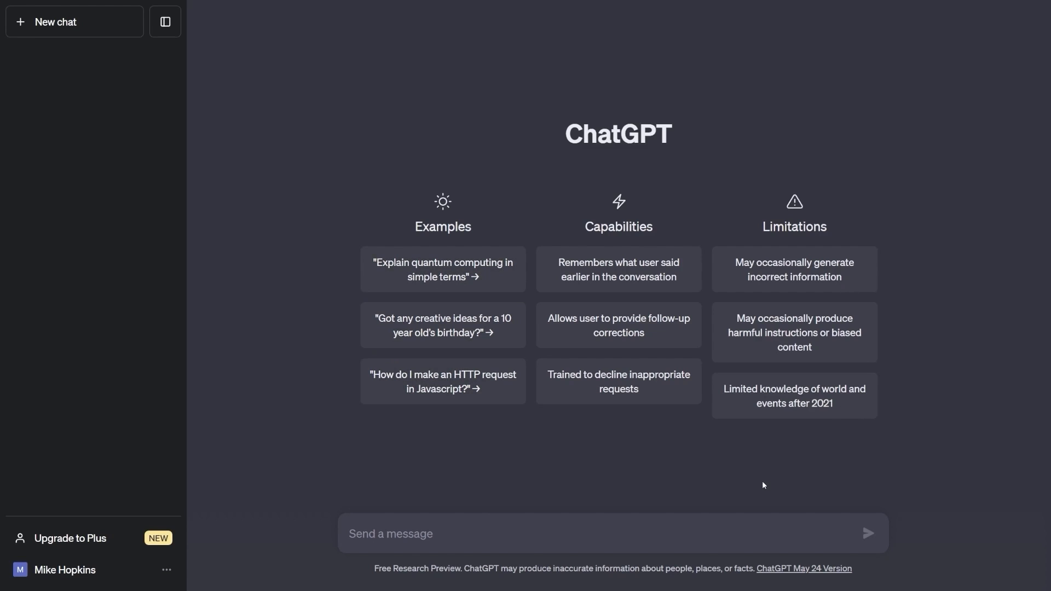
pyautogui.write('Hey, can you make me an article on how to grow on YouTube?')
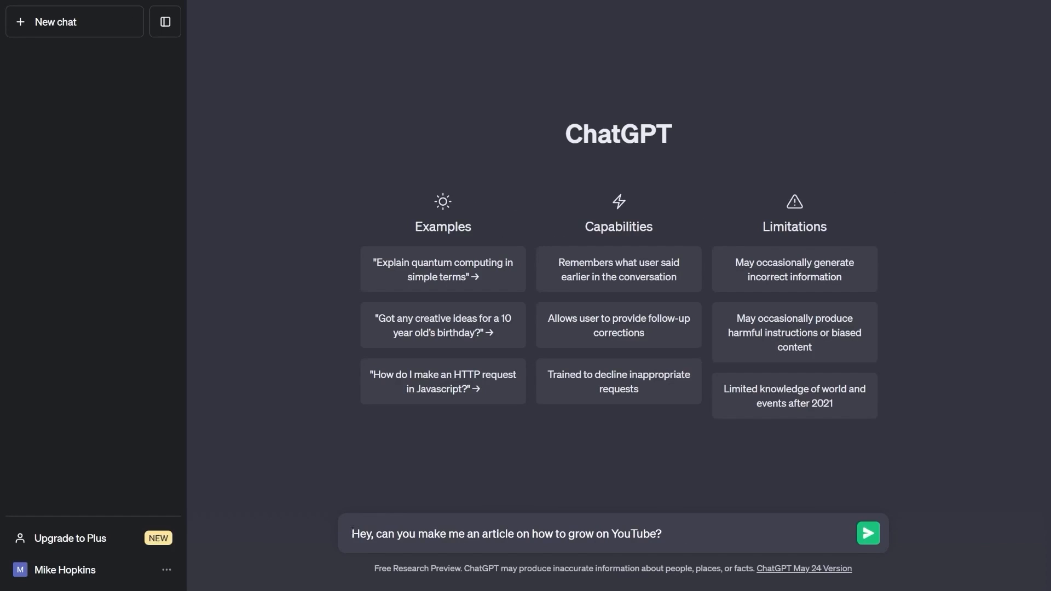
pyautogui.tripleClick(504, 534)
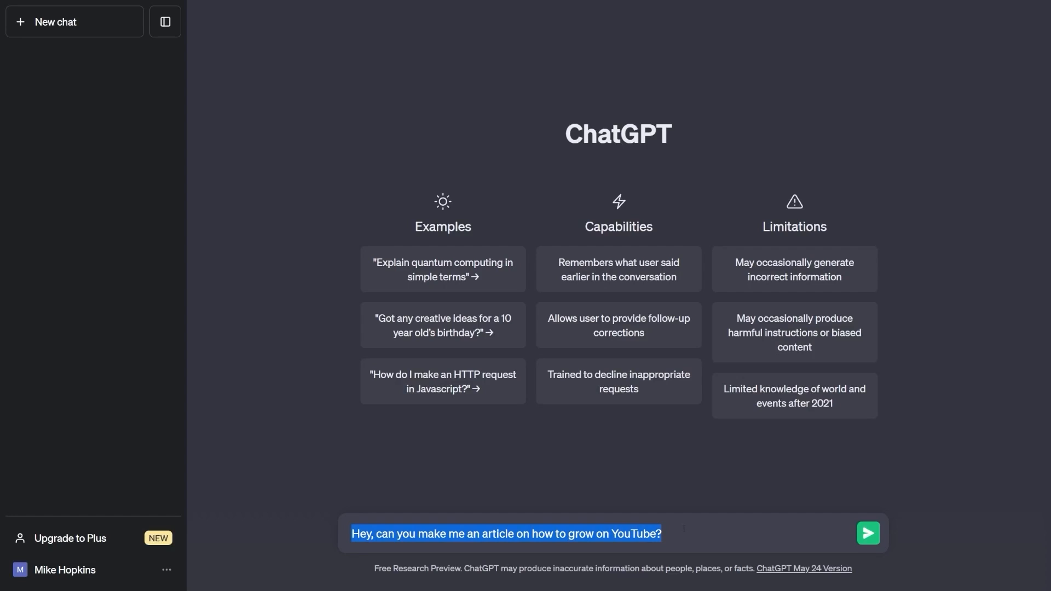
# Send the YouTube article prompt and let ChatGPT write the full tips article
pyautogui.click(866, 533)
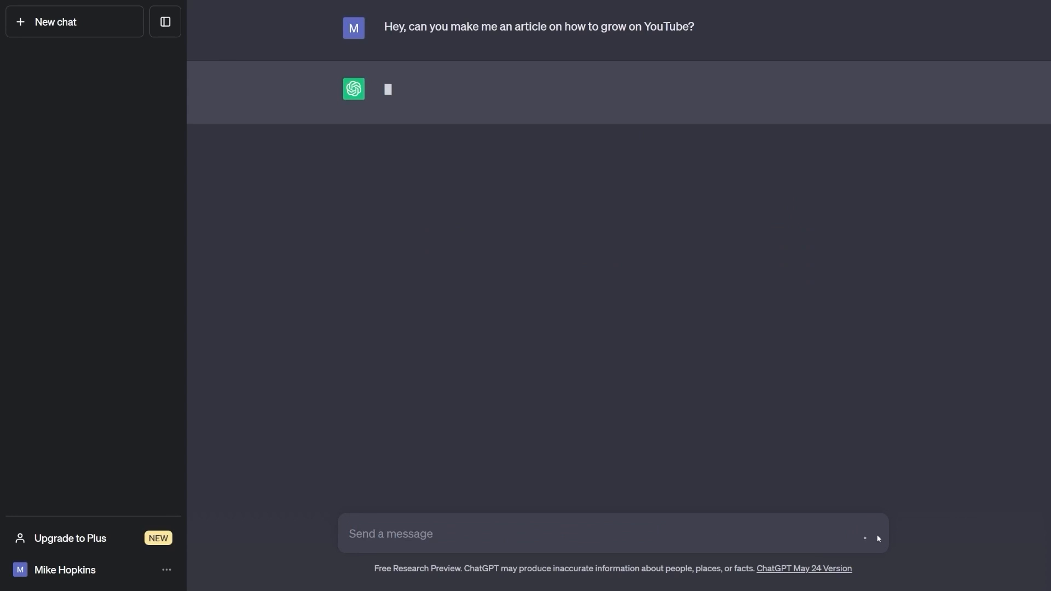
pyautogui.moveTo(848, 518)
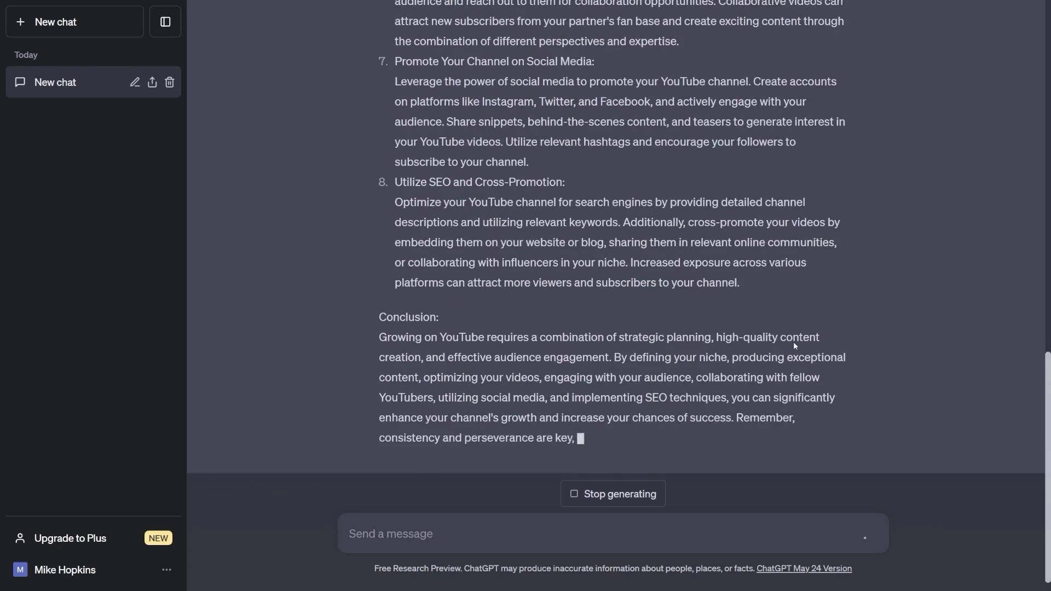
pyautogui.click(611, 493)
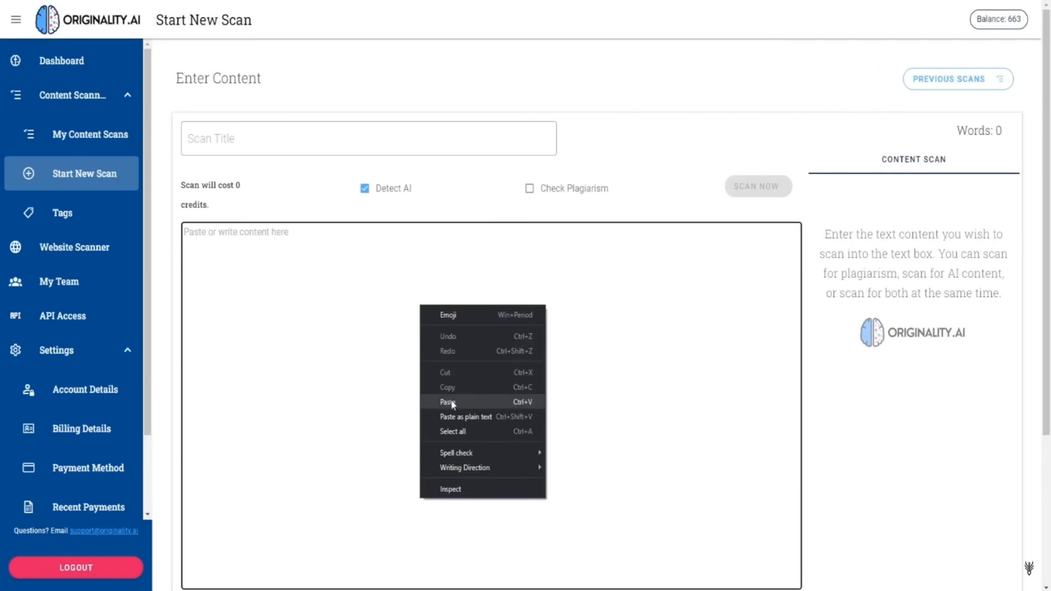
# Paste the 440-word Amazon FBA article and scan it, scoring 0% original, 100% AI
pyautogui.click(448, 401)
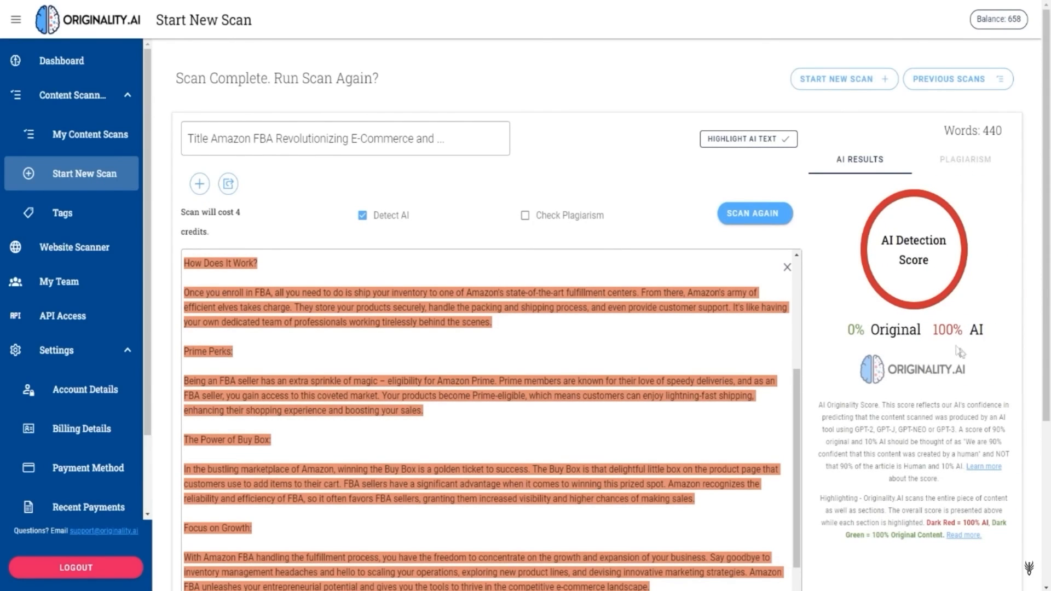
pyautogui.moveTo(960, 333)
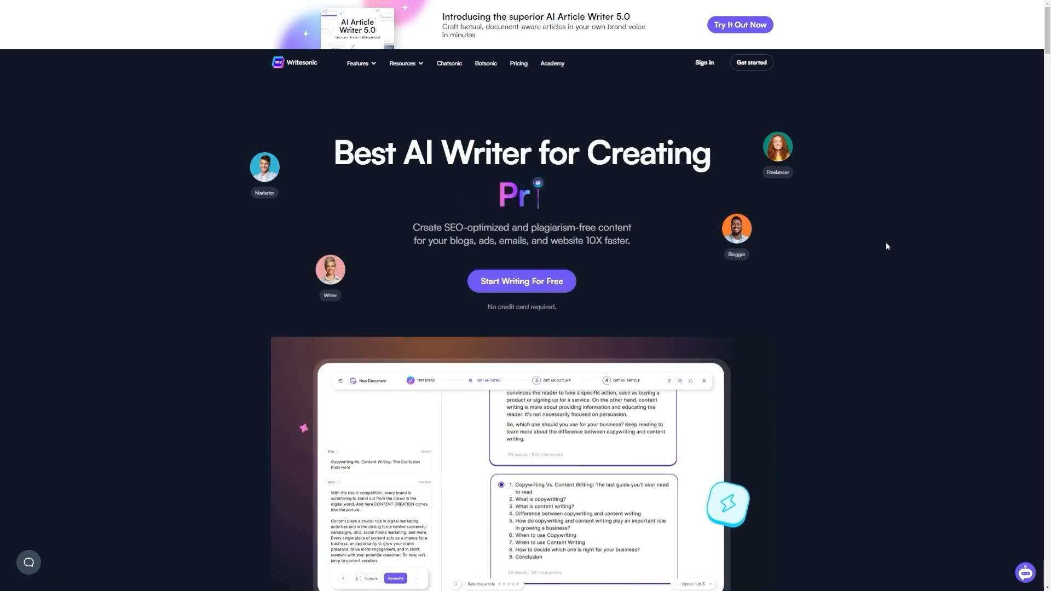
pyautogui.scroll(-3)
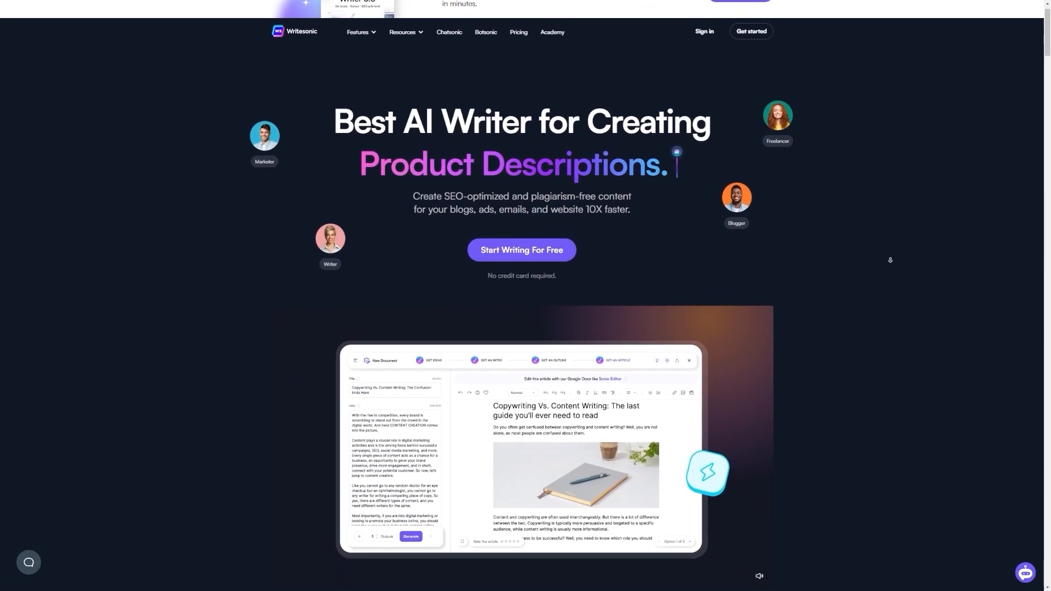
pyautogui.scroll(-3)
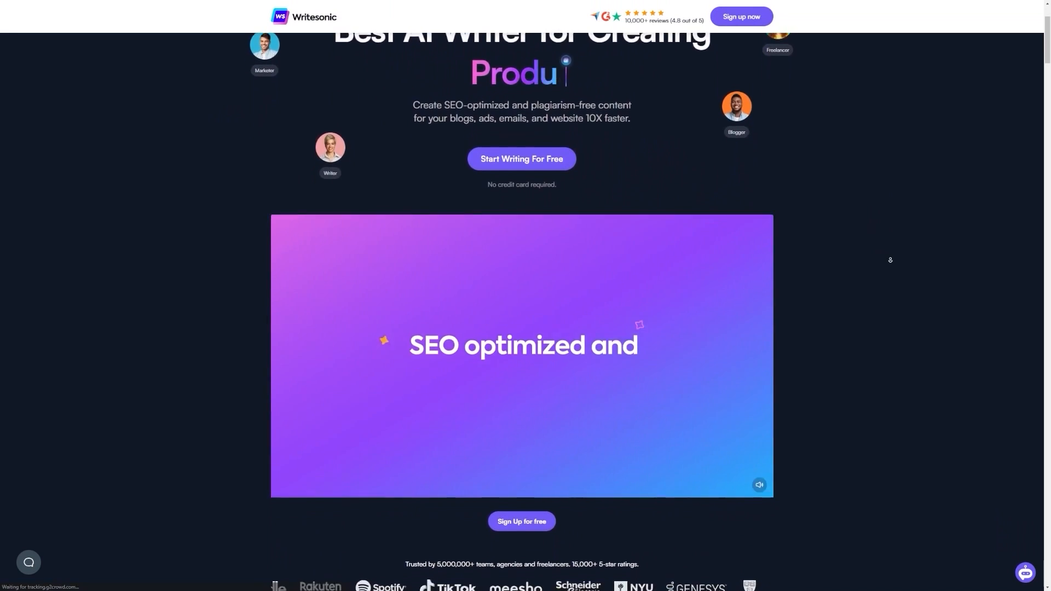
pyautogui.scroll(-3)
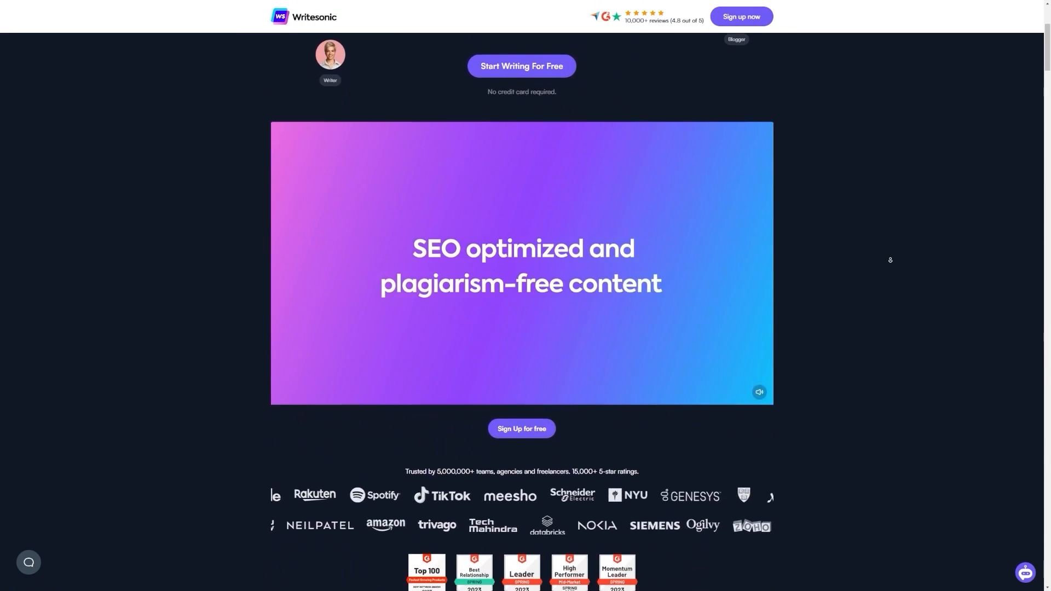
pyautogui.scroll(-3)
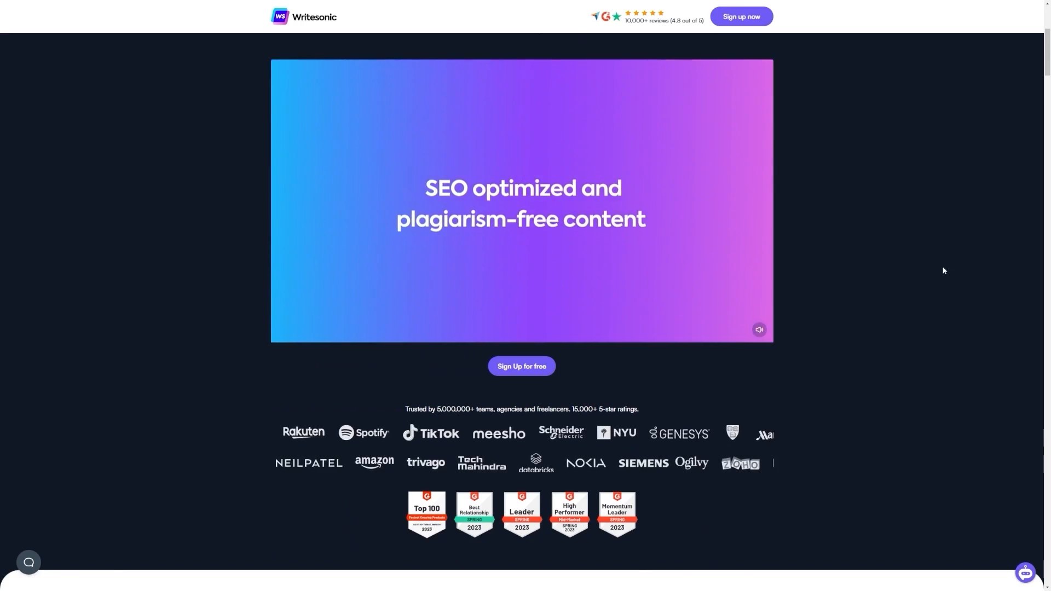
pyautogui.scroll(3)
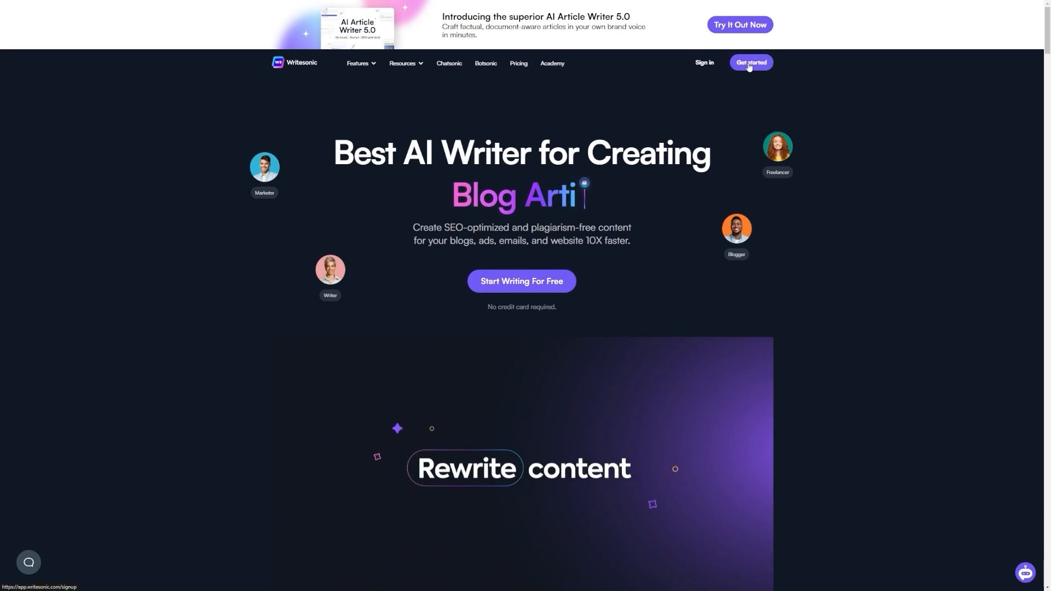
# Go to Writesonic's Get started sign-up page with 10,000 free words
pyautogui.click(750, 62)
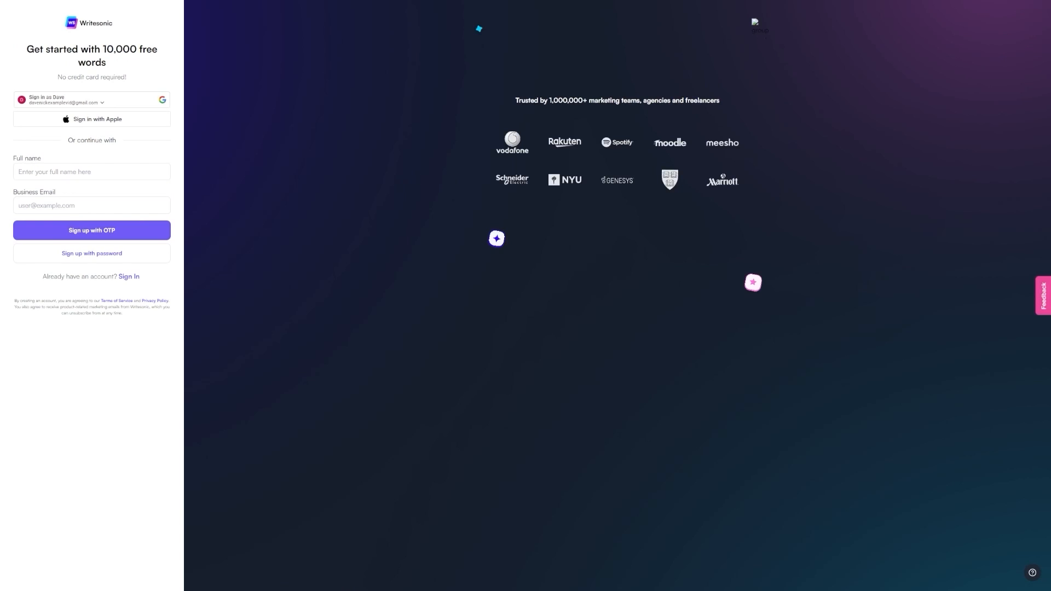
pyautogui.moveTo(210, 108)
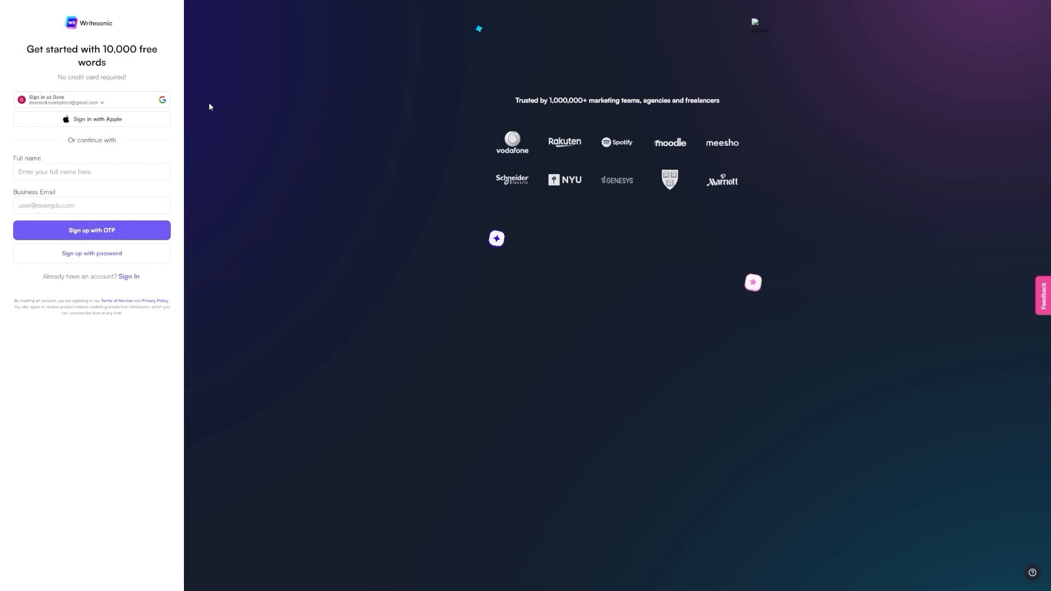
pyautogui.moveTo(54, 150)
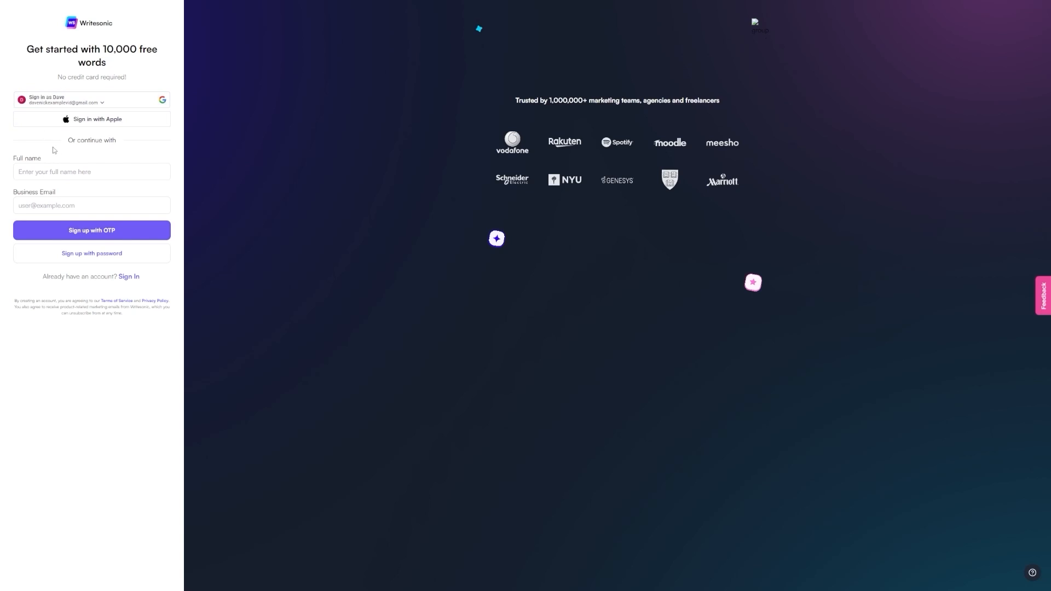
pyautogui.moveTo(287, 176)
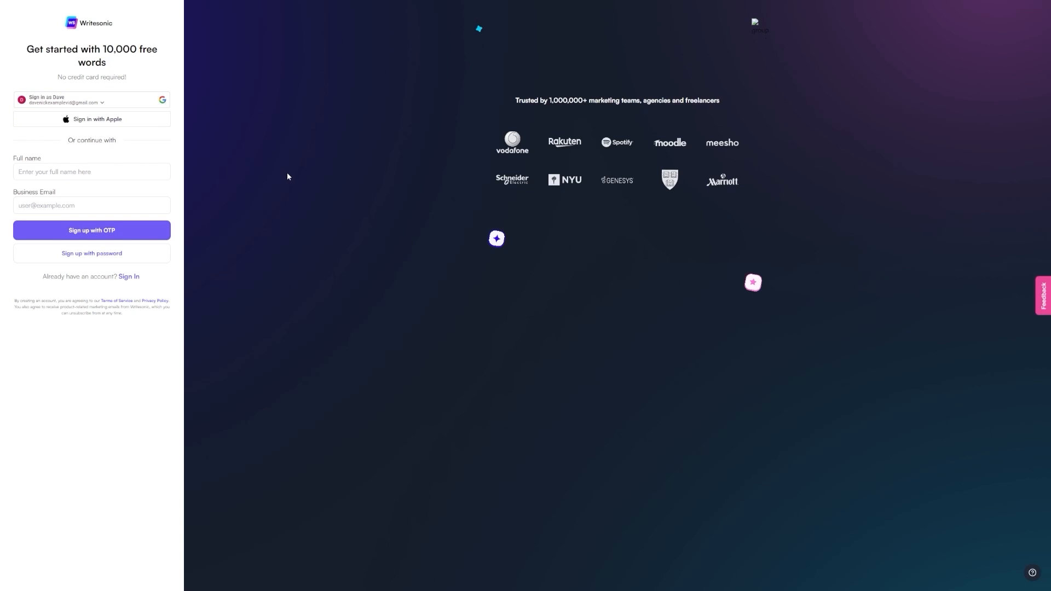
pyautogui.moveTo(174, 209)
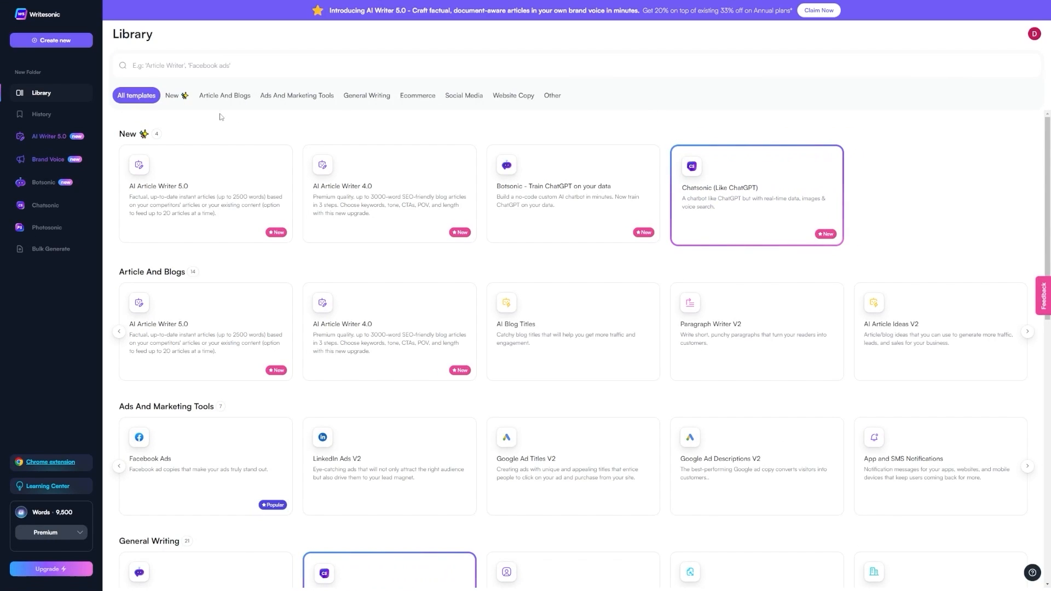
# Search the template library for 'rep' and open Content Rephrase
pyautogui.scroll(-3)
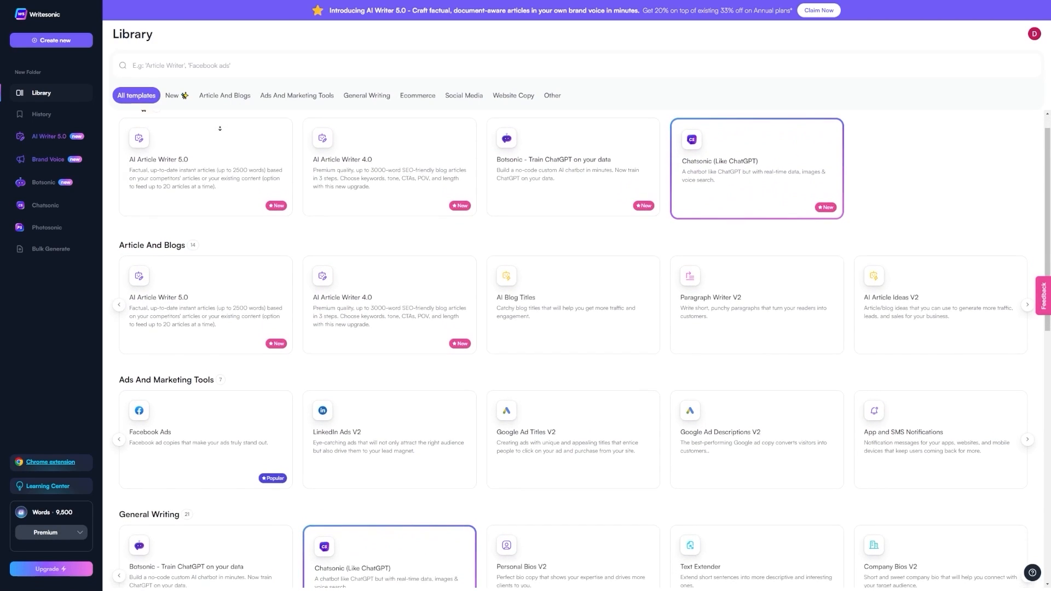
pyautogui.scroll(-3)
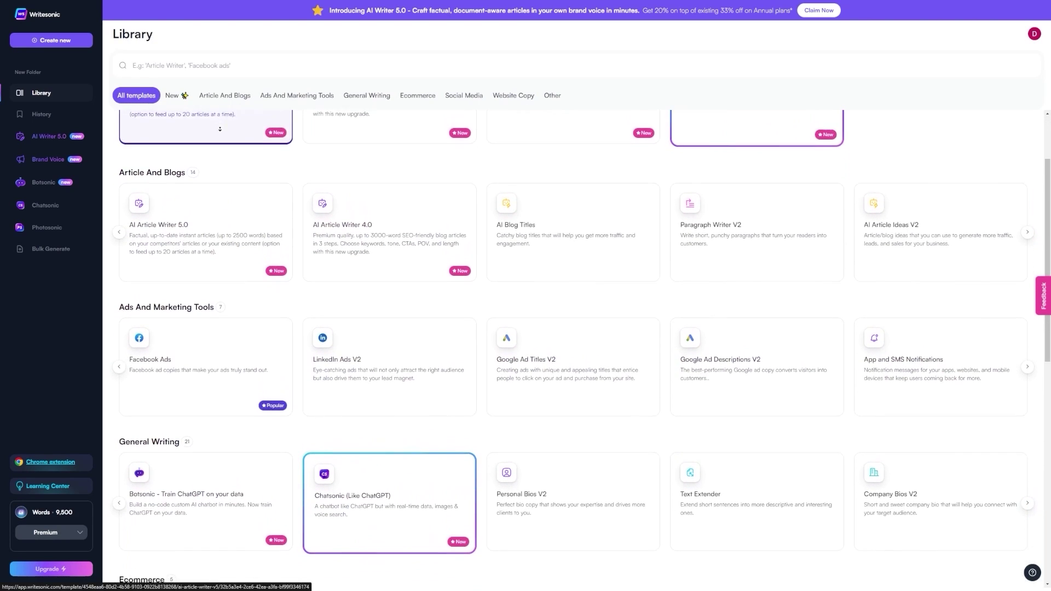
pyautogui.write('rep')
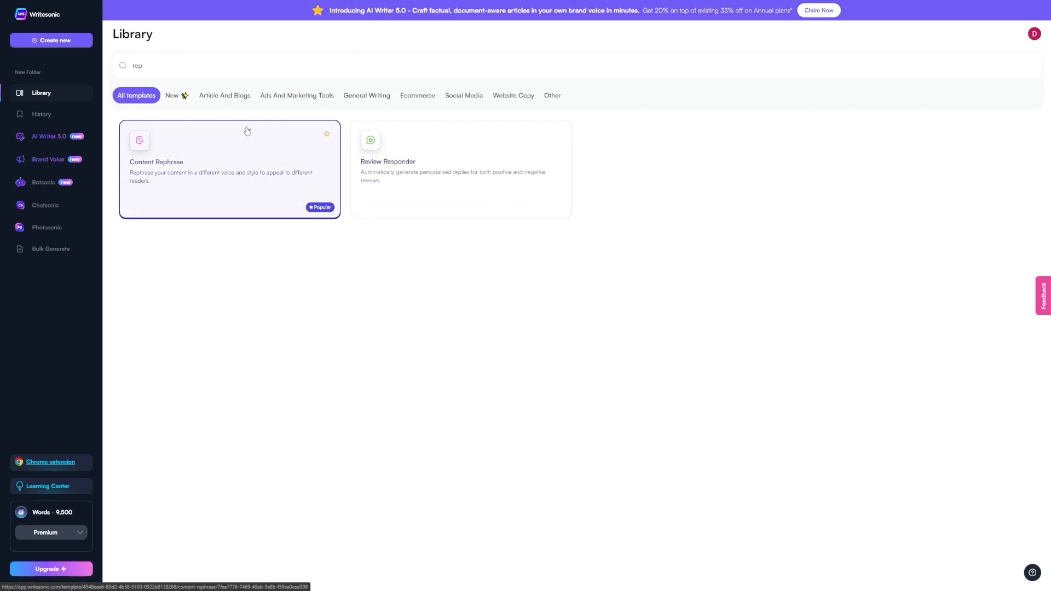
pyautogui.moveTo(154, 83)
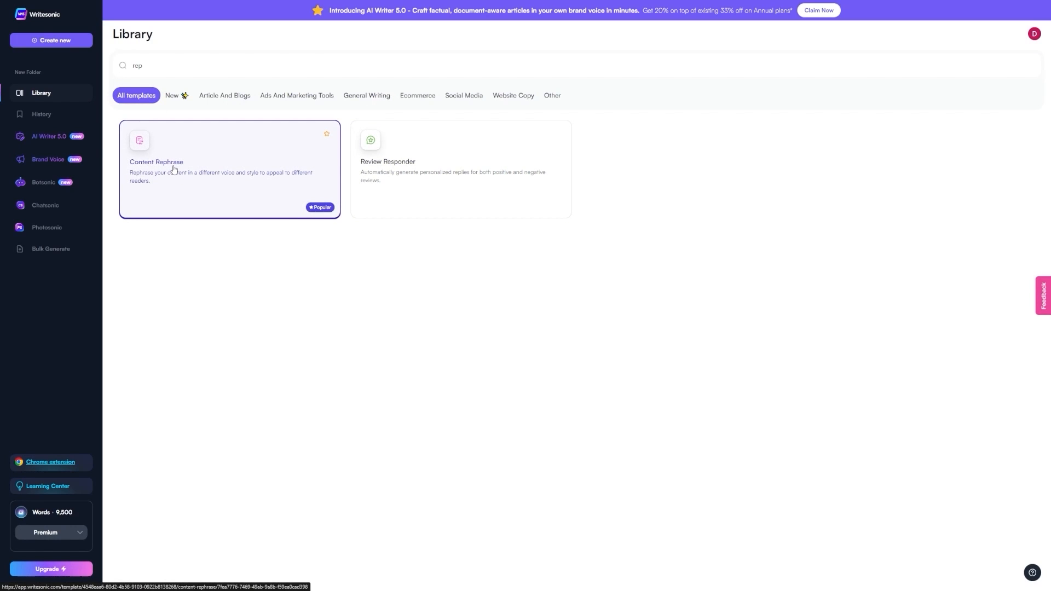
pyautogui.click(230, 169)
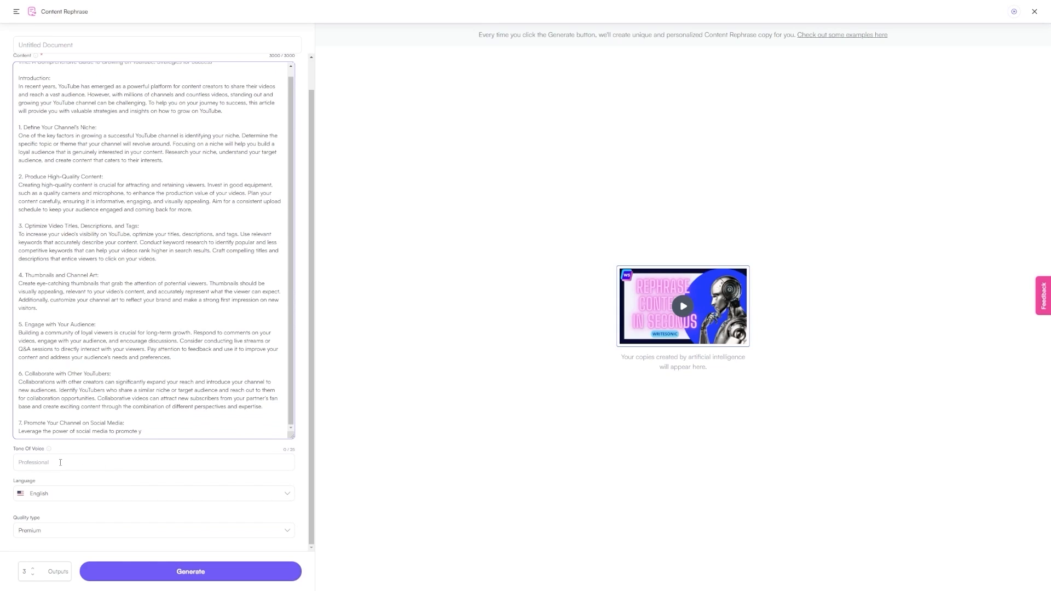
# Check tone and English language, then generate 3 Premium rephrasings of the article
pyautogui.click(153, 462)
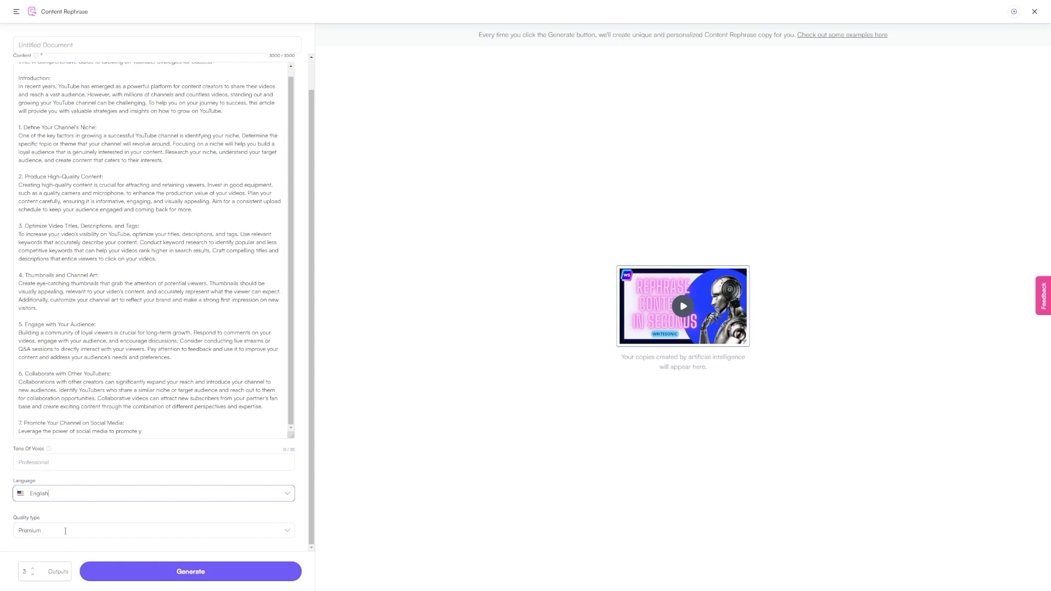
pyautogui.click(191, 571)
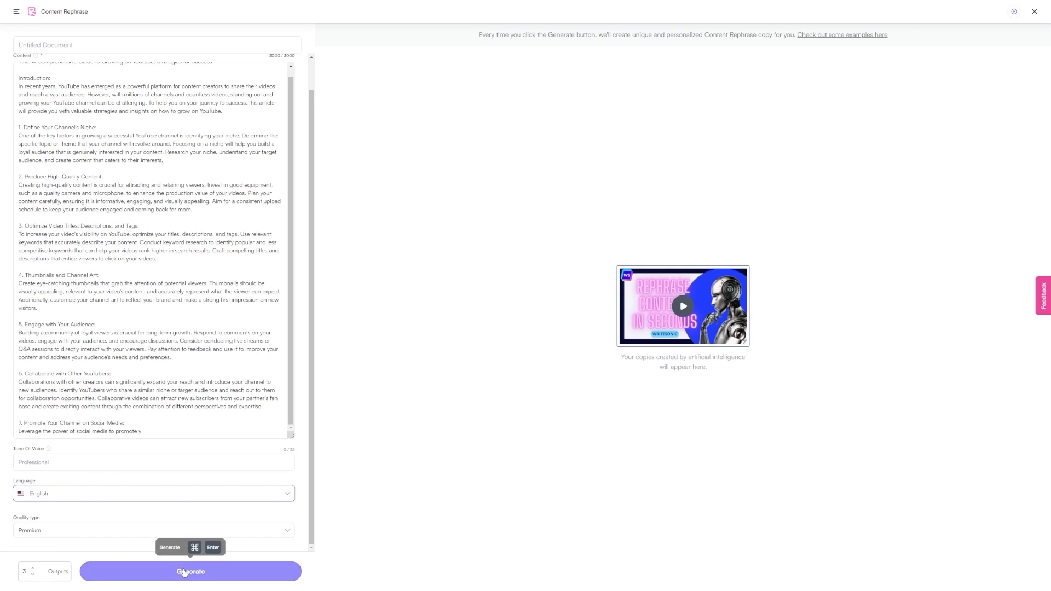
pyautogui.click(191, 570)
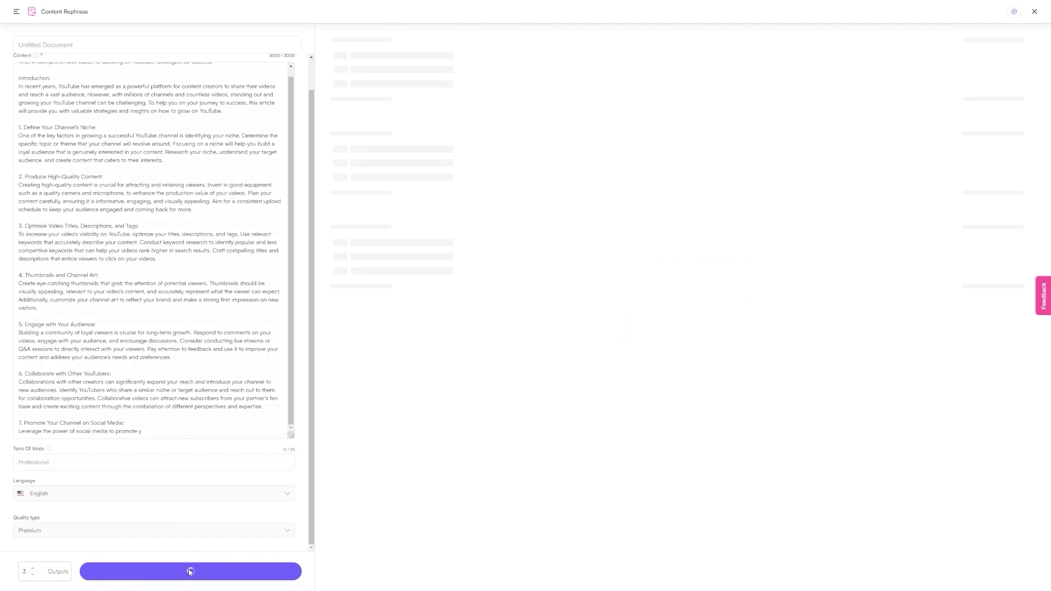
pyautogui.click(190, 571)
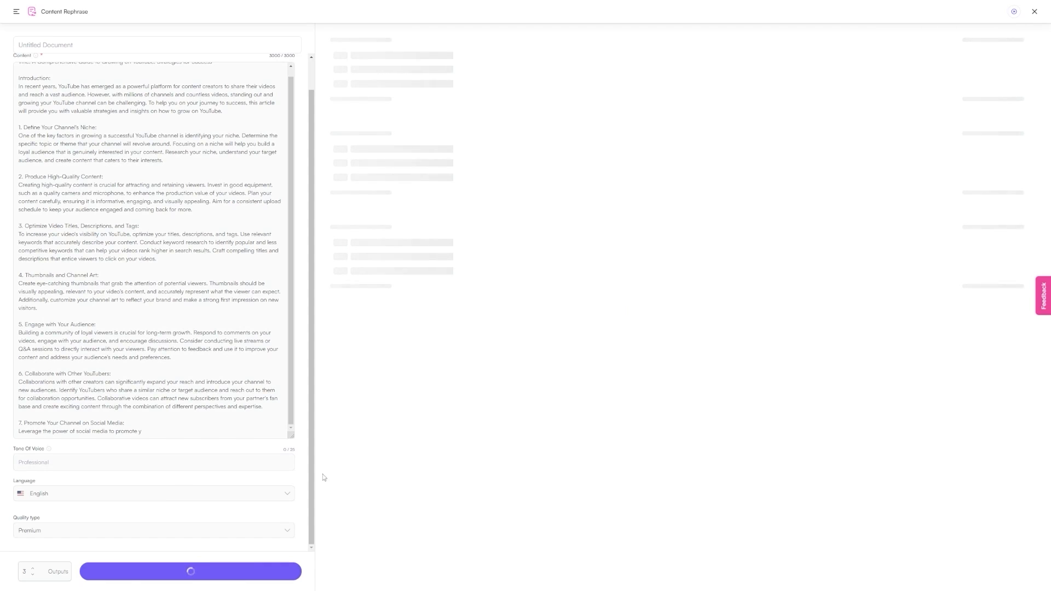
pyautogui.moveTo(768, 313)
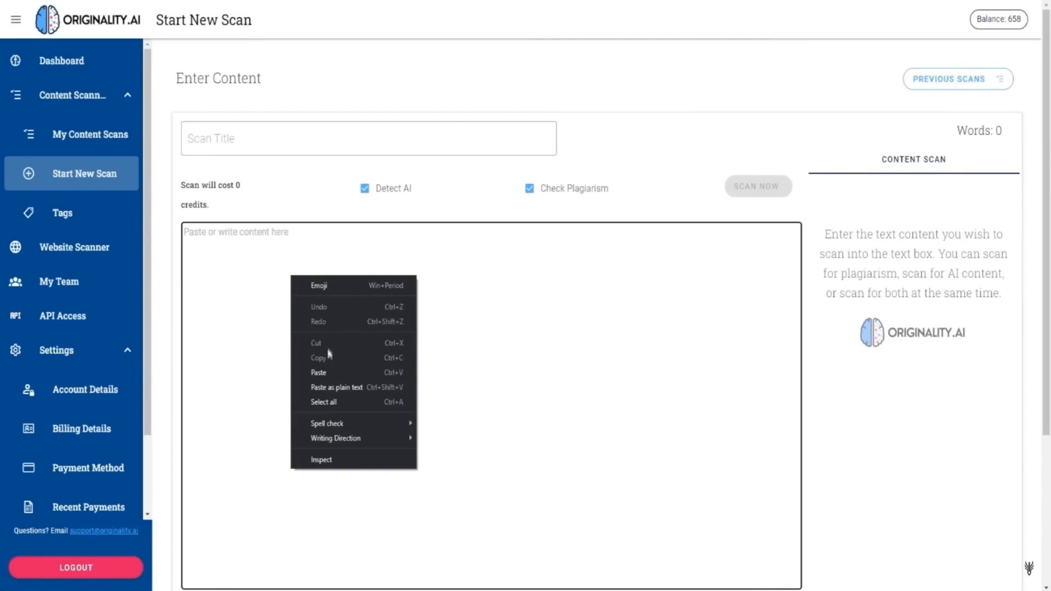
# Scan the pasted 263-word Amazon article without plagiarism check, scoring 100% original, 0% AI
pyautogui.click(319, 373)
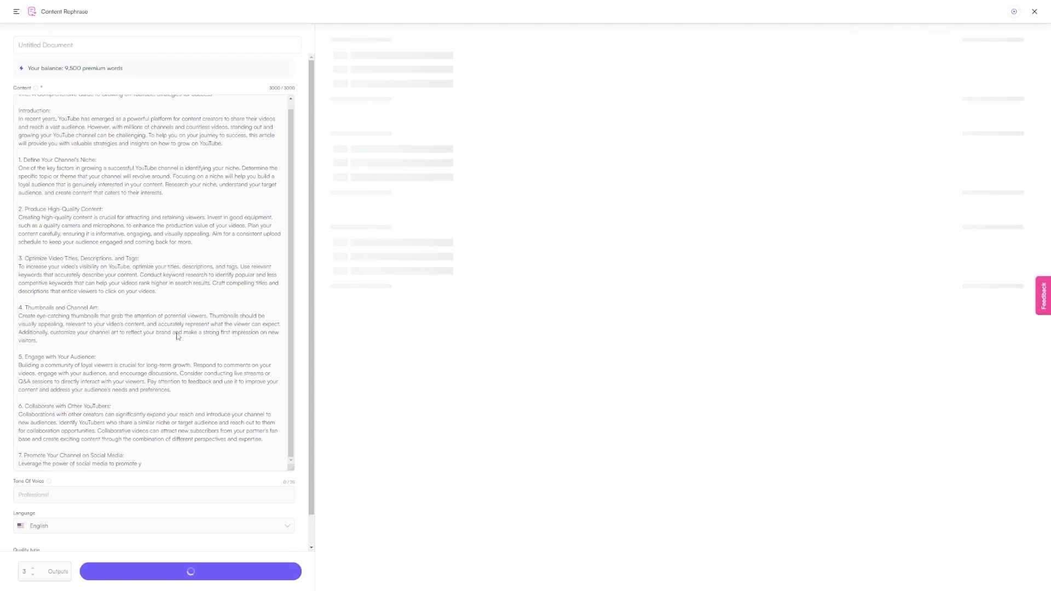
pyautogui.click(190, 570)
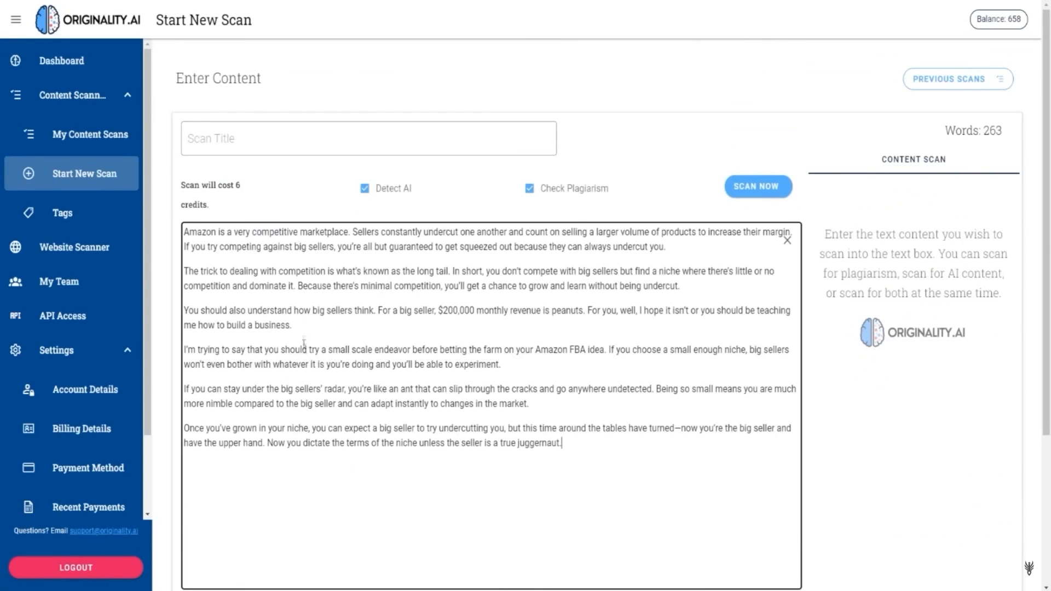
pyautogui.click(529, 188)
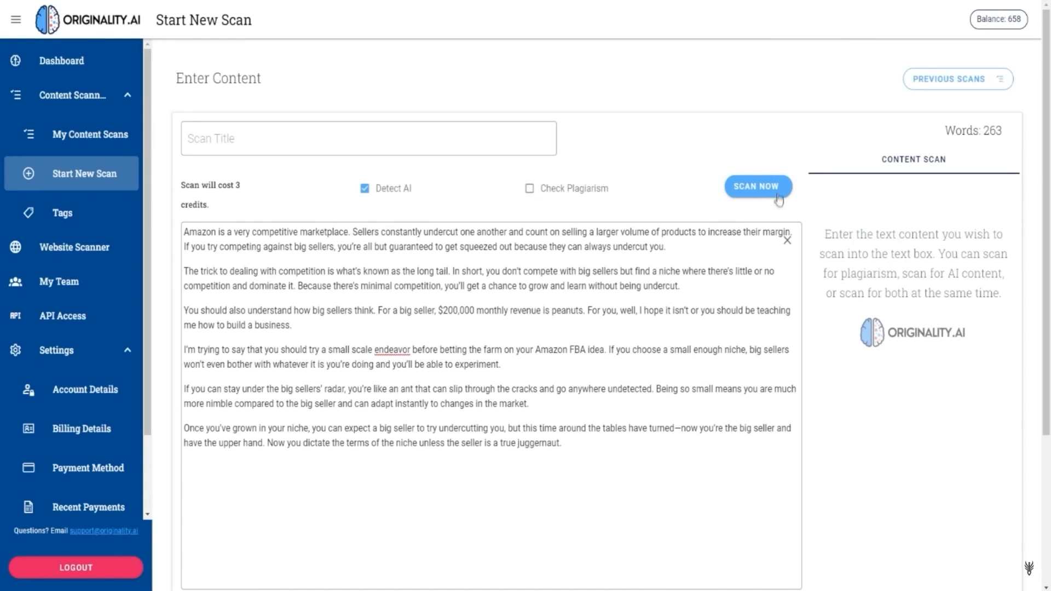
pyautogui.click(757, 186)
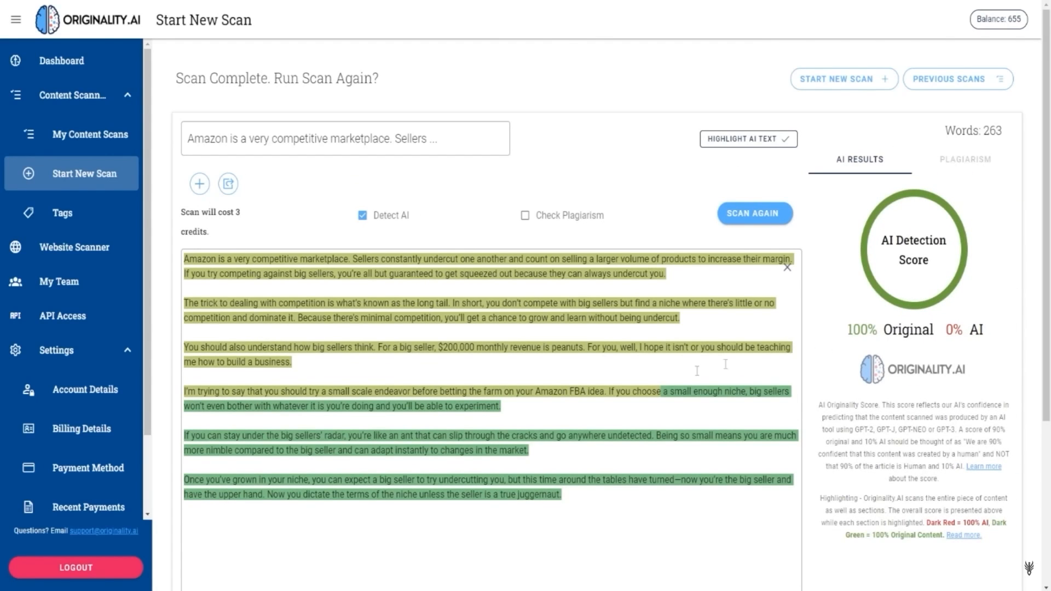
pyautogui.moveTo(587, 349)
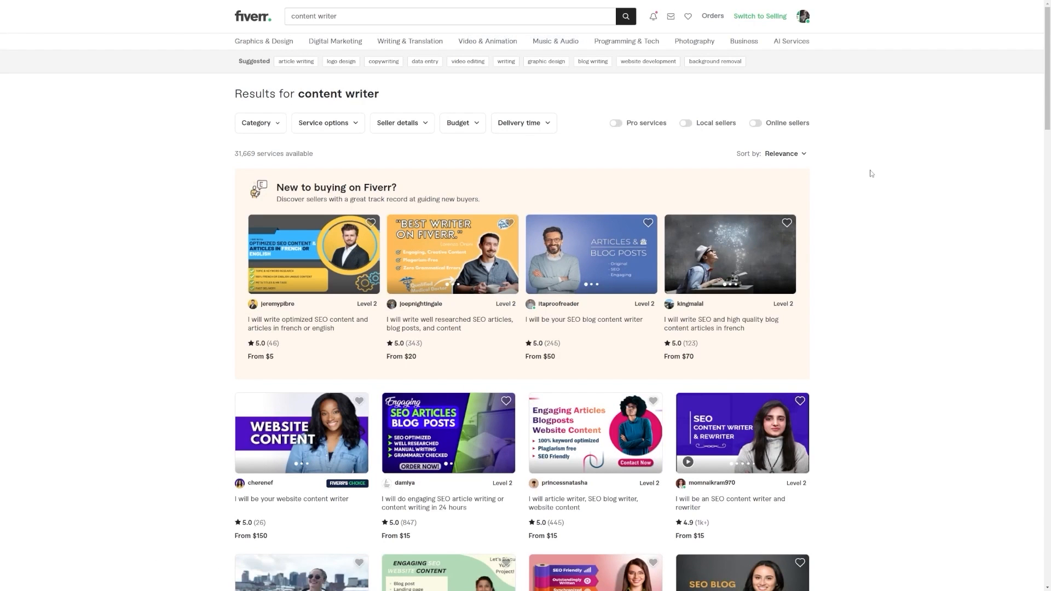
pyautogui.moveTo(851, 308)
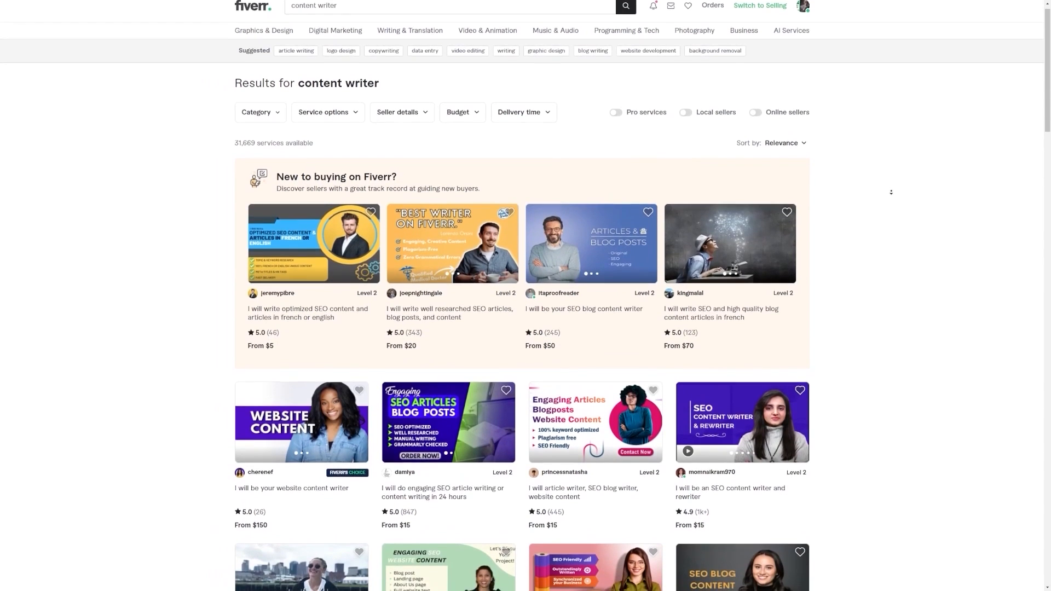
# Browse the 'content writer' gig listings to compare sellers' offers and prices
pyautogui.scroll(-3)
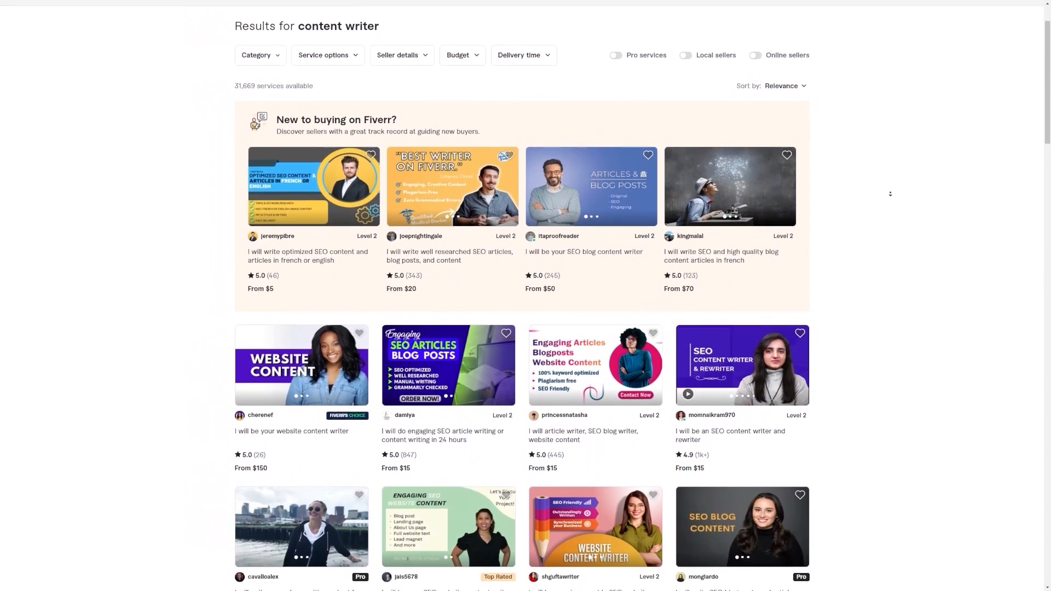
pyautogui.scroll(-3)
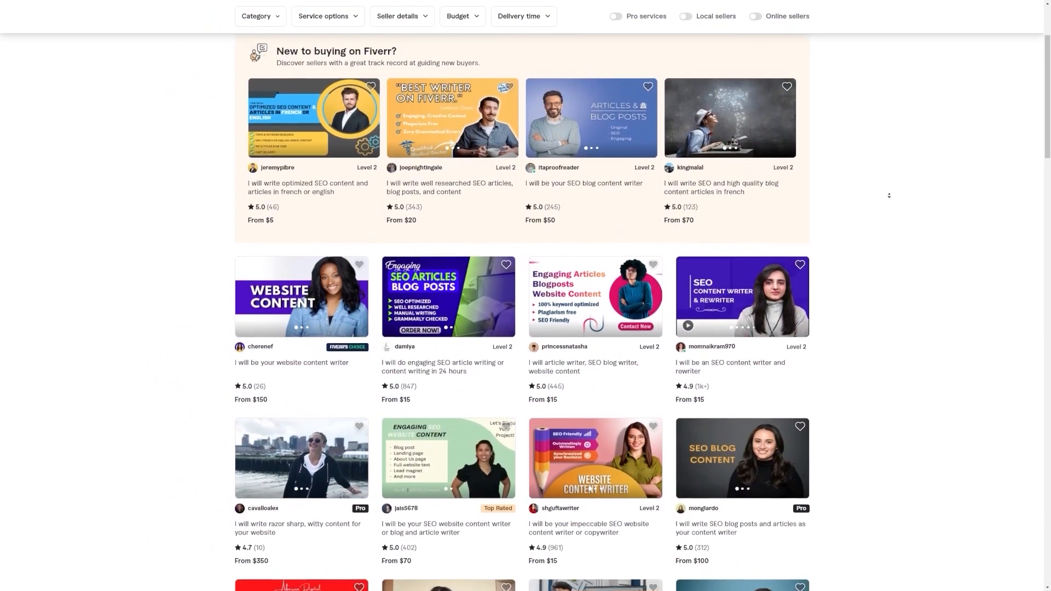
pyautogui.scroll(-3)
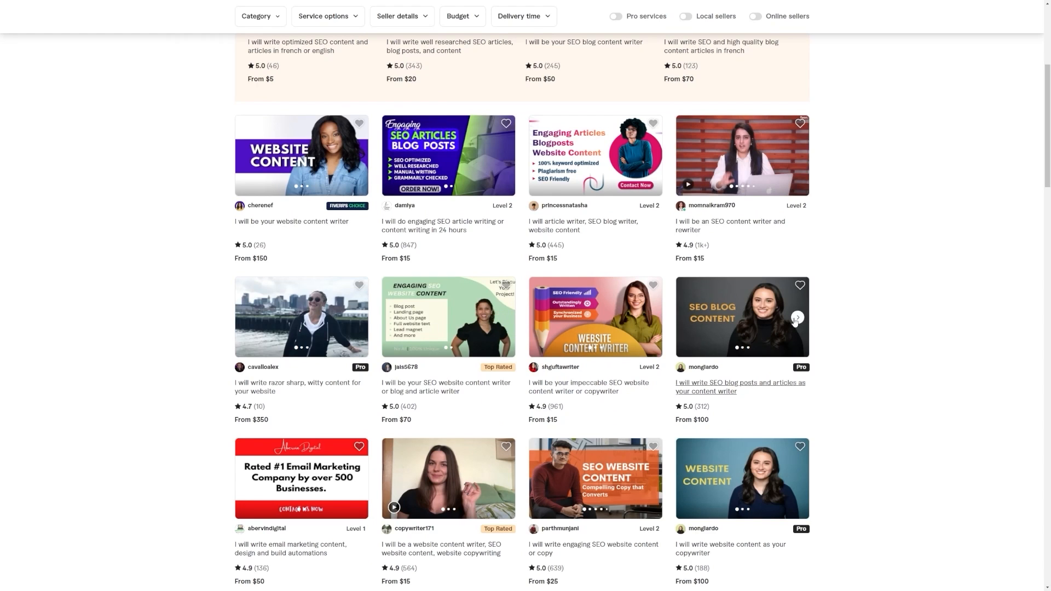
pyautogui.moveTo(871, 165)
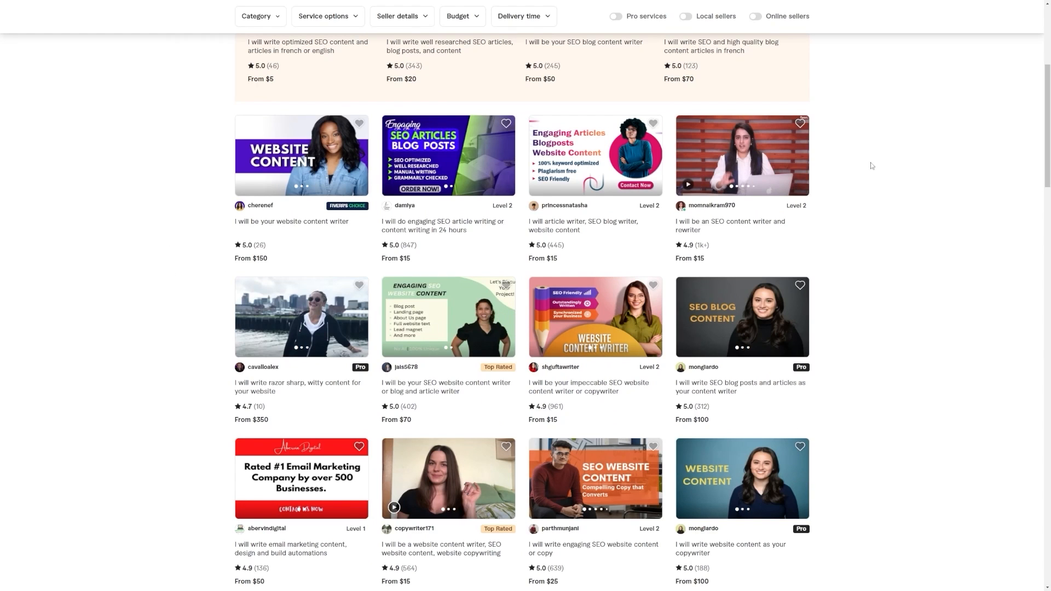
pyautogui.scroll(-3)
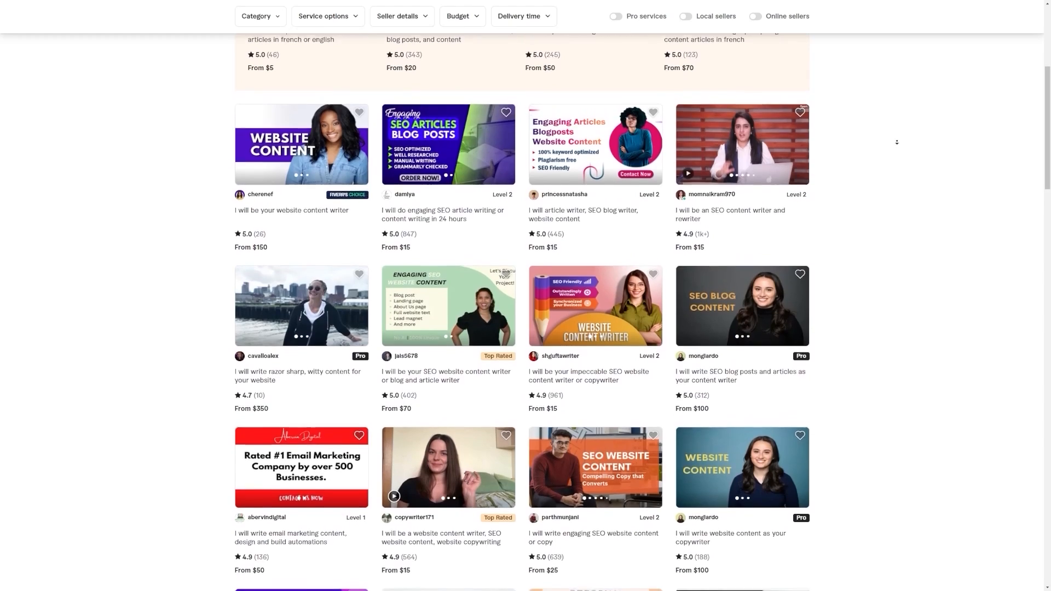
pyautogui.scroll(-3)
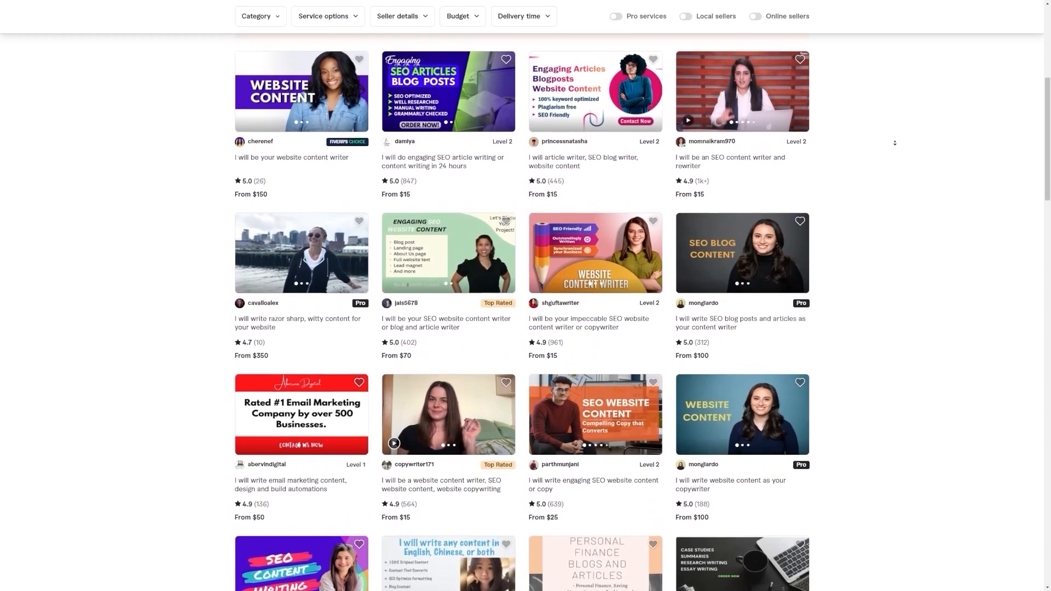
pyautogui.scroll(-3)
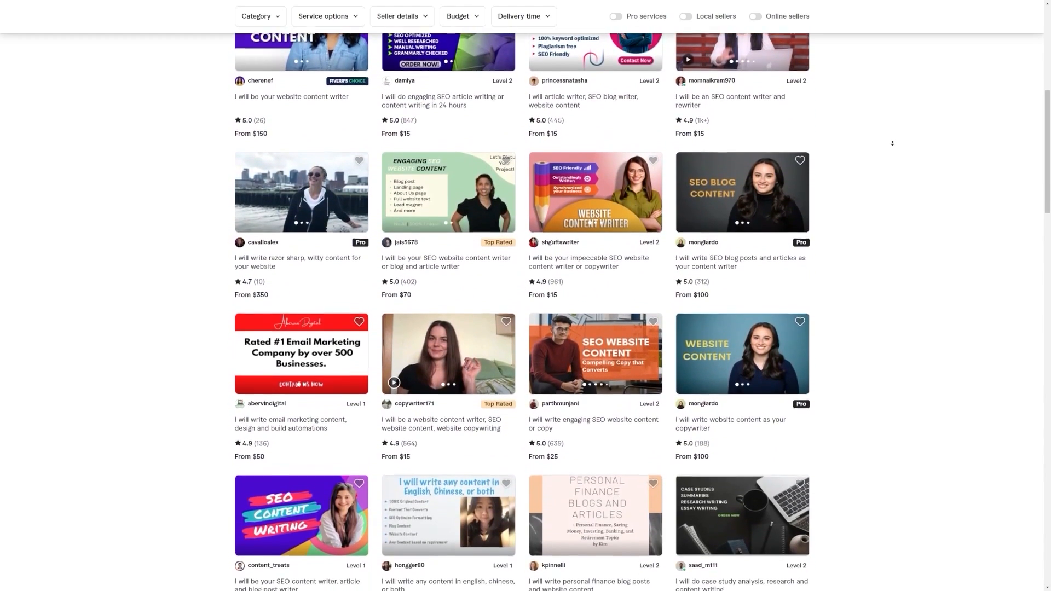
pyautogui.scroll(-3)
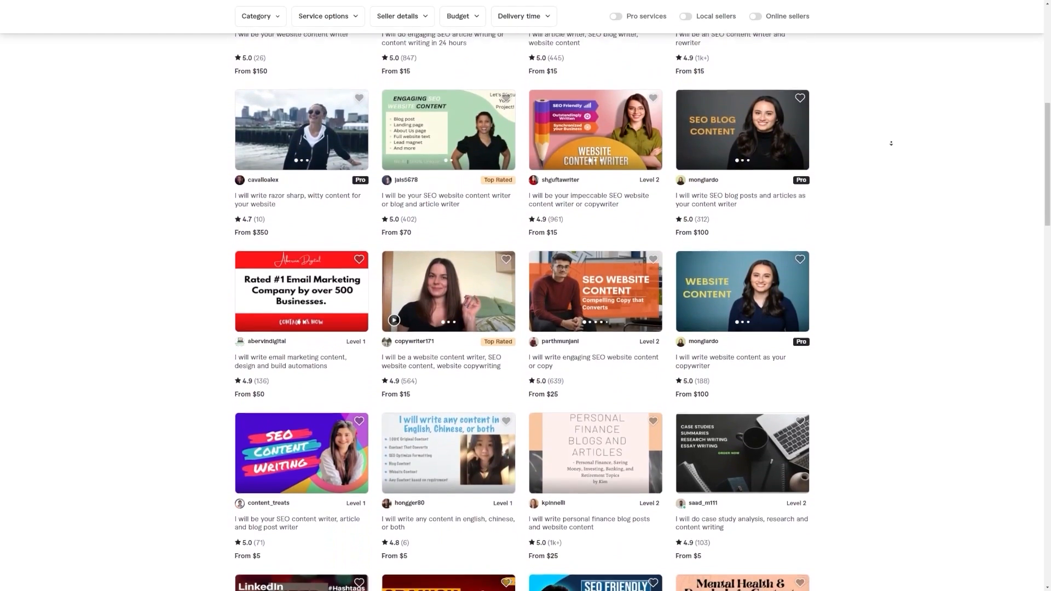
pyautogui.scroll(-3)
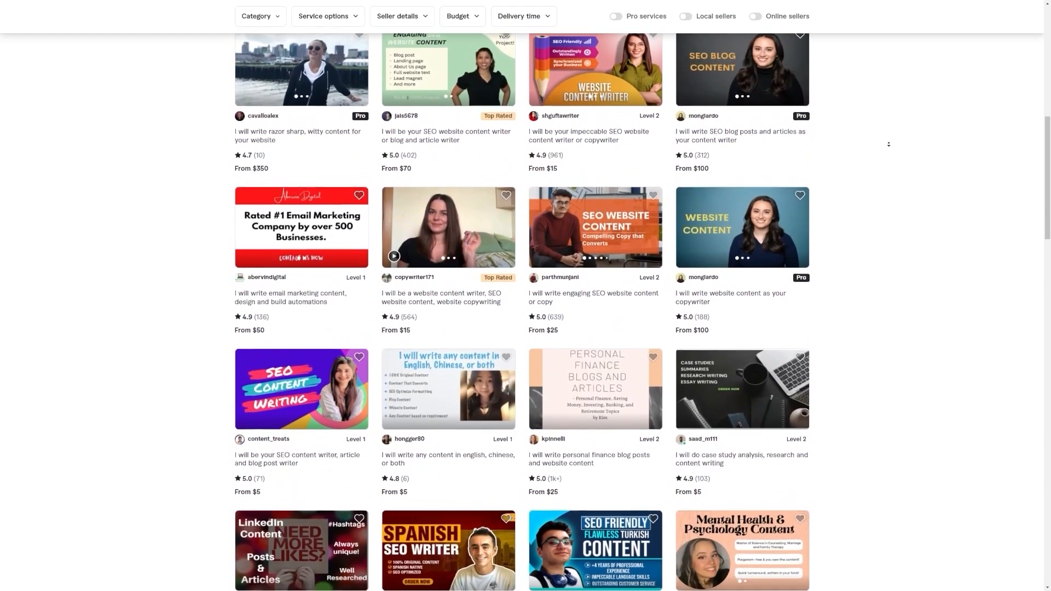
pyautogui.scroll(-3)
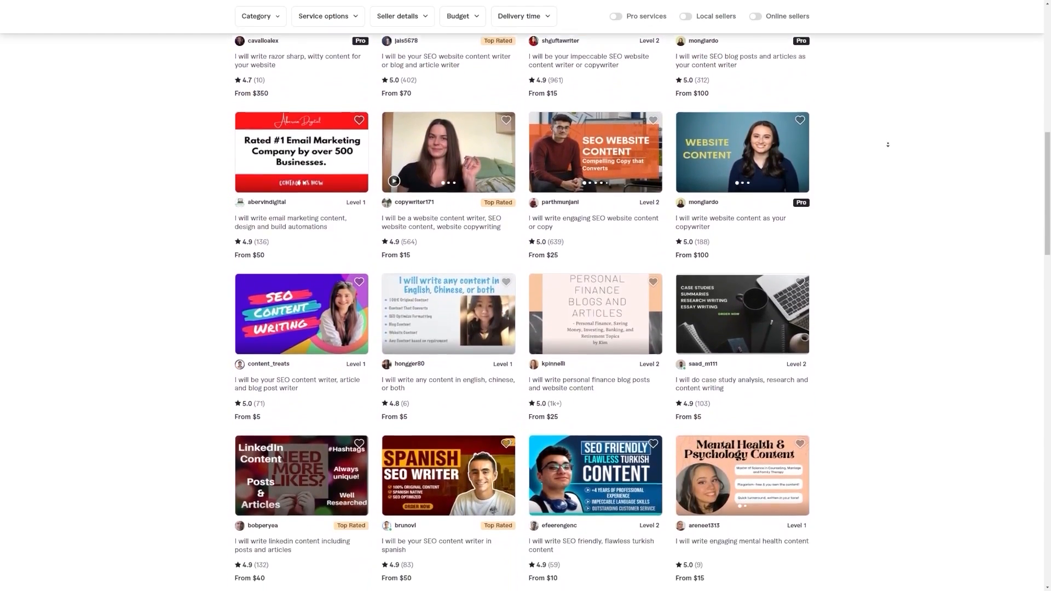
pyautogui.scroll(-3)
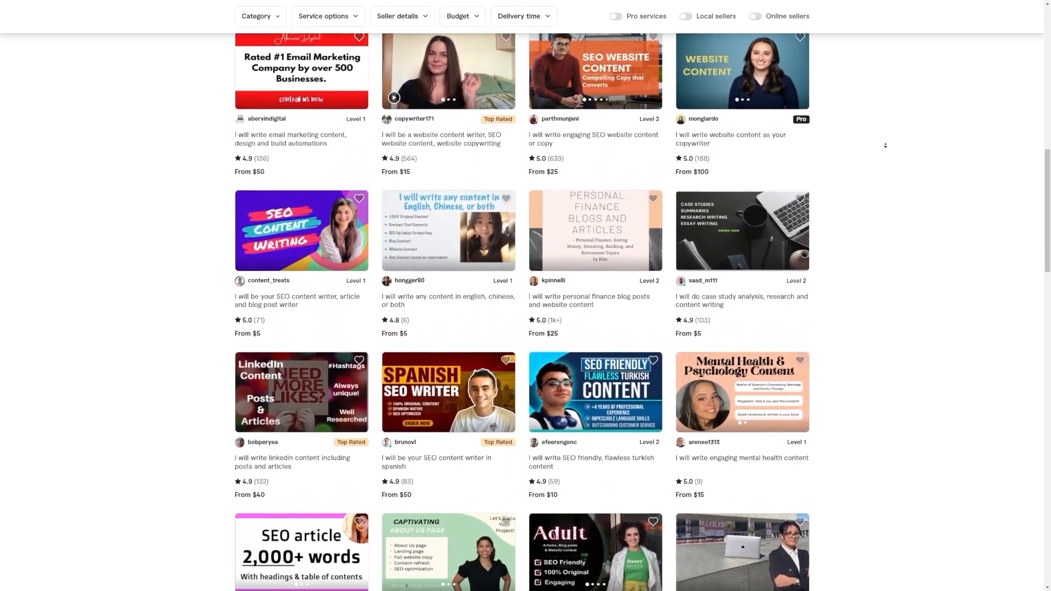
pyautogui.scroll(-3)
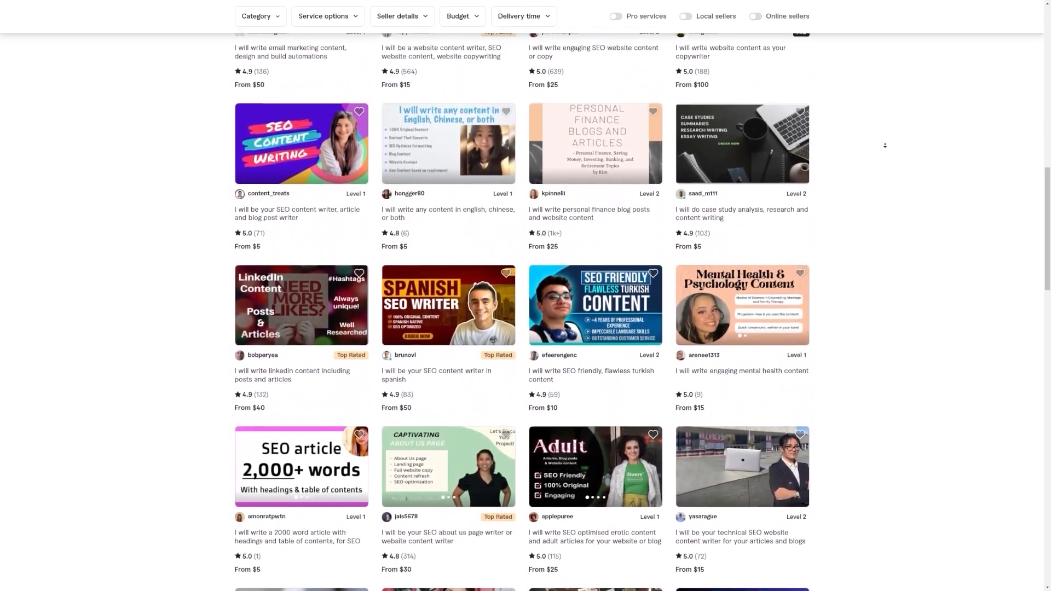
pyautogui.scroll(-3)
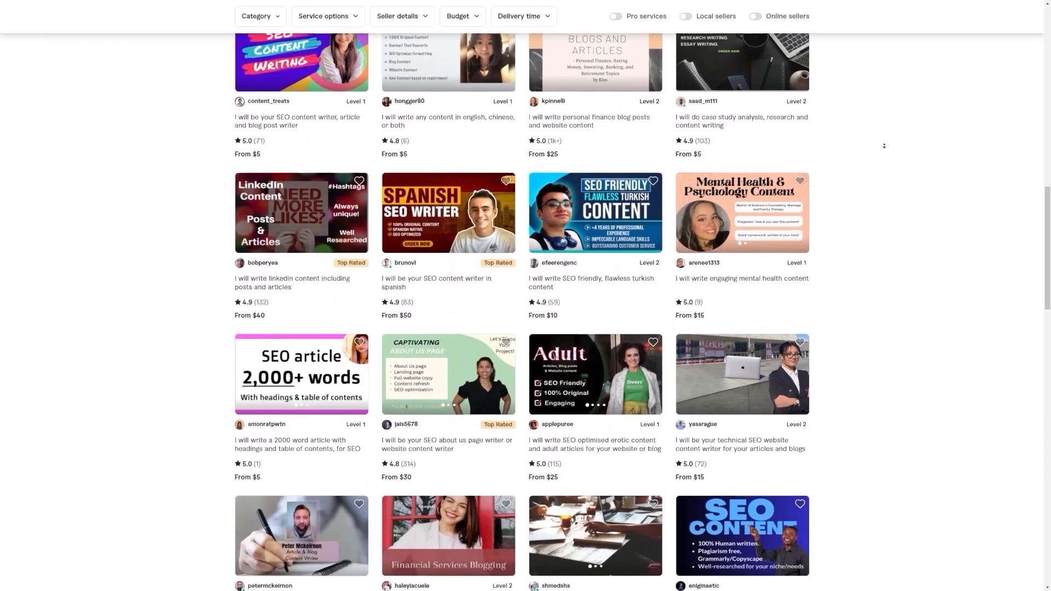
pyautogui.scroll(-3)
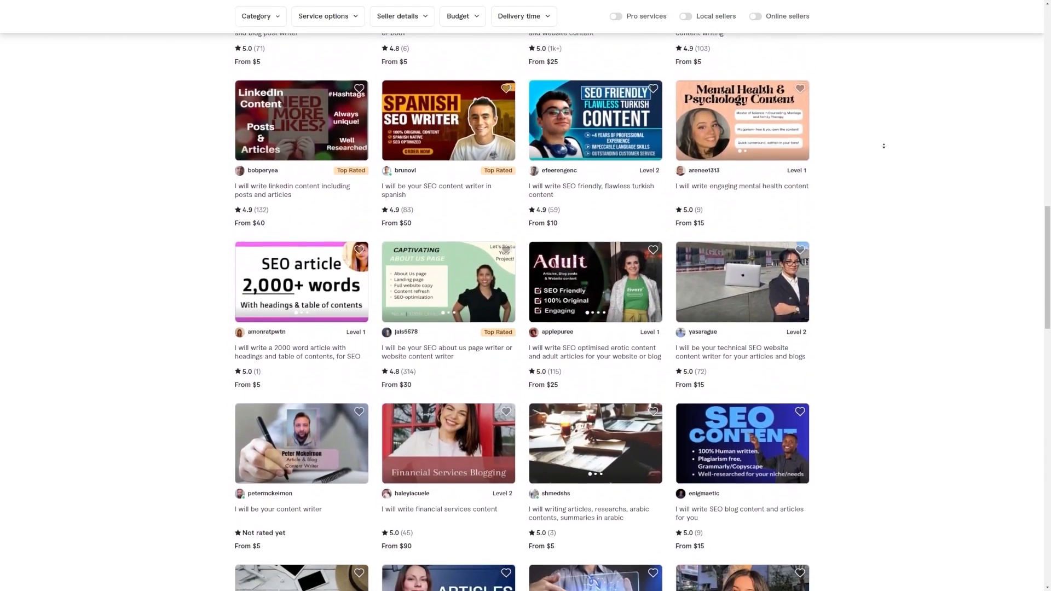
pyautogui.scroll(-3)
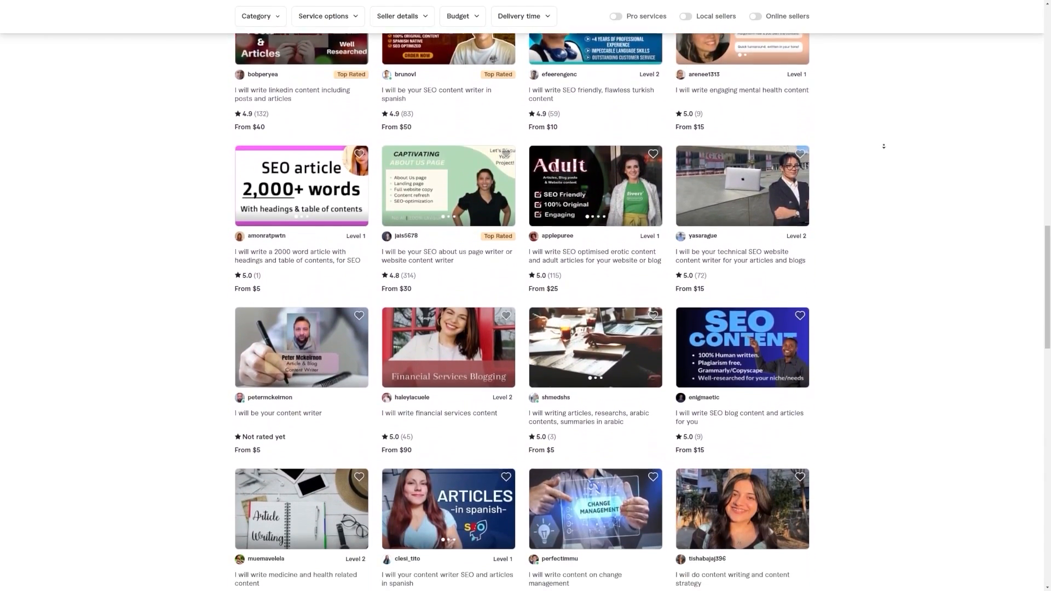
pyautogui.scroll(-3)
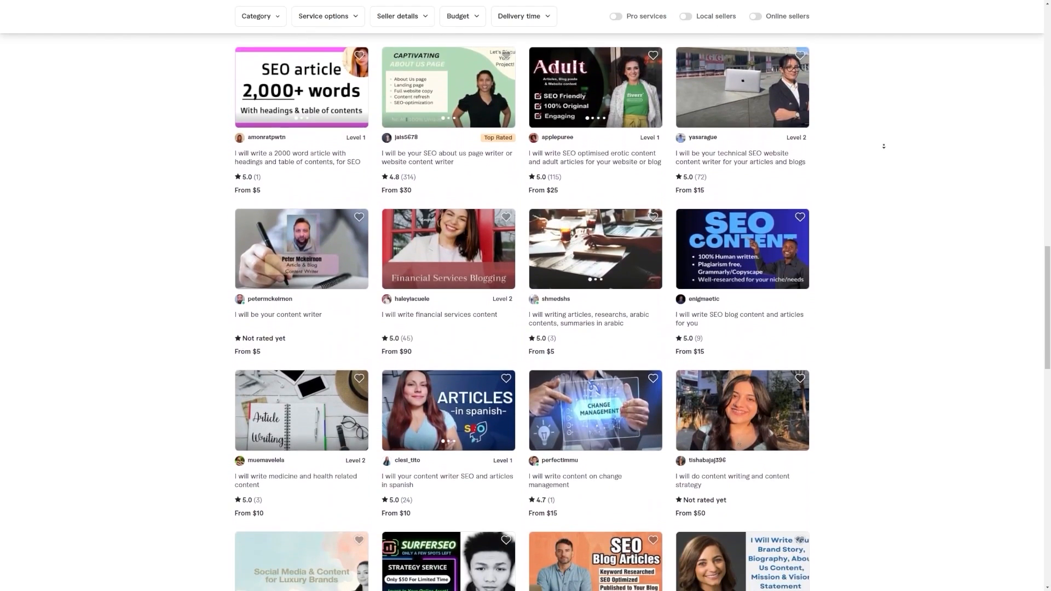
pyautogui.scroll(-3)
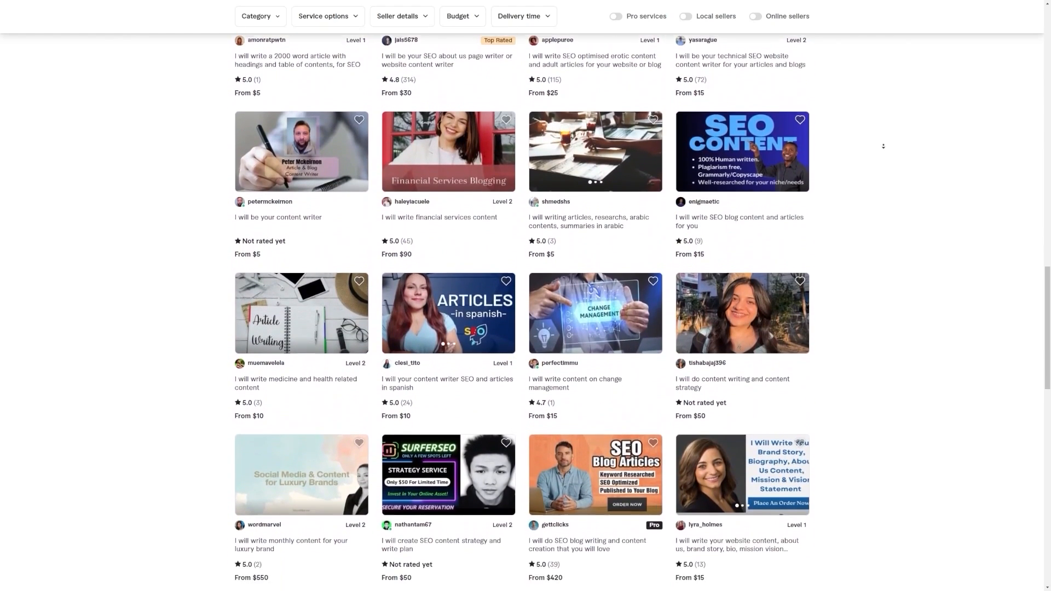
pyautogui.scroll(-3)
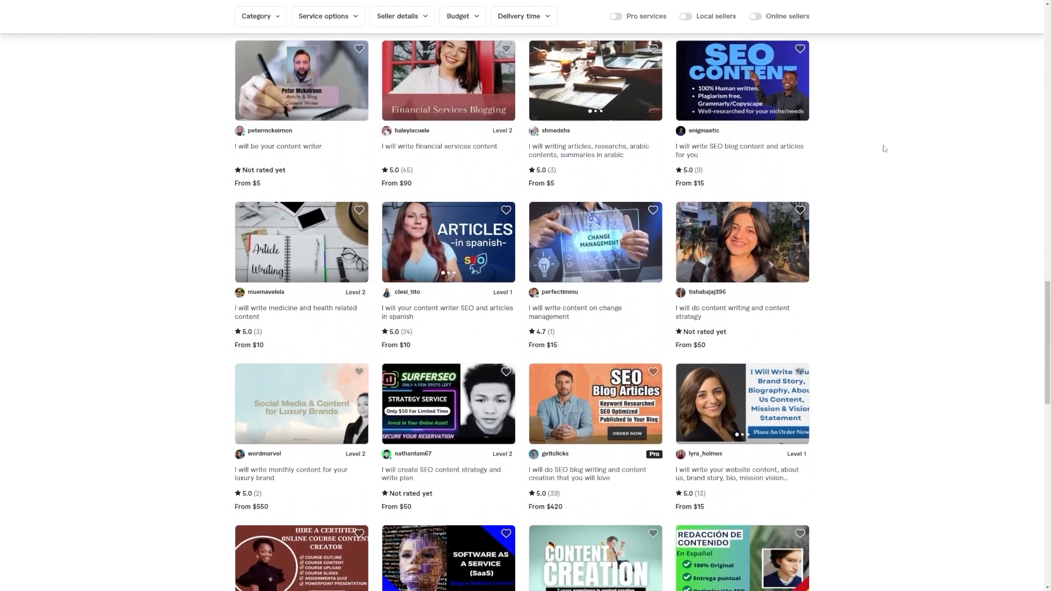
pyautogui.scroll(3)
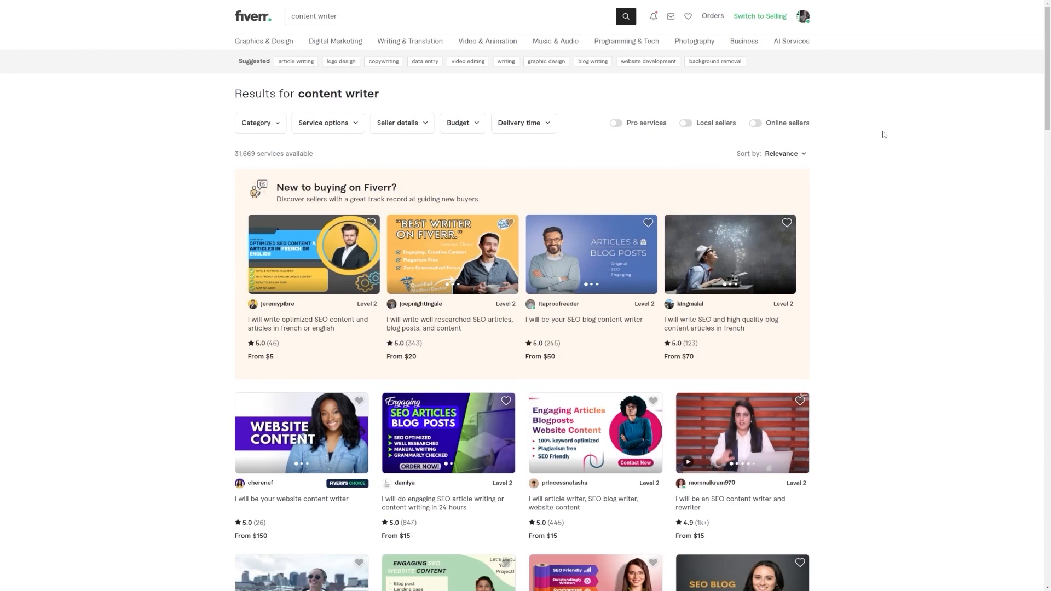
pyautogui.moveTo(868, 138)
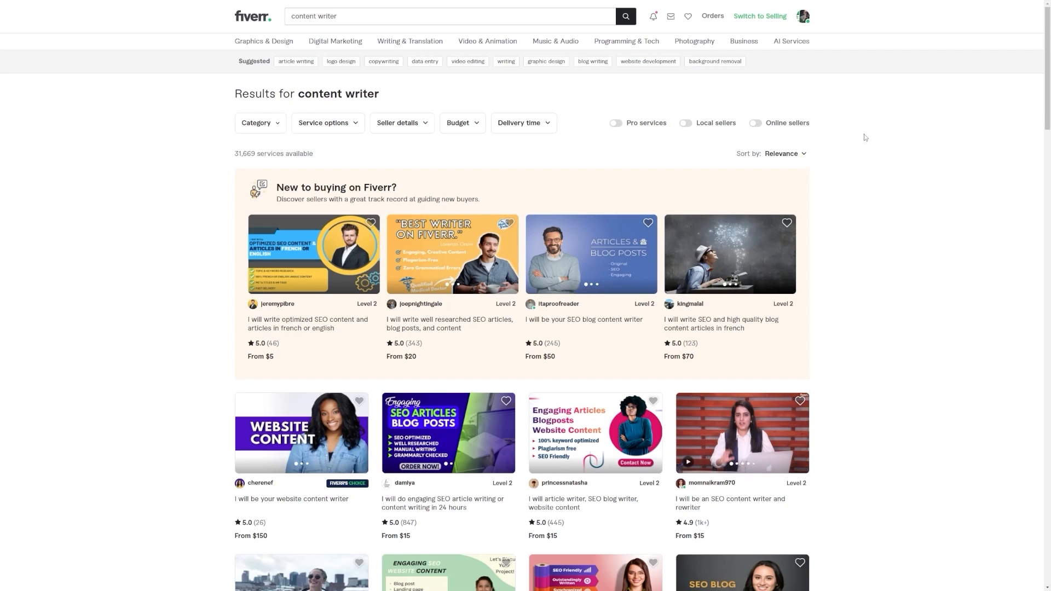
pyautogui.scroll(-3)
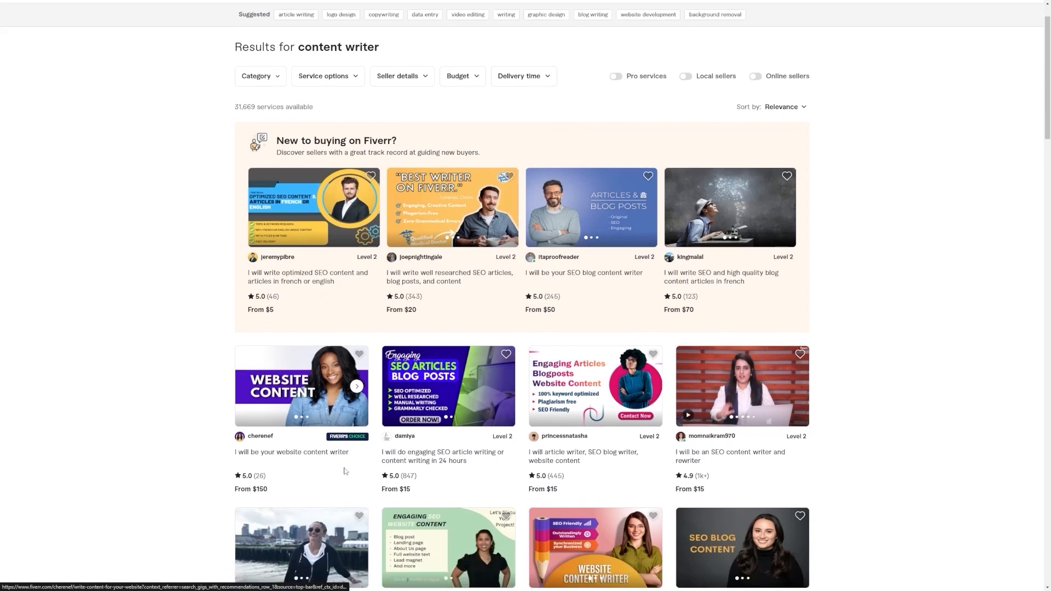
pyautogui.scroll(-3)
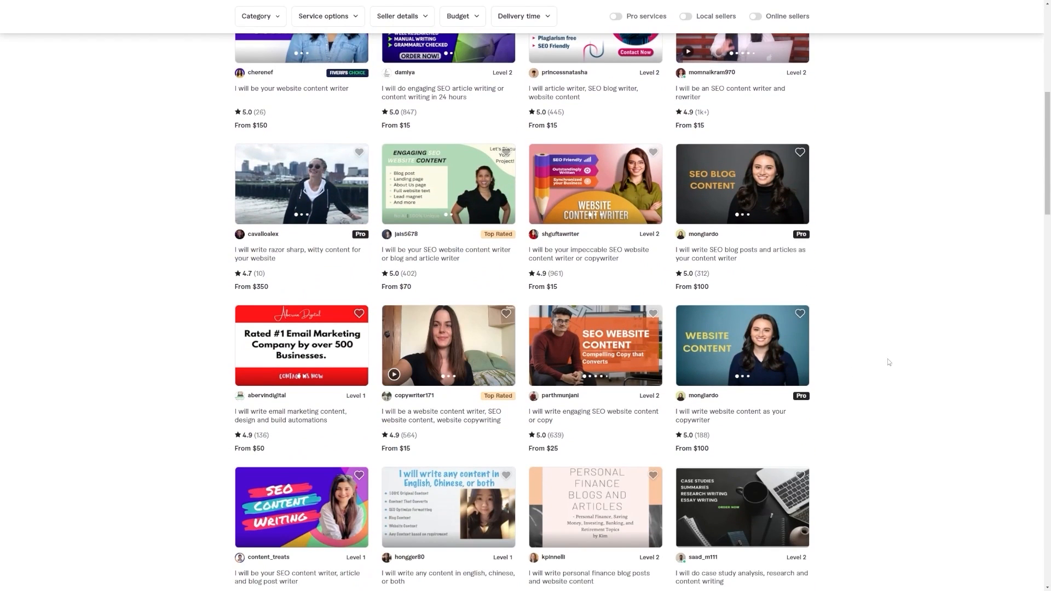
pyautogui.moveTo(881, 357)
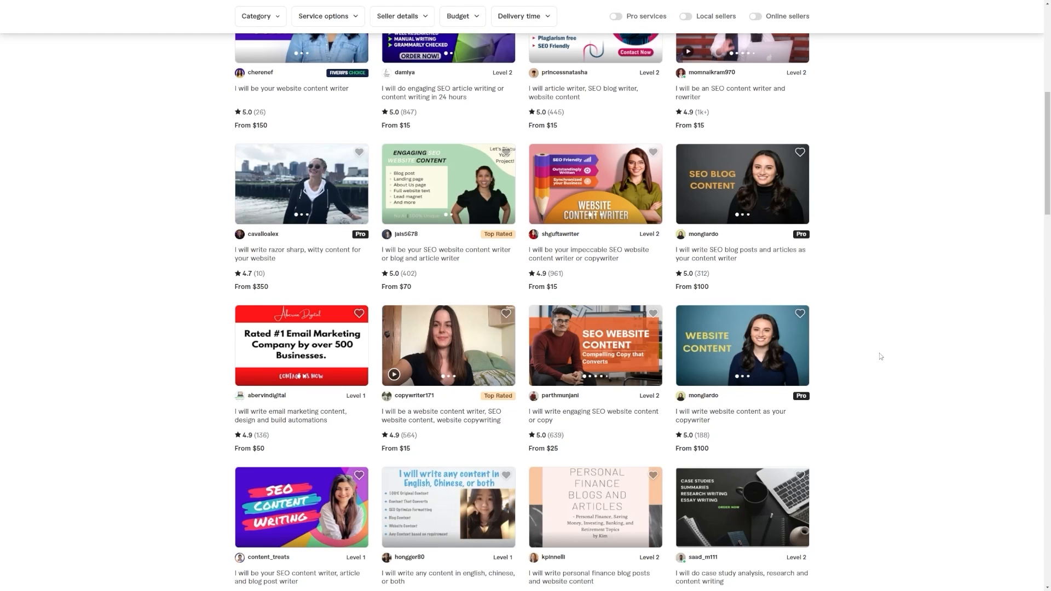
pyautogui.scroll(-3)
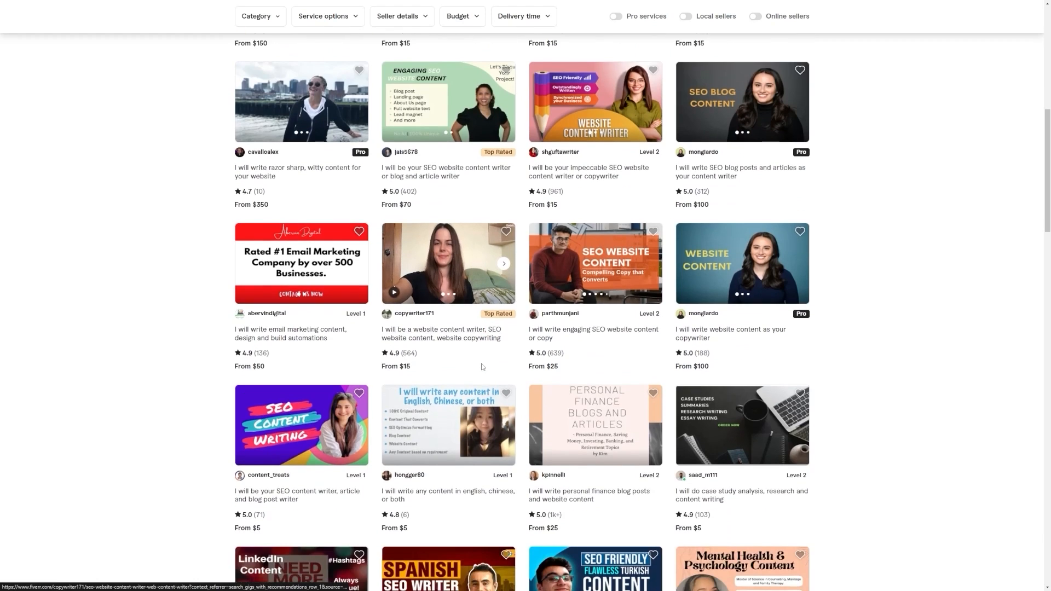
pyautogui.scroll(-3)
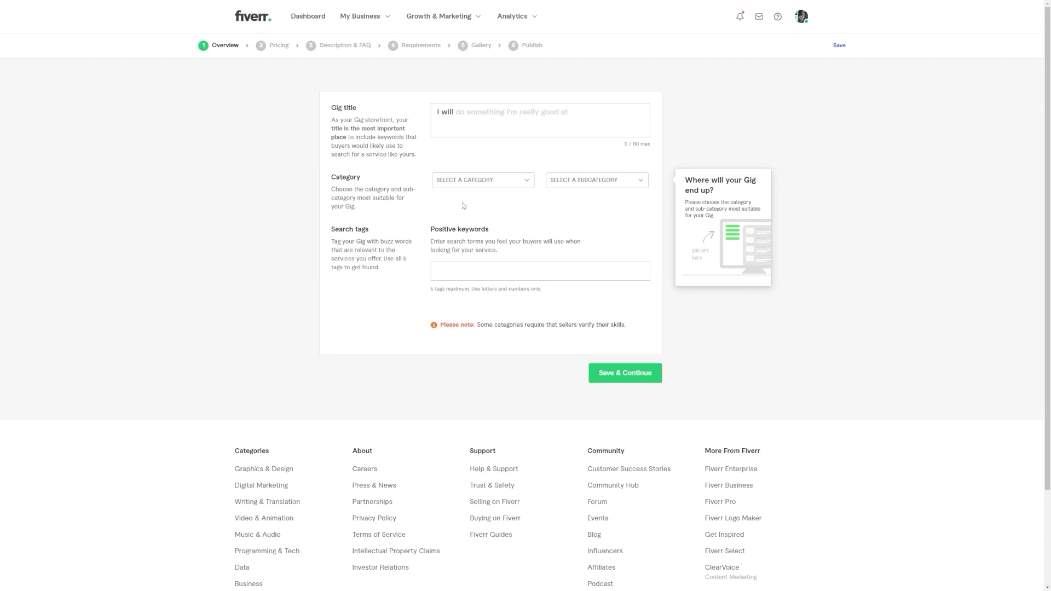
pyautogui.moveTo(462, 203)
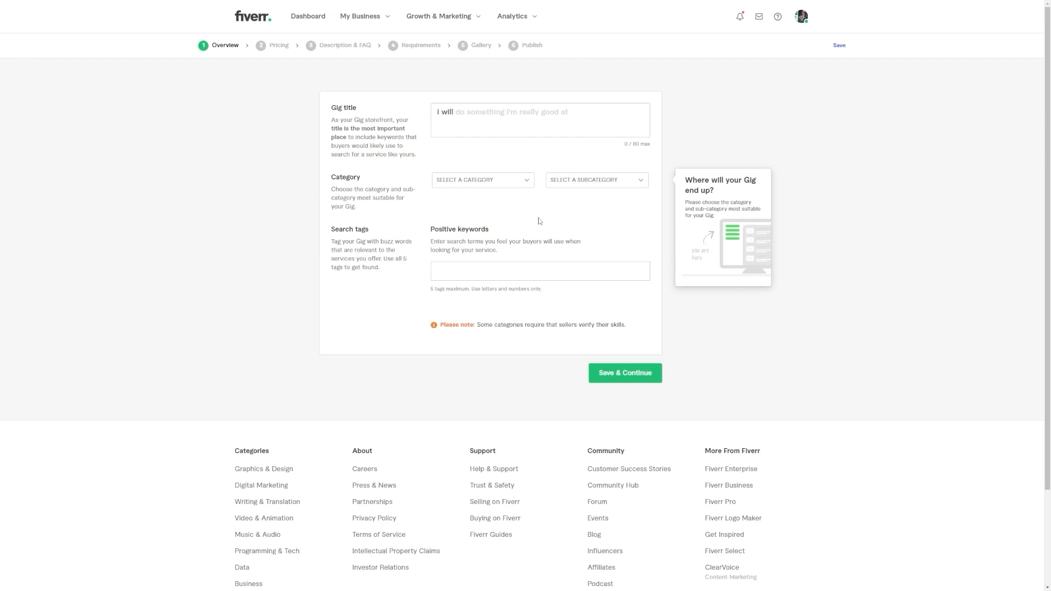
pyautogui.moveTo(526, 193)
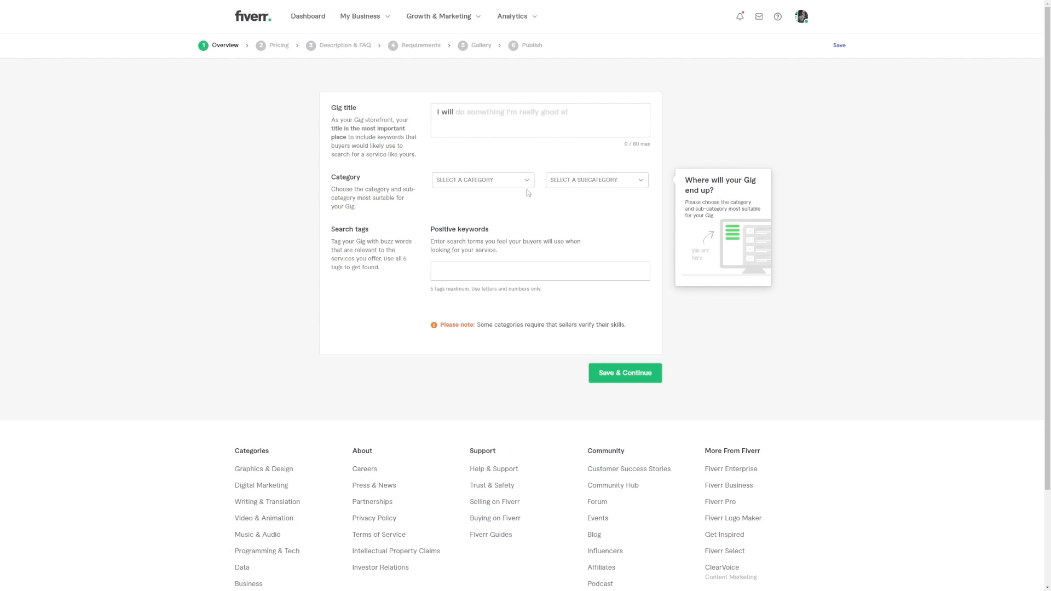
# Choose Writing & Translation as category and Content Strategy as subcategory for the gig
pyautogui.click(481, 180)
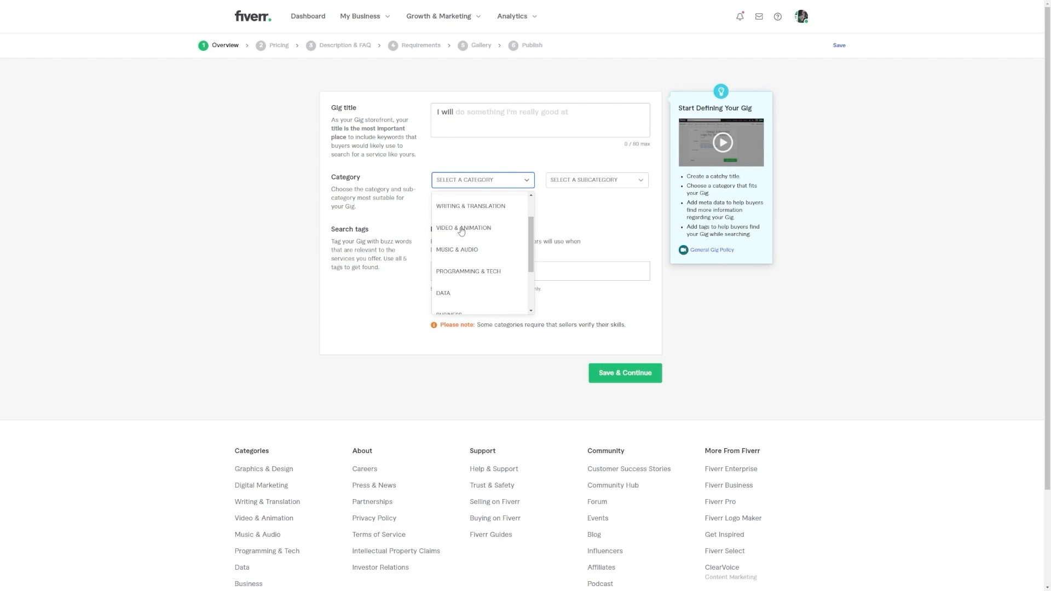
pyautogui.scroll(3)
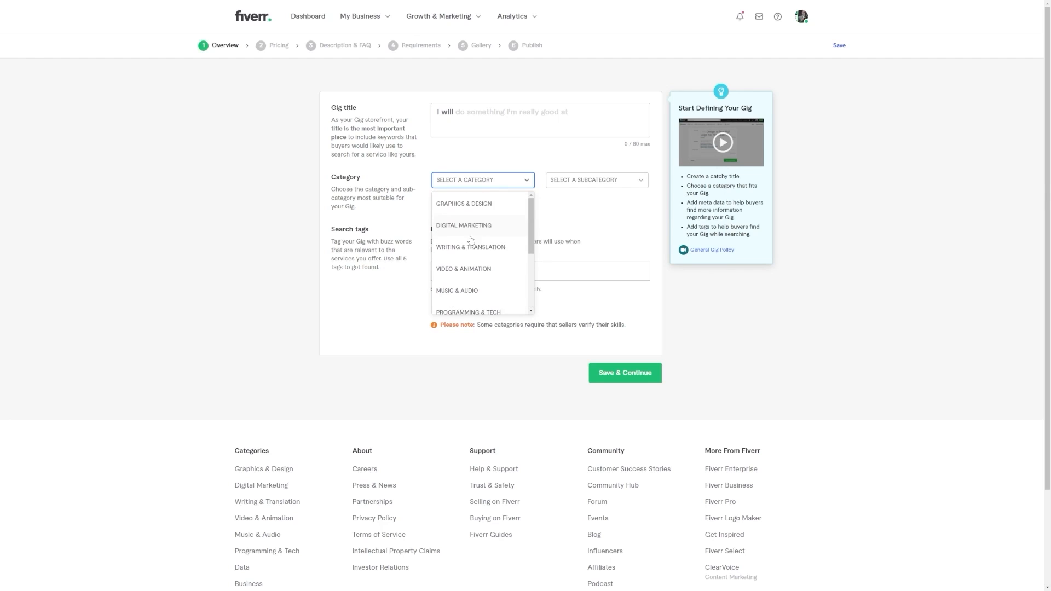
pyautogui.moveTo(474, 239)
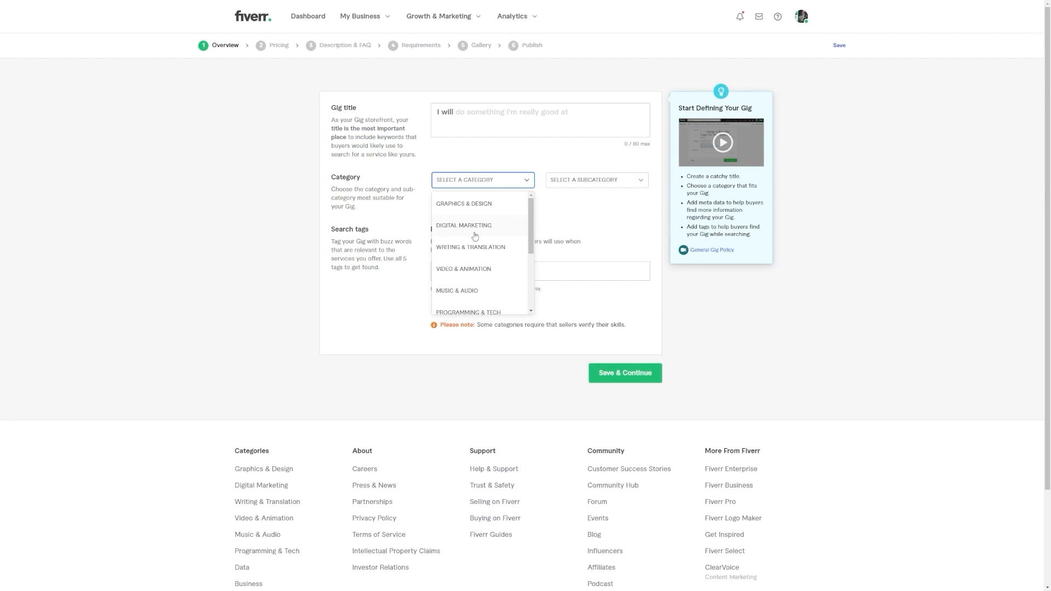
pyautogui.click(470, 246)
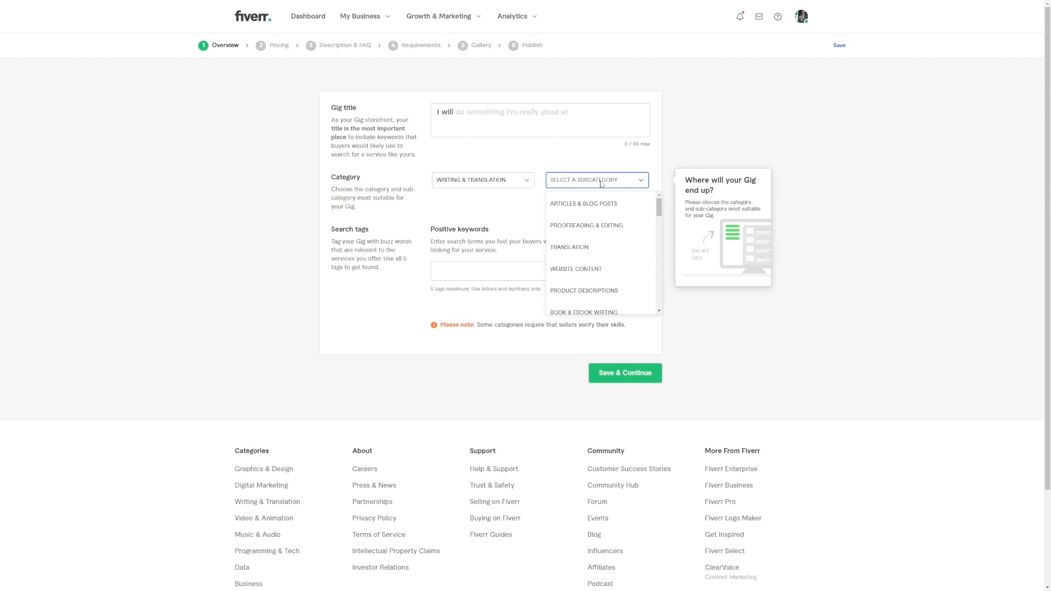
pyautogui.scroll(-3)
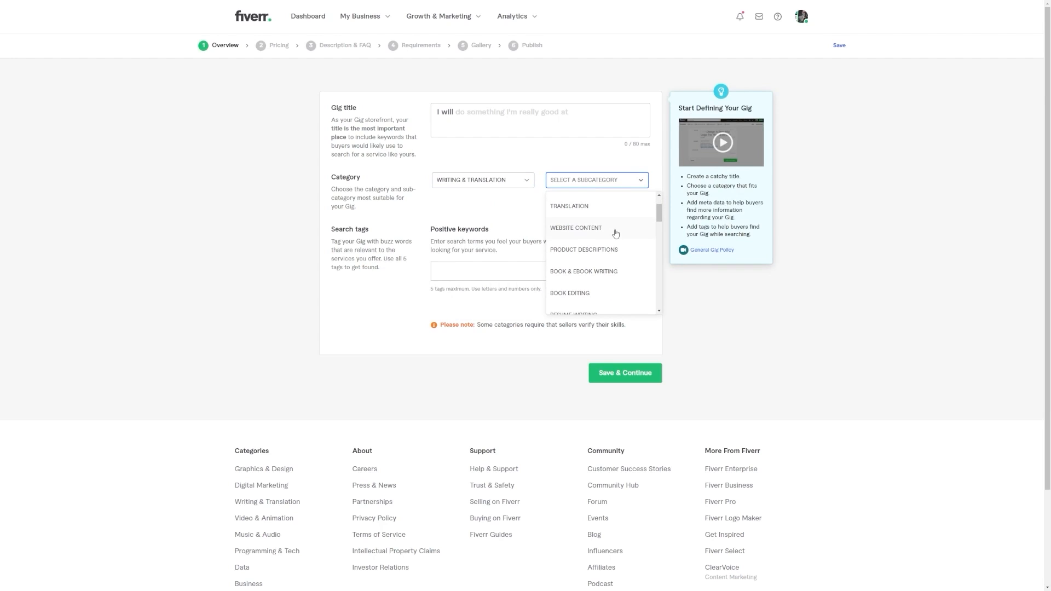
pyautogui.scroll(-3)
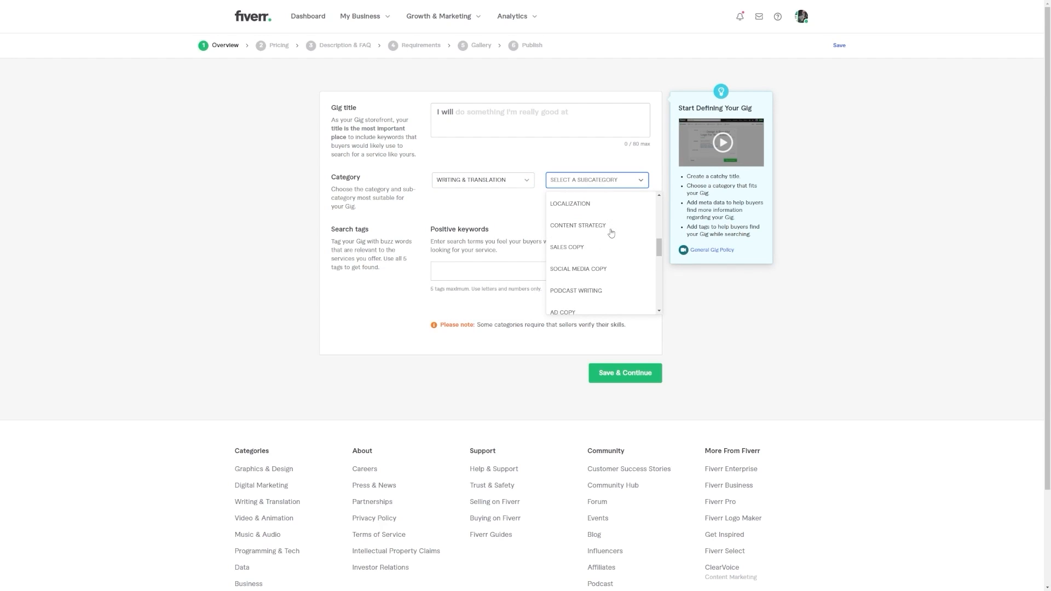
pyautogui.click(578, 225)
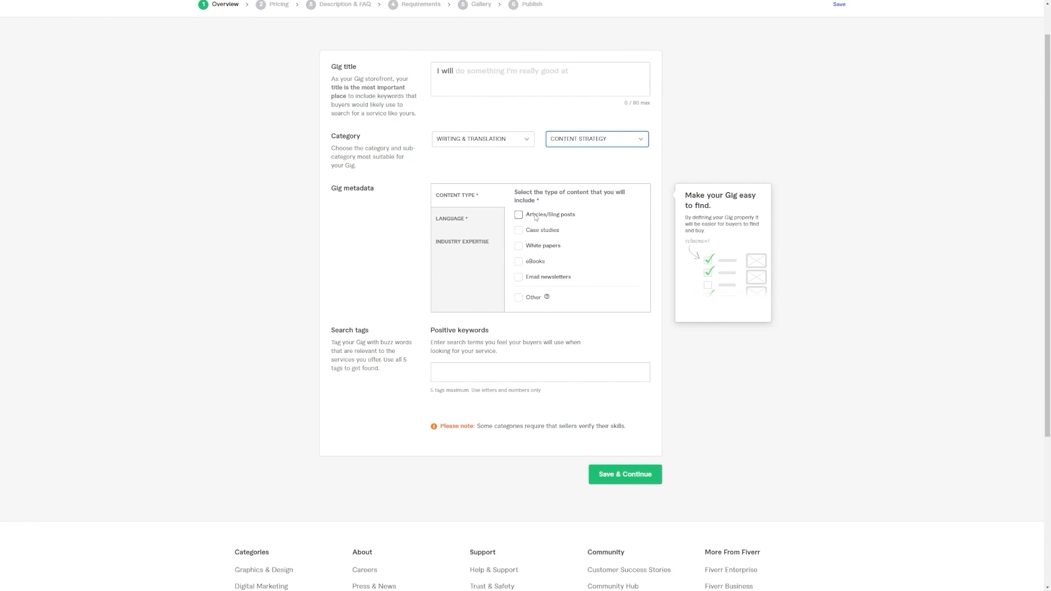
pyautogui.moveTo(593, 160)
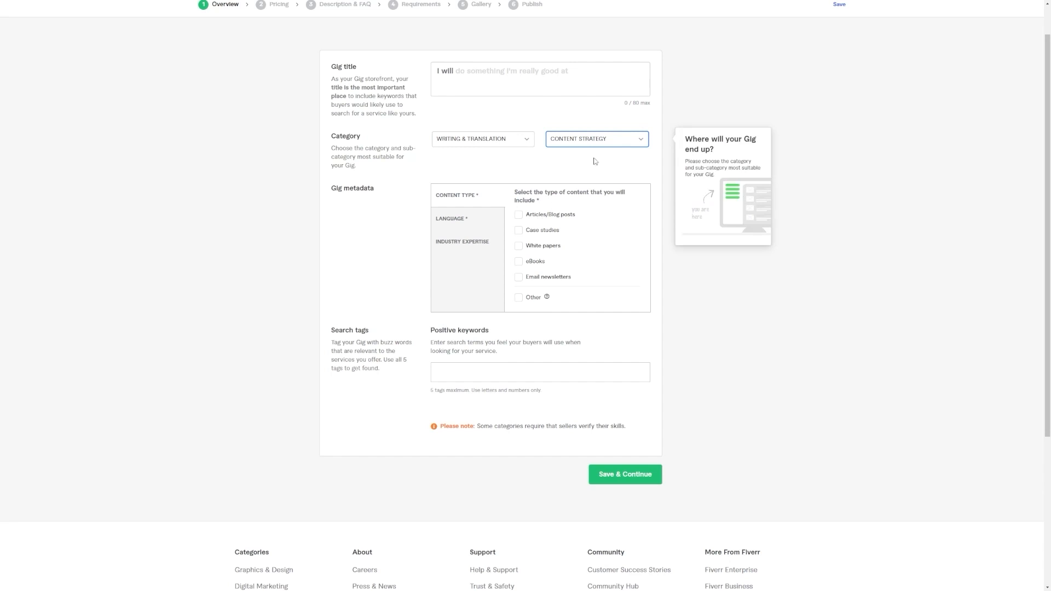
pyautogui.moveTo(600, 167)
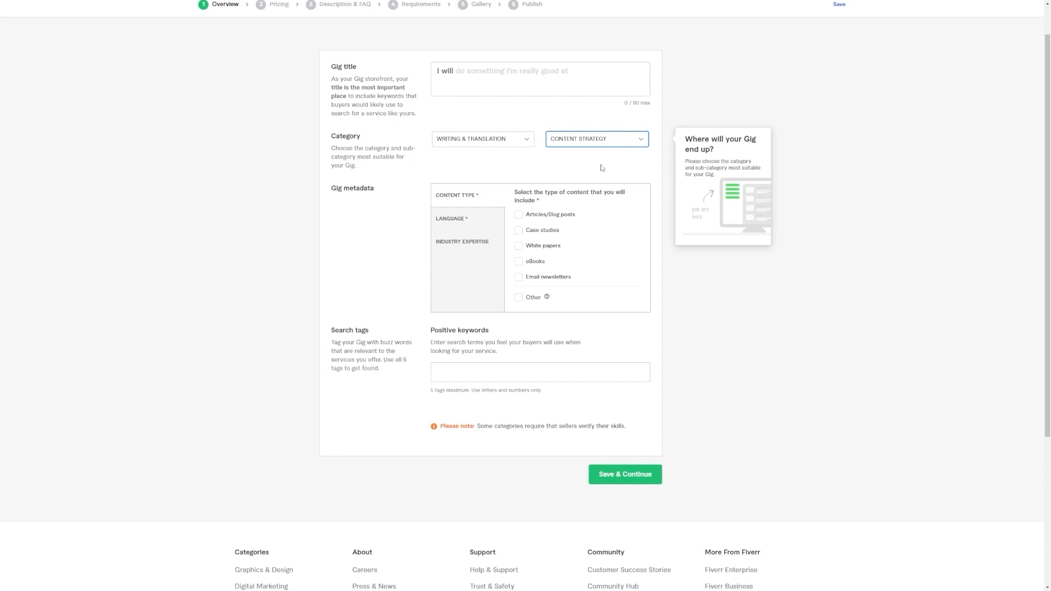
pyautogui.scroll(3)
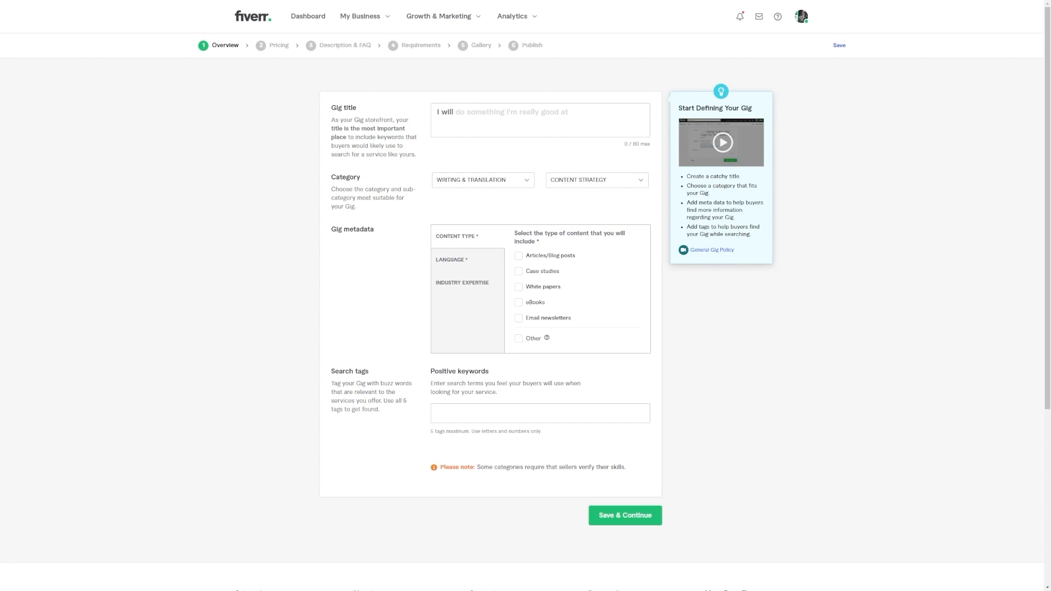
pyautogui.moveTo(831, 340)
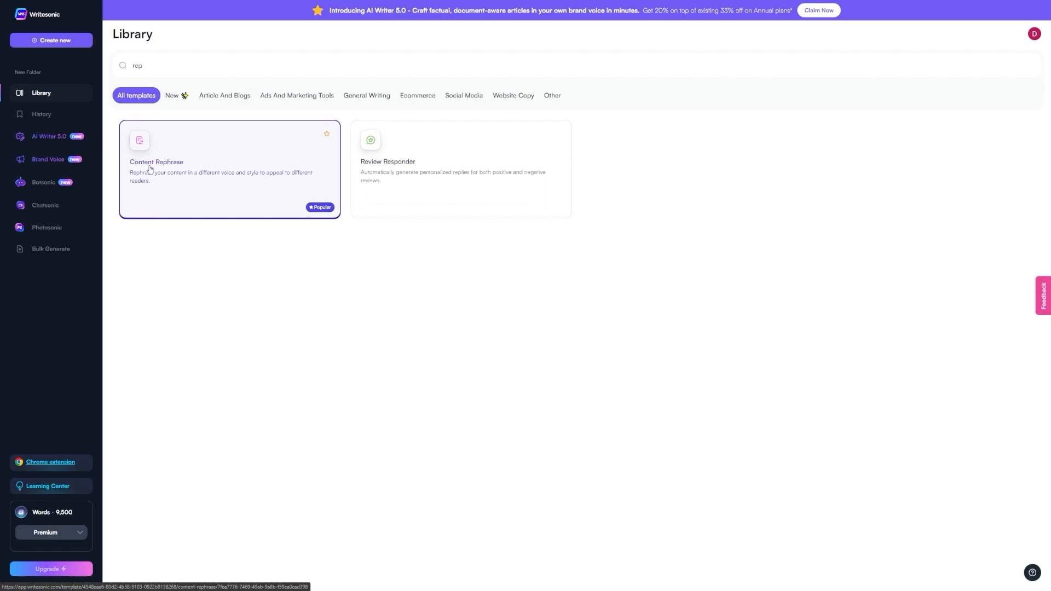
# Generate three English rephrased versions of the YouTube growth article in Content Rephrase
pyautogui.click(228, 167)
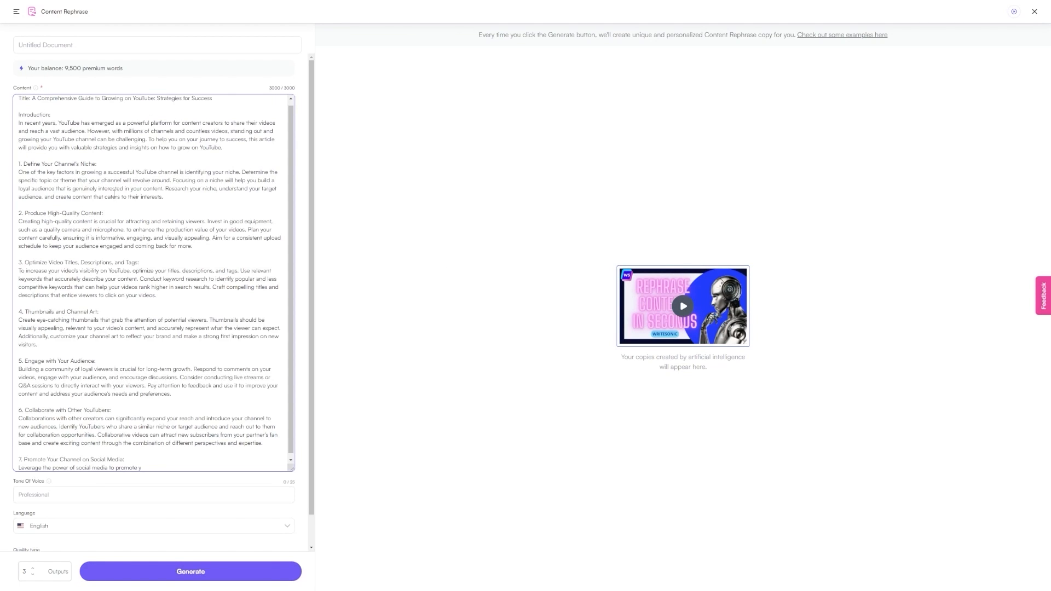
pyautogui.scroll(-3)
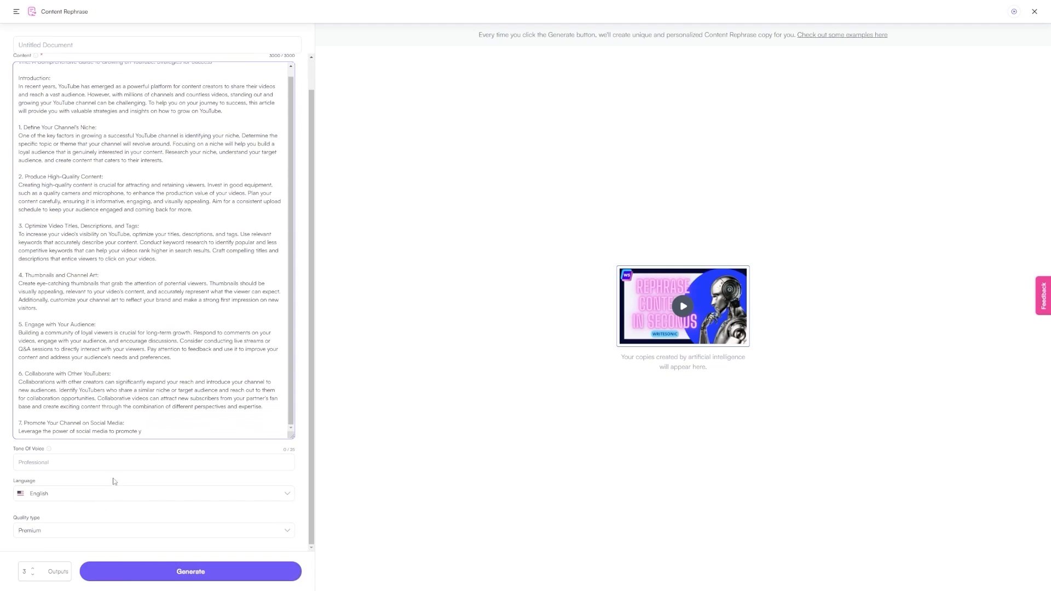
pyautogui.click(153, 462)
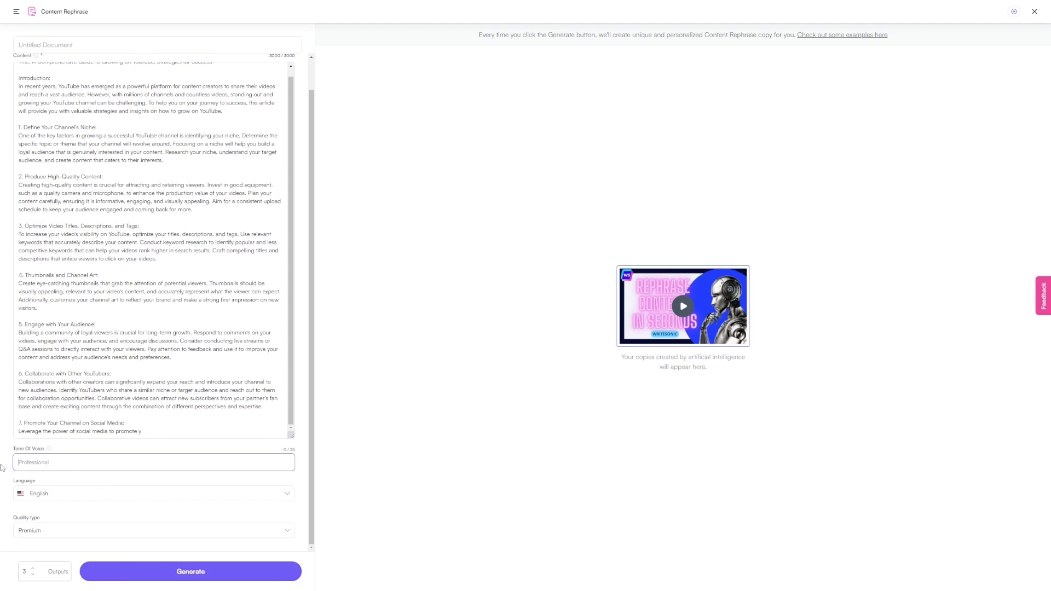
pyautogui.click(153, 493)
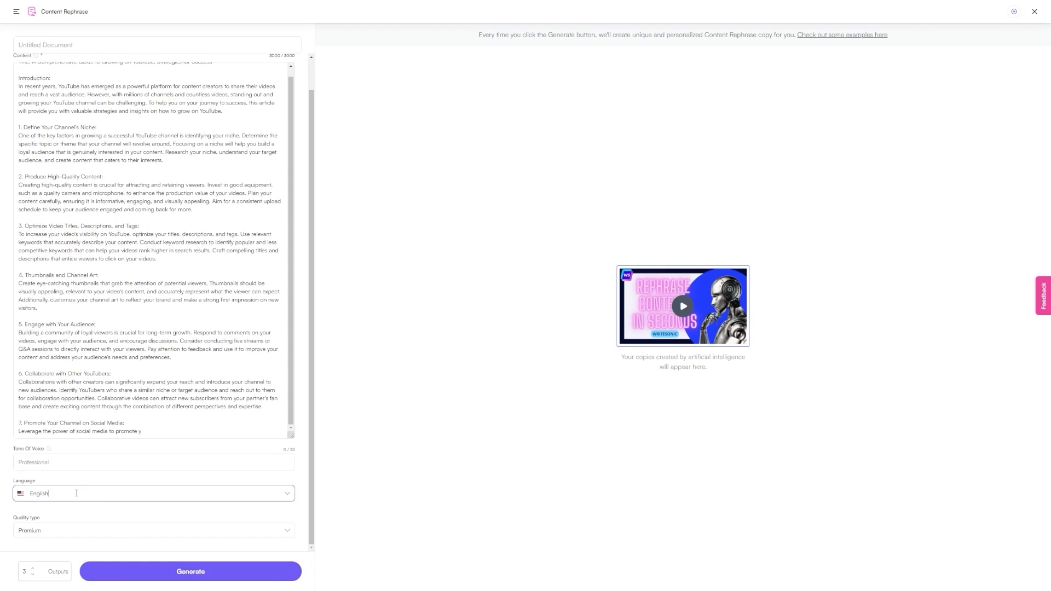
pyautogui.moveTo(52, 531)
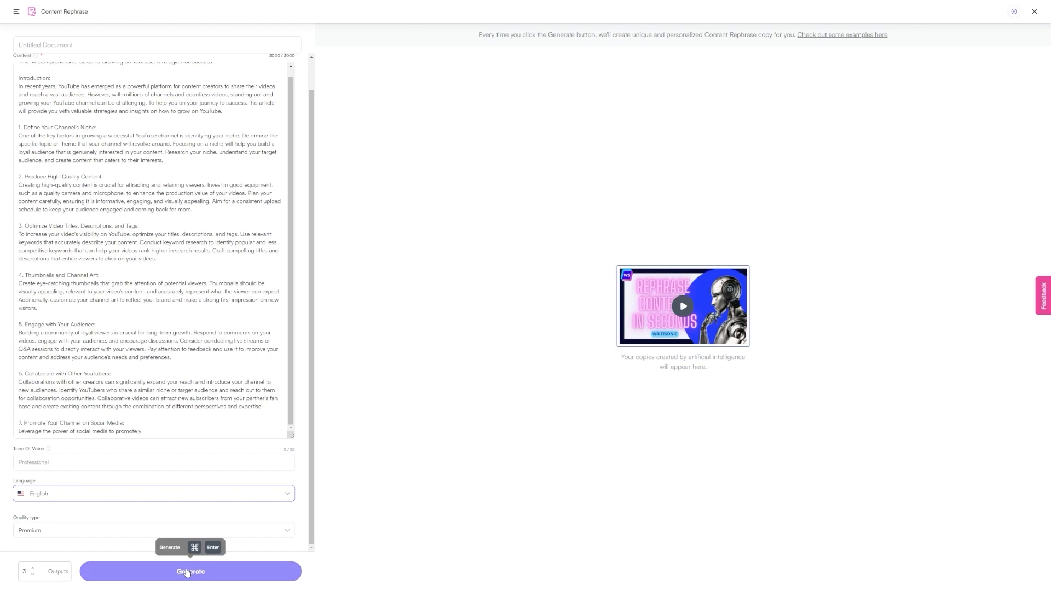
pyautogui.click(190, 571)
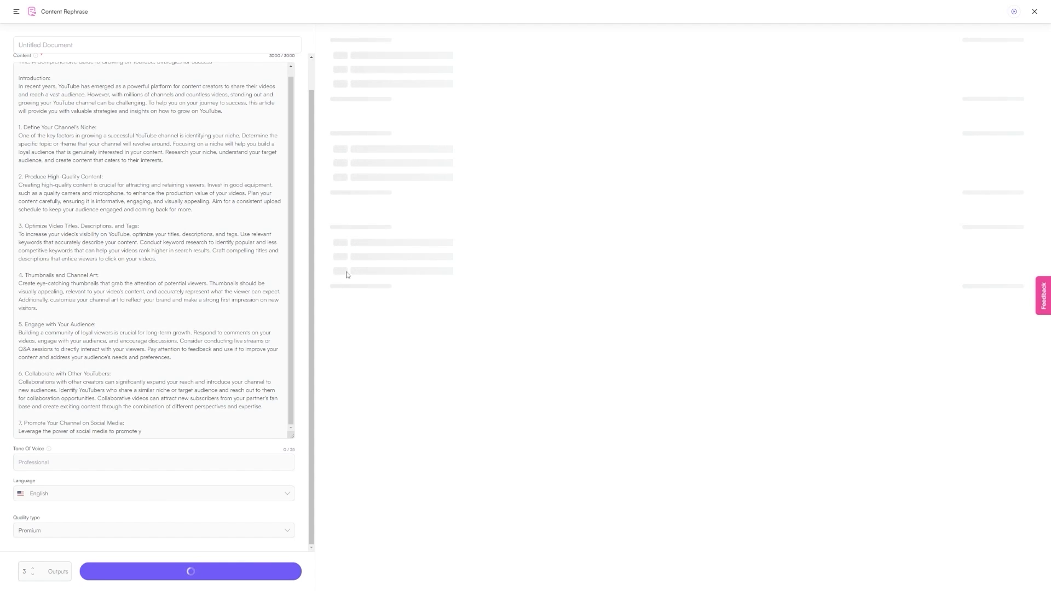
pyautogui.moveTo(633, 334)
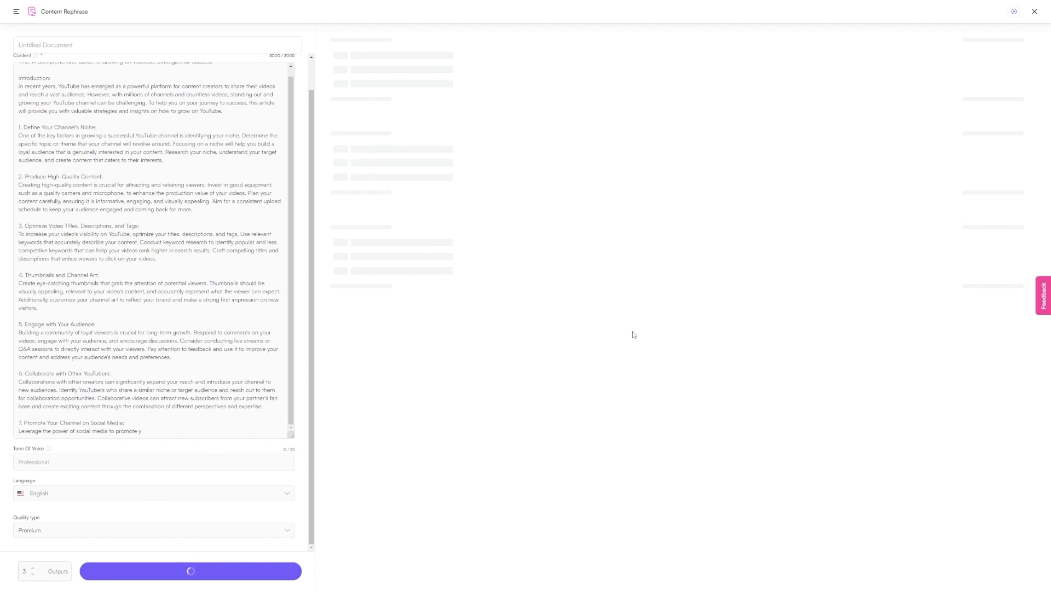
pyautogui.click(190, 570)
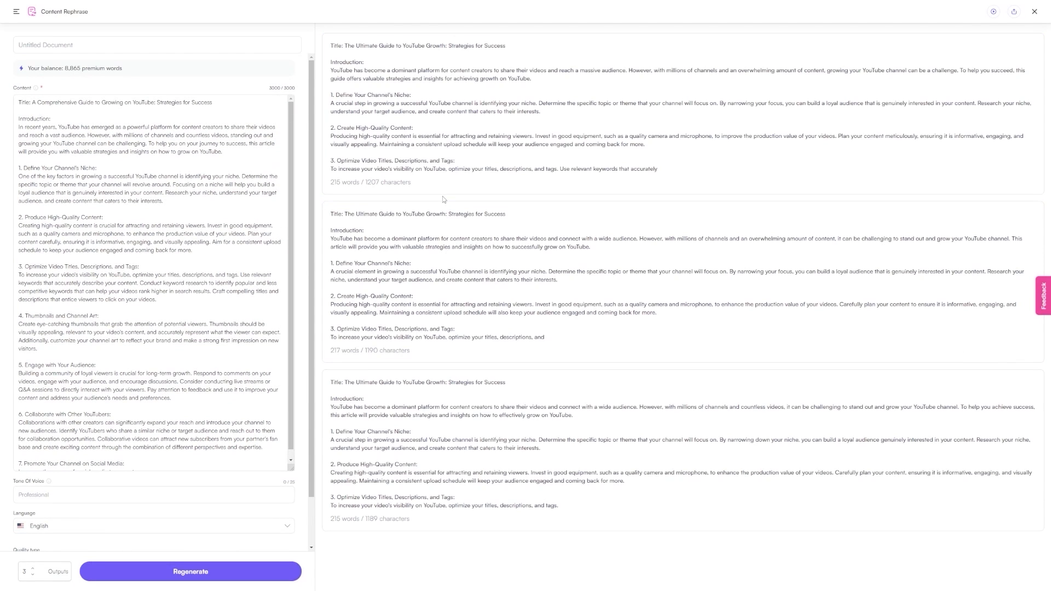
pyautogui.moveTo(450, 152)
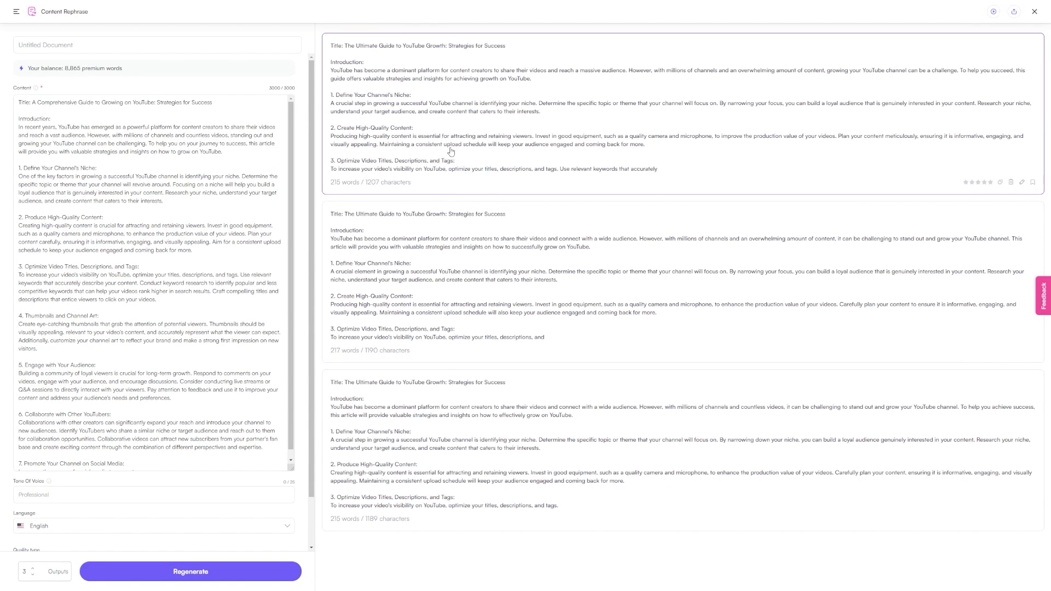
pyautogui.moveTo(451, 152)
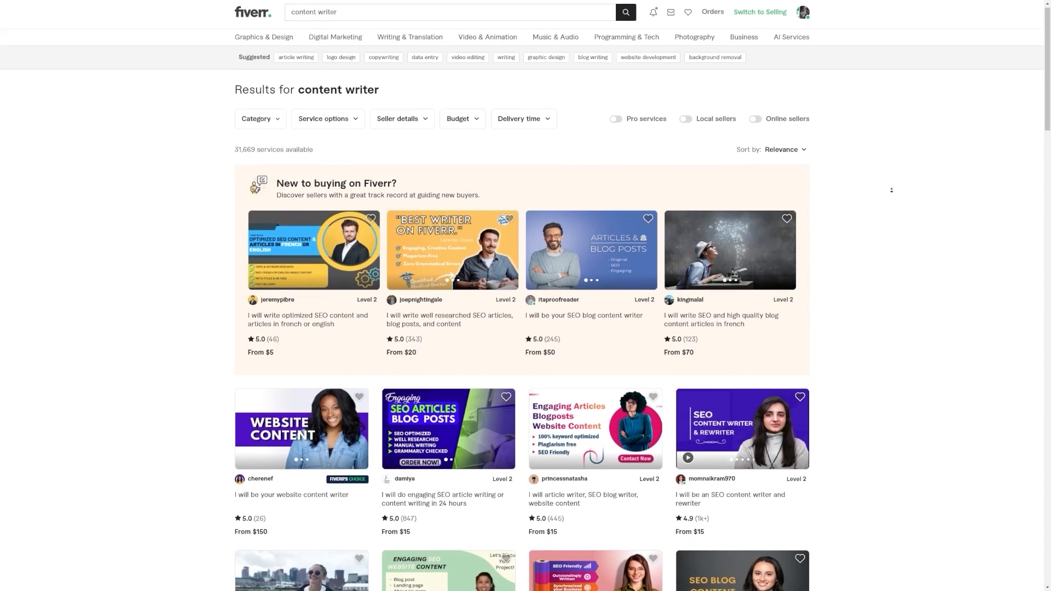
pyautogui.scroll(-3)
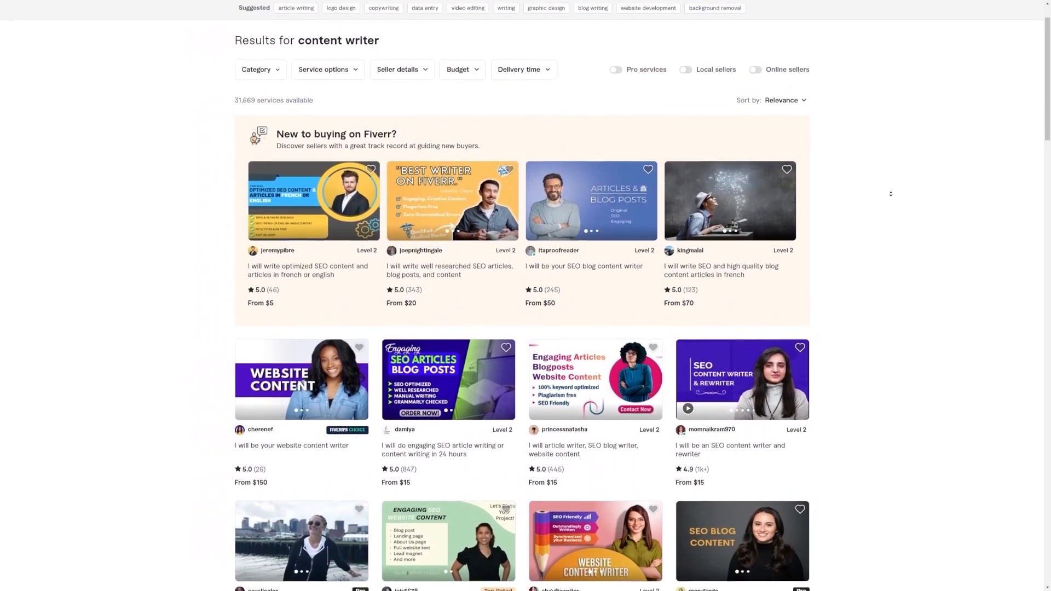
pyautogui.scroll(-3)
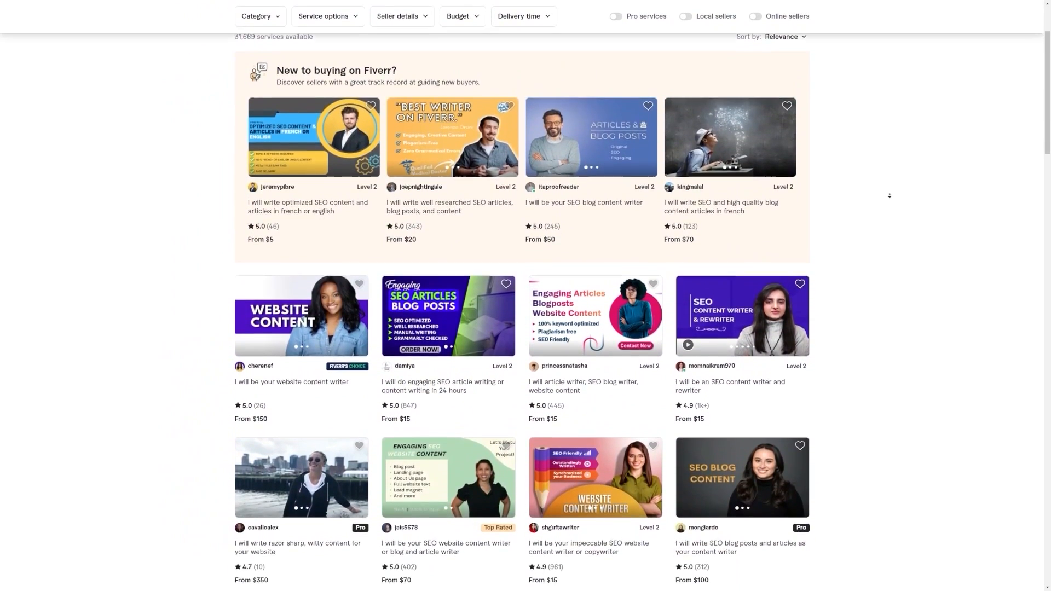
pyautogui.scroll(-3)
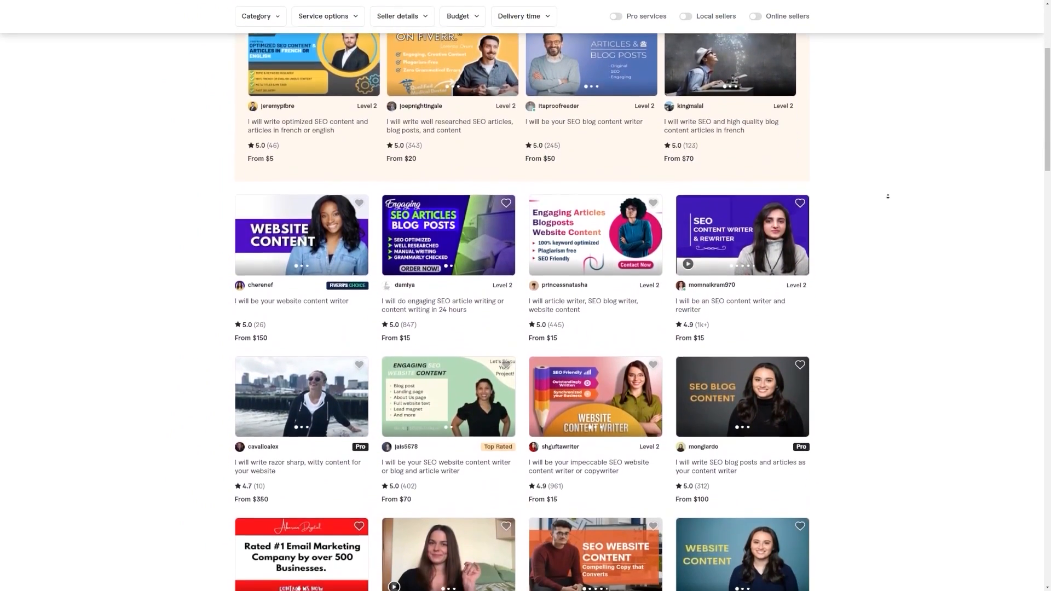
pyautogui.scroll(-3)
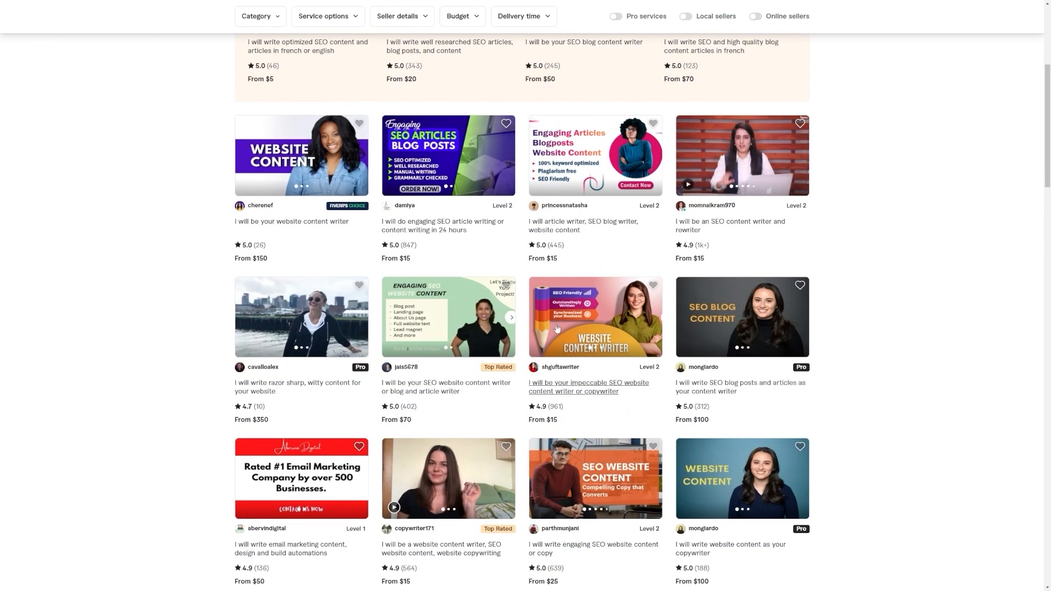
pyautogui.moveTo(342, 212)
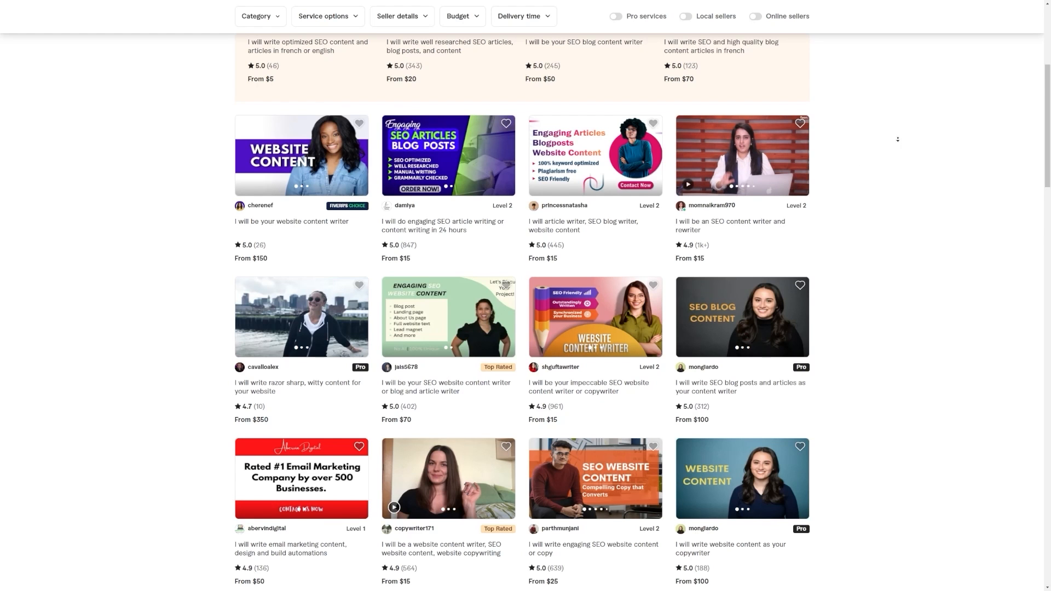
pyautogui.scroll(-3)
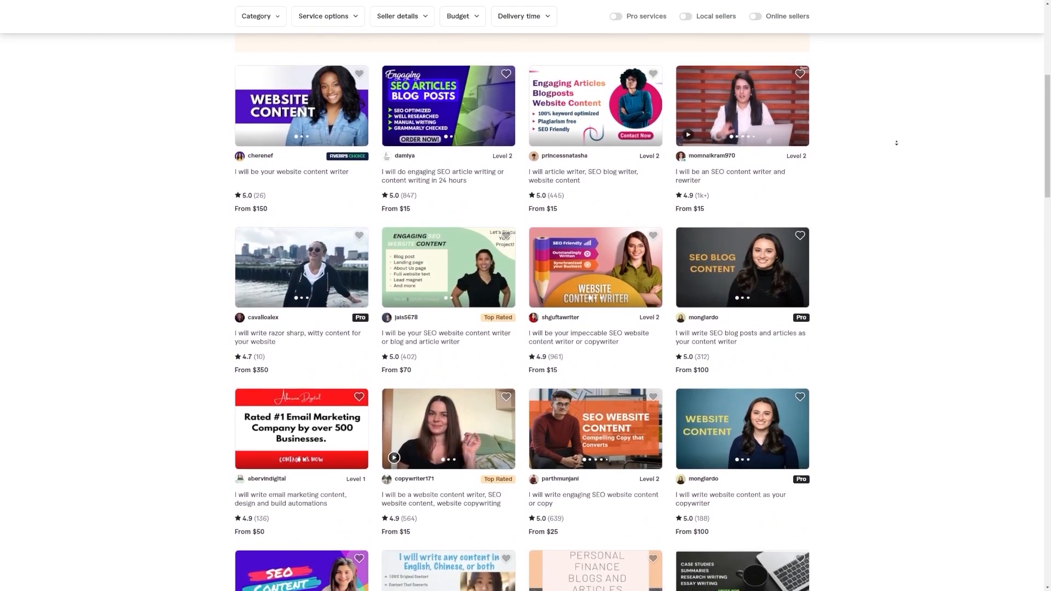
pyautogui.scroll(-3)
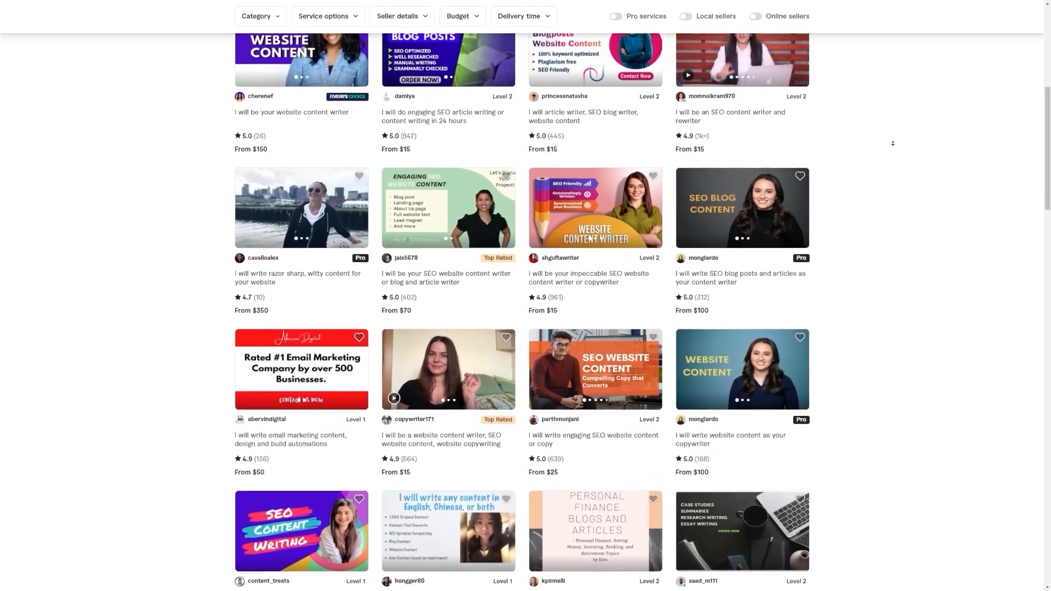
pyautogui.scroll(-3)
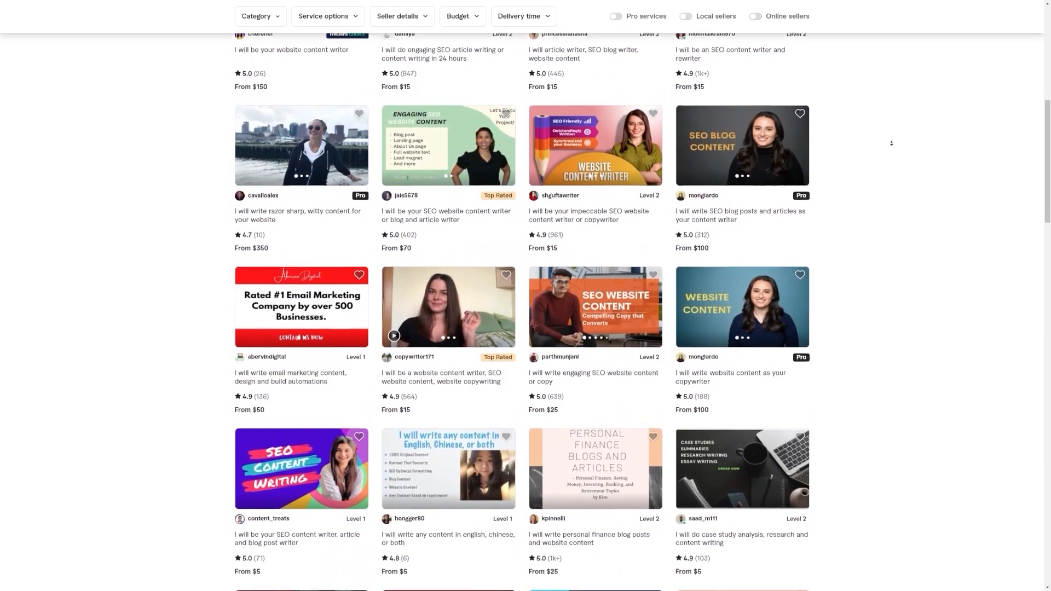
pyautogui.scroll(-3)
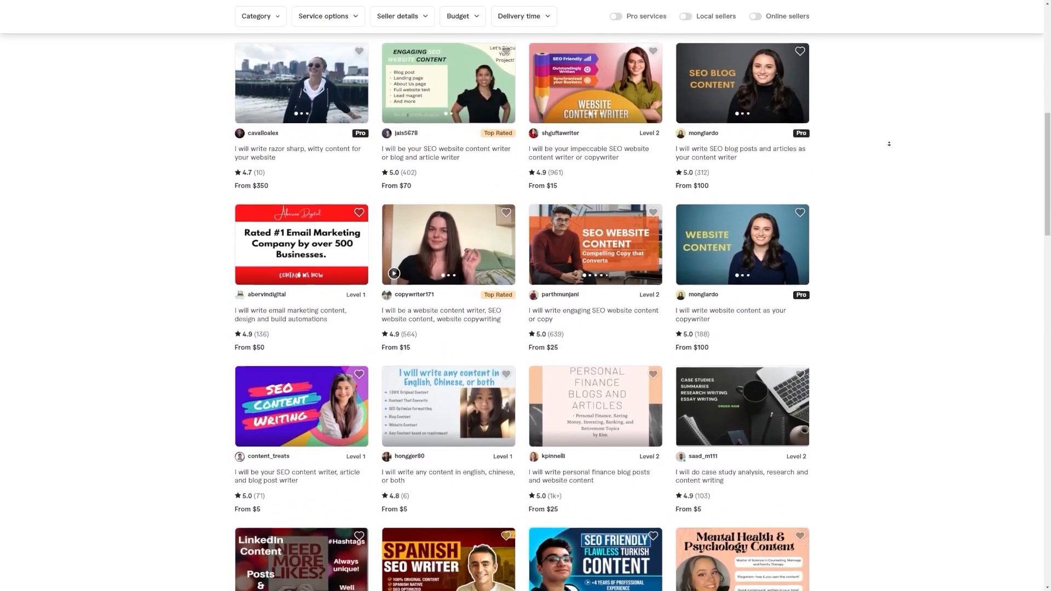
pyautogui.scroll(-3)
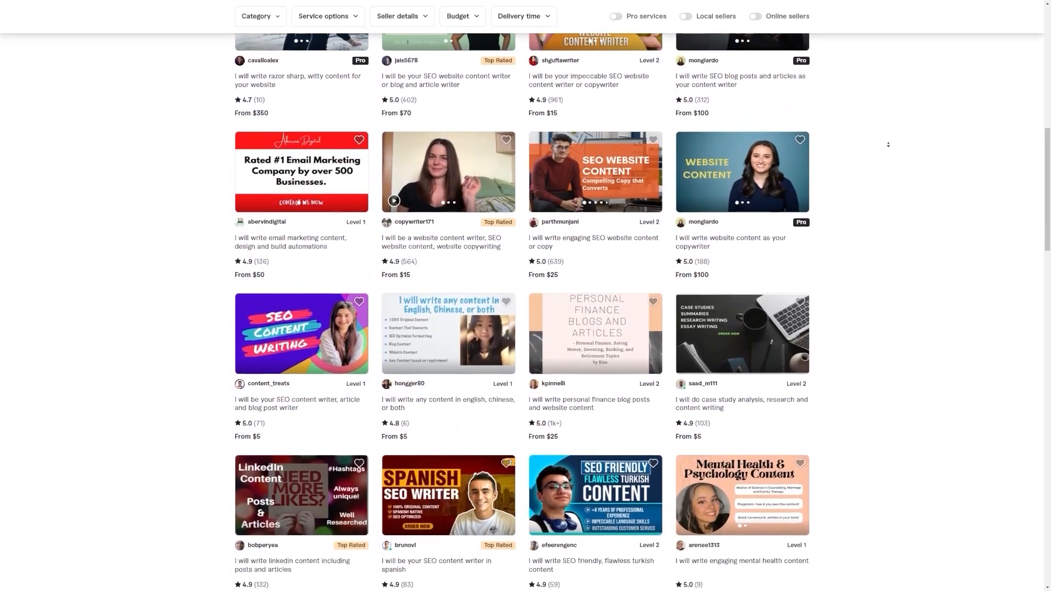
pyautogui.scroll(-3)
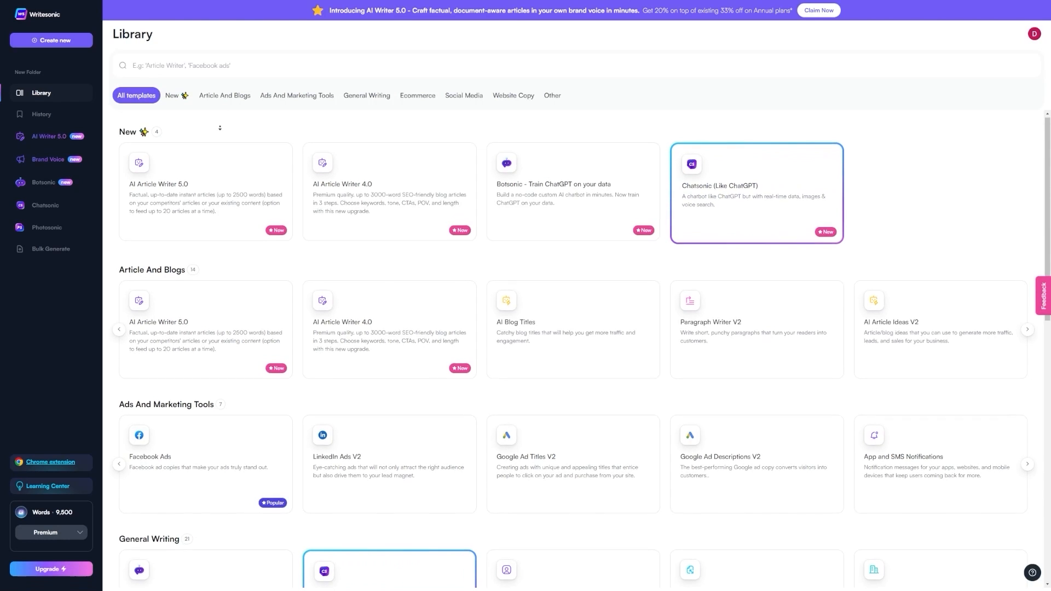
pyautogui.scroll(-3)
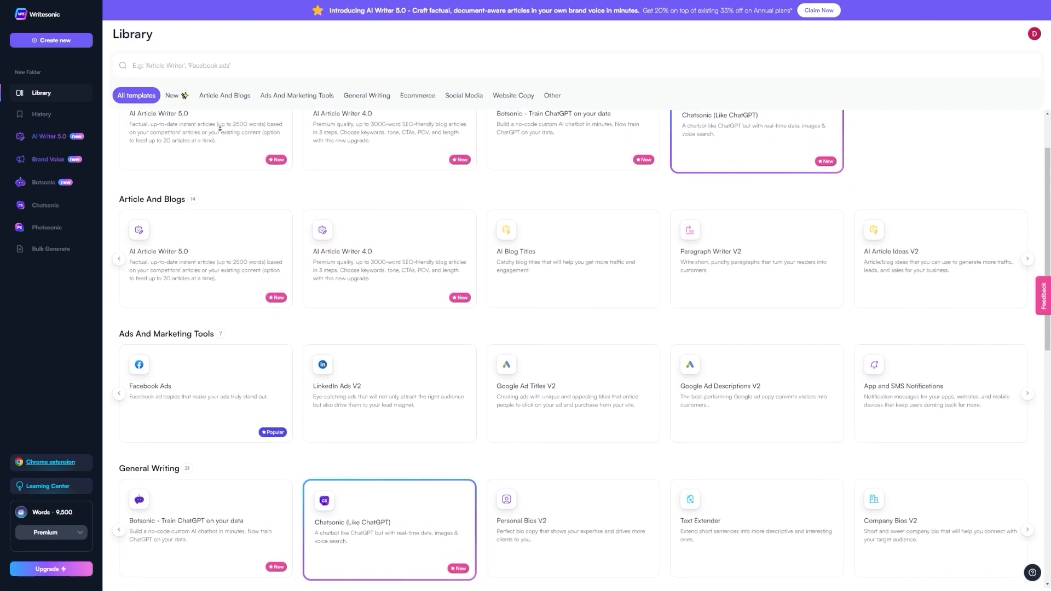
pyautogui.scroll(-3)
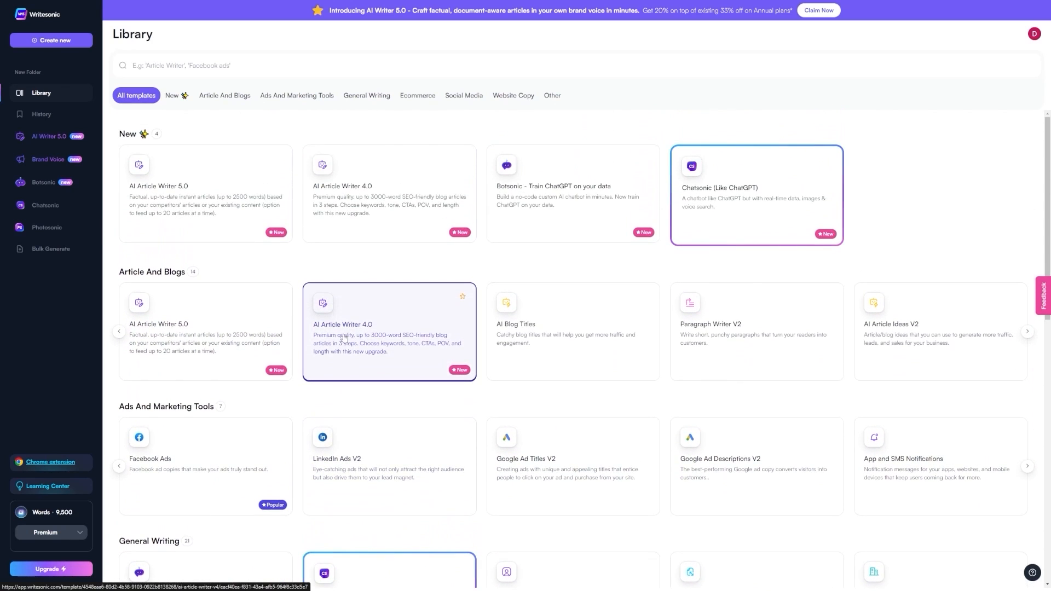
pyautogui.moveTo(420, 271)
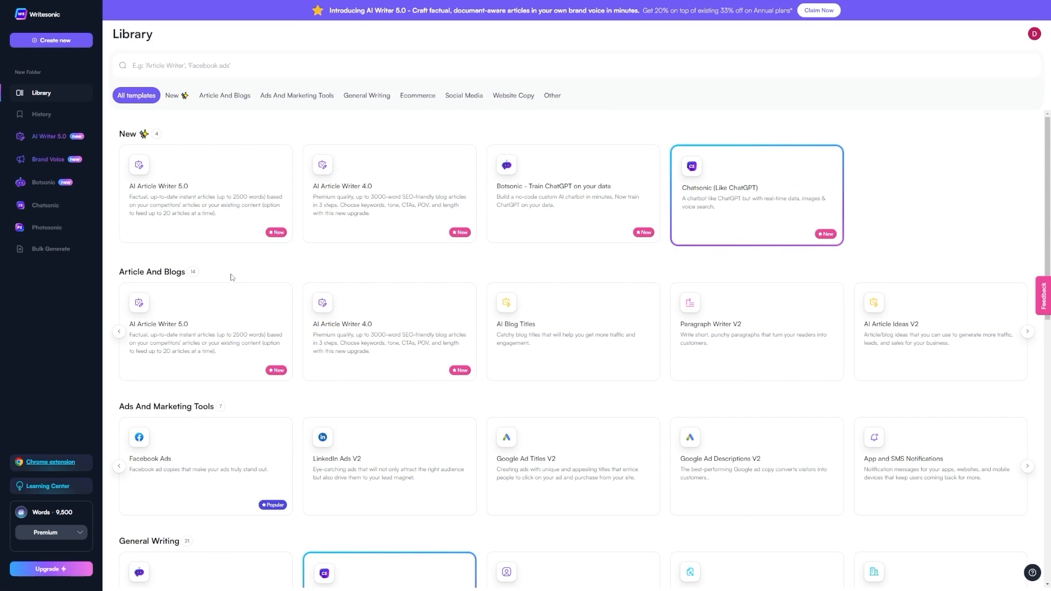
pyautogui.scroll(-3)
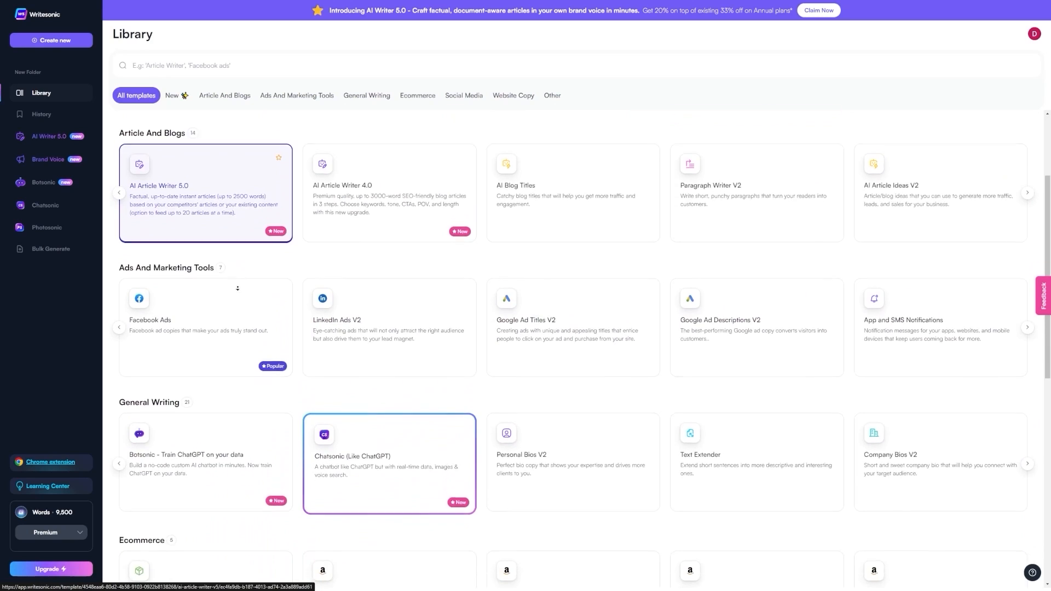
pyautogui.scroll(-3)
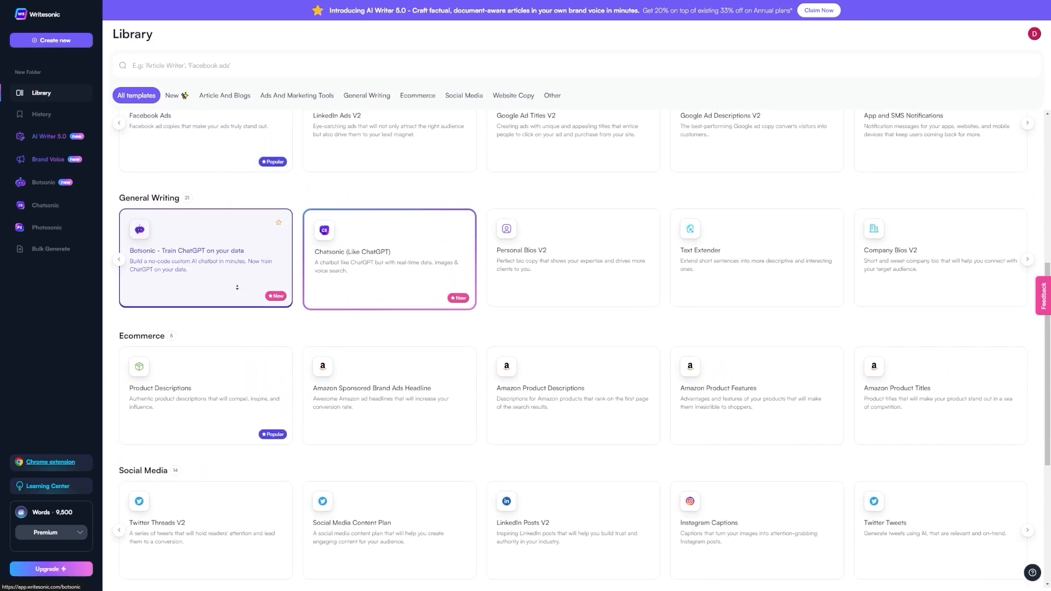
pyautogui.scroll(-3)
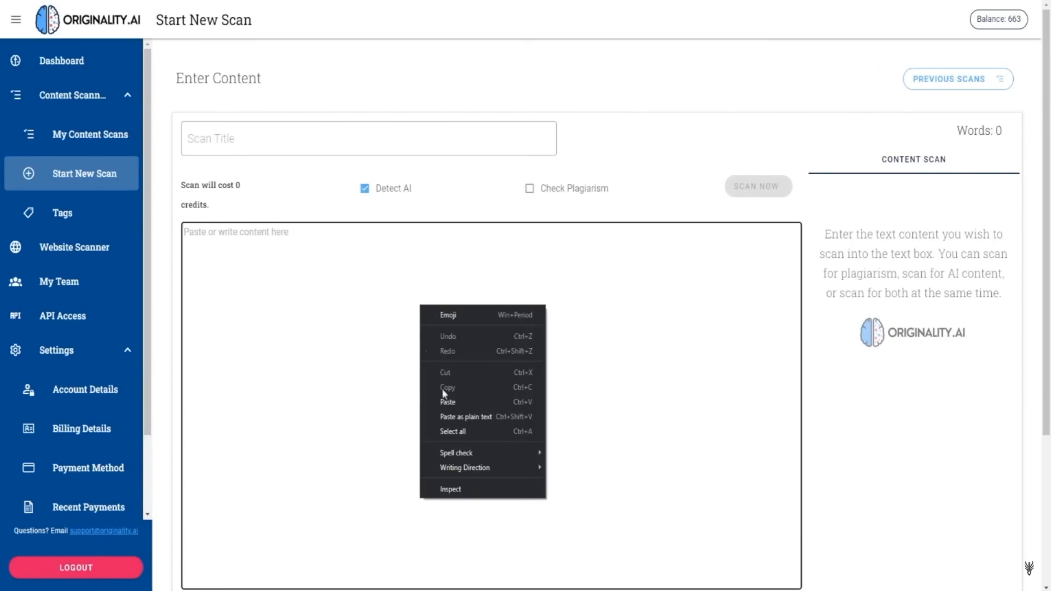
# Paste the 440-word Amazon FBA article into Originality.ai and run the Detect AI scan
pyautogui.click(447, 403)
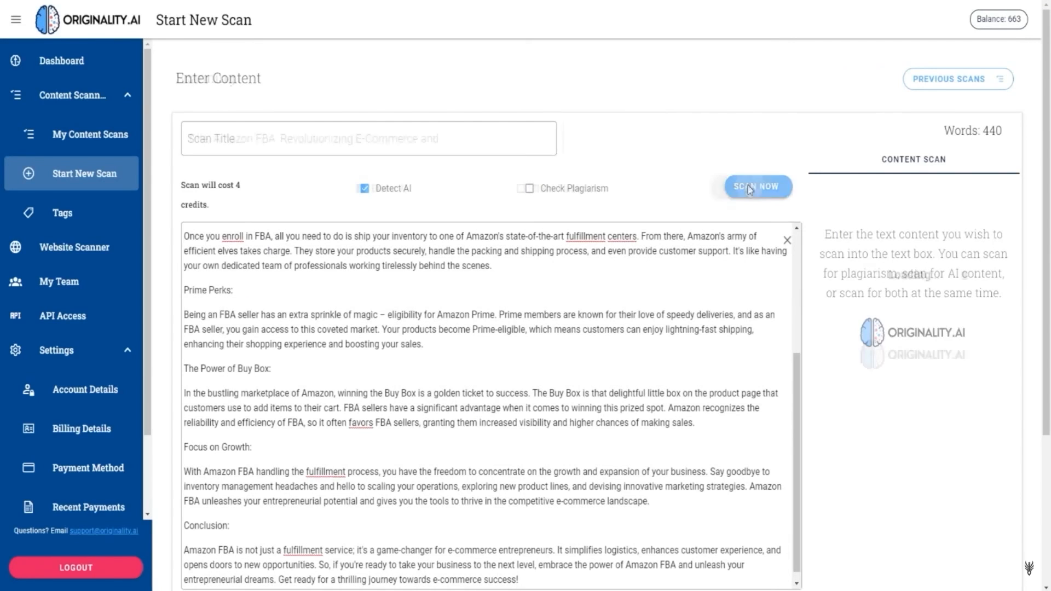
pyautogui.click(758, 186)
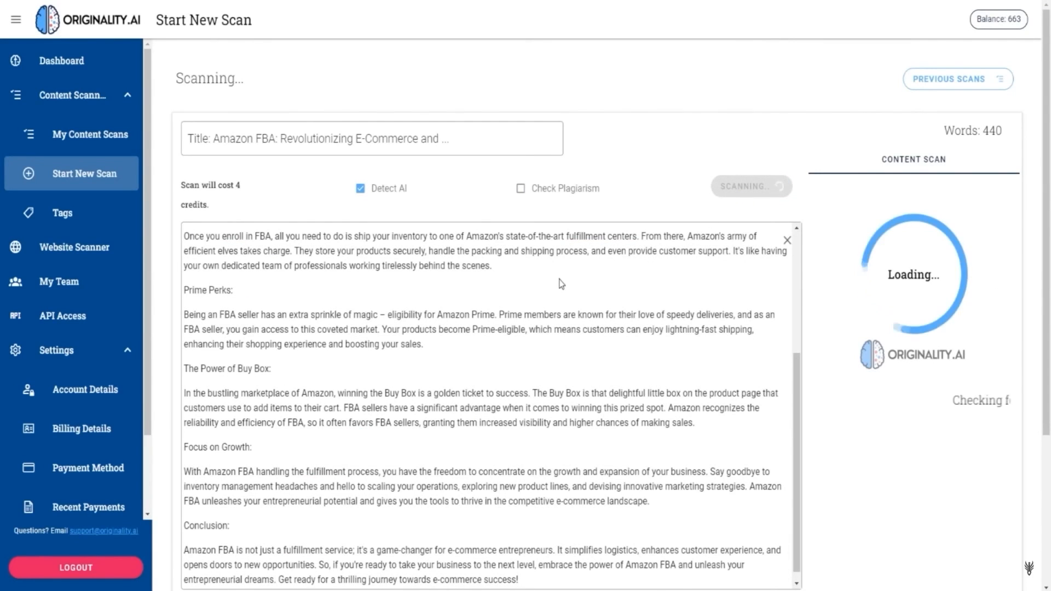